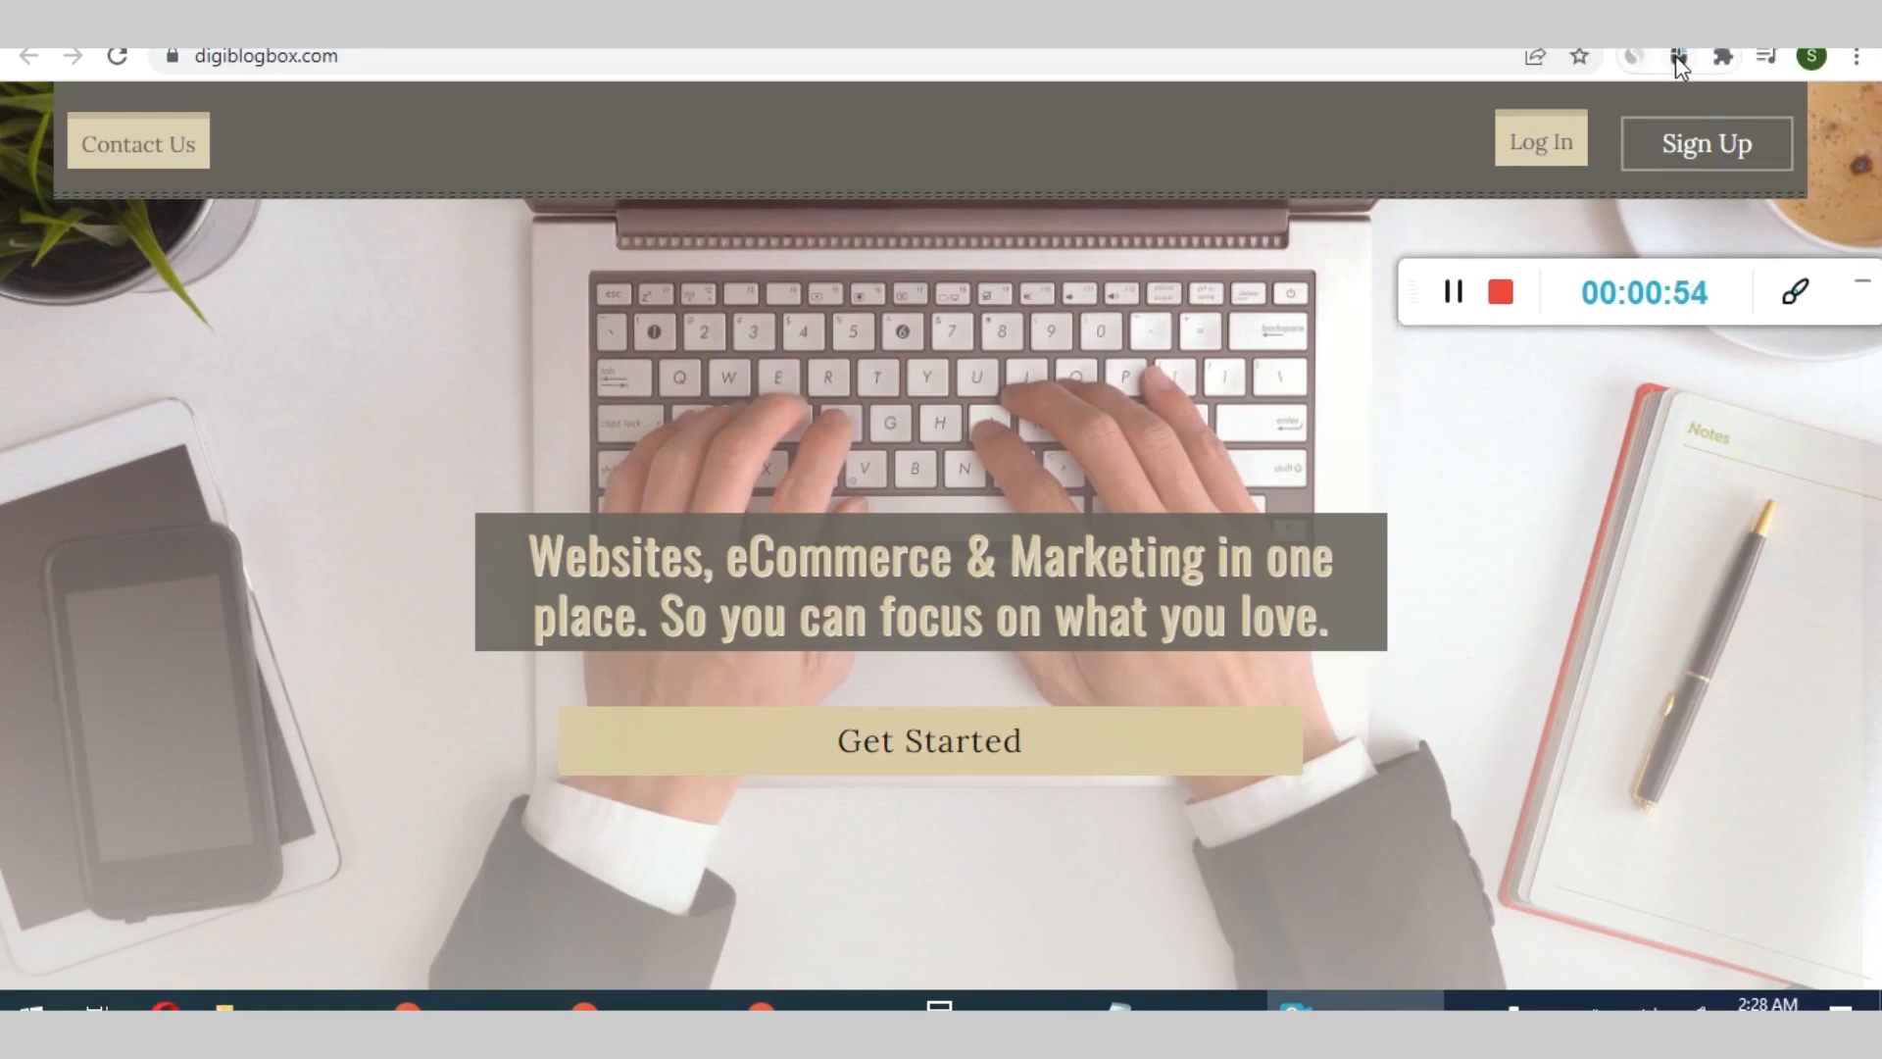
Go from the digiblogbox.com homepage to Ahrefs' free Backlink Checker
left_click(1677, 57)
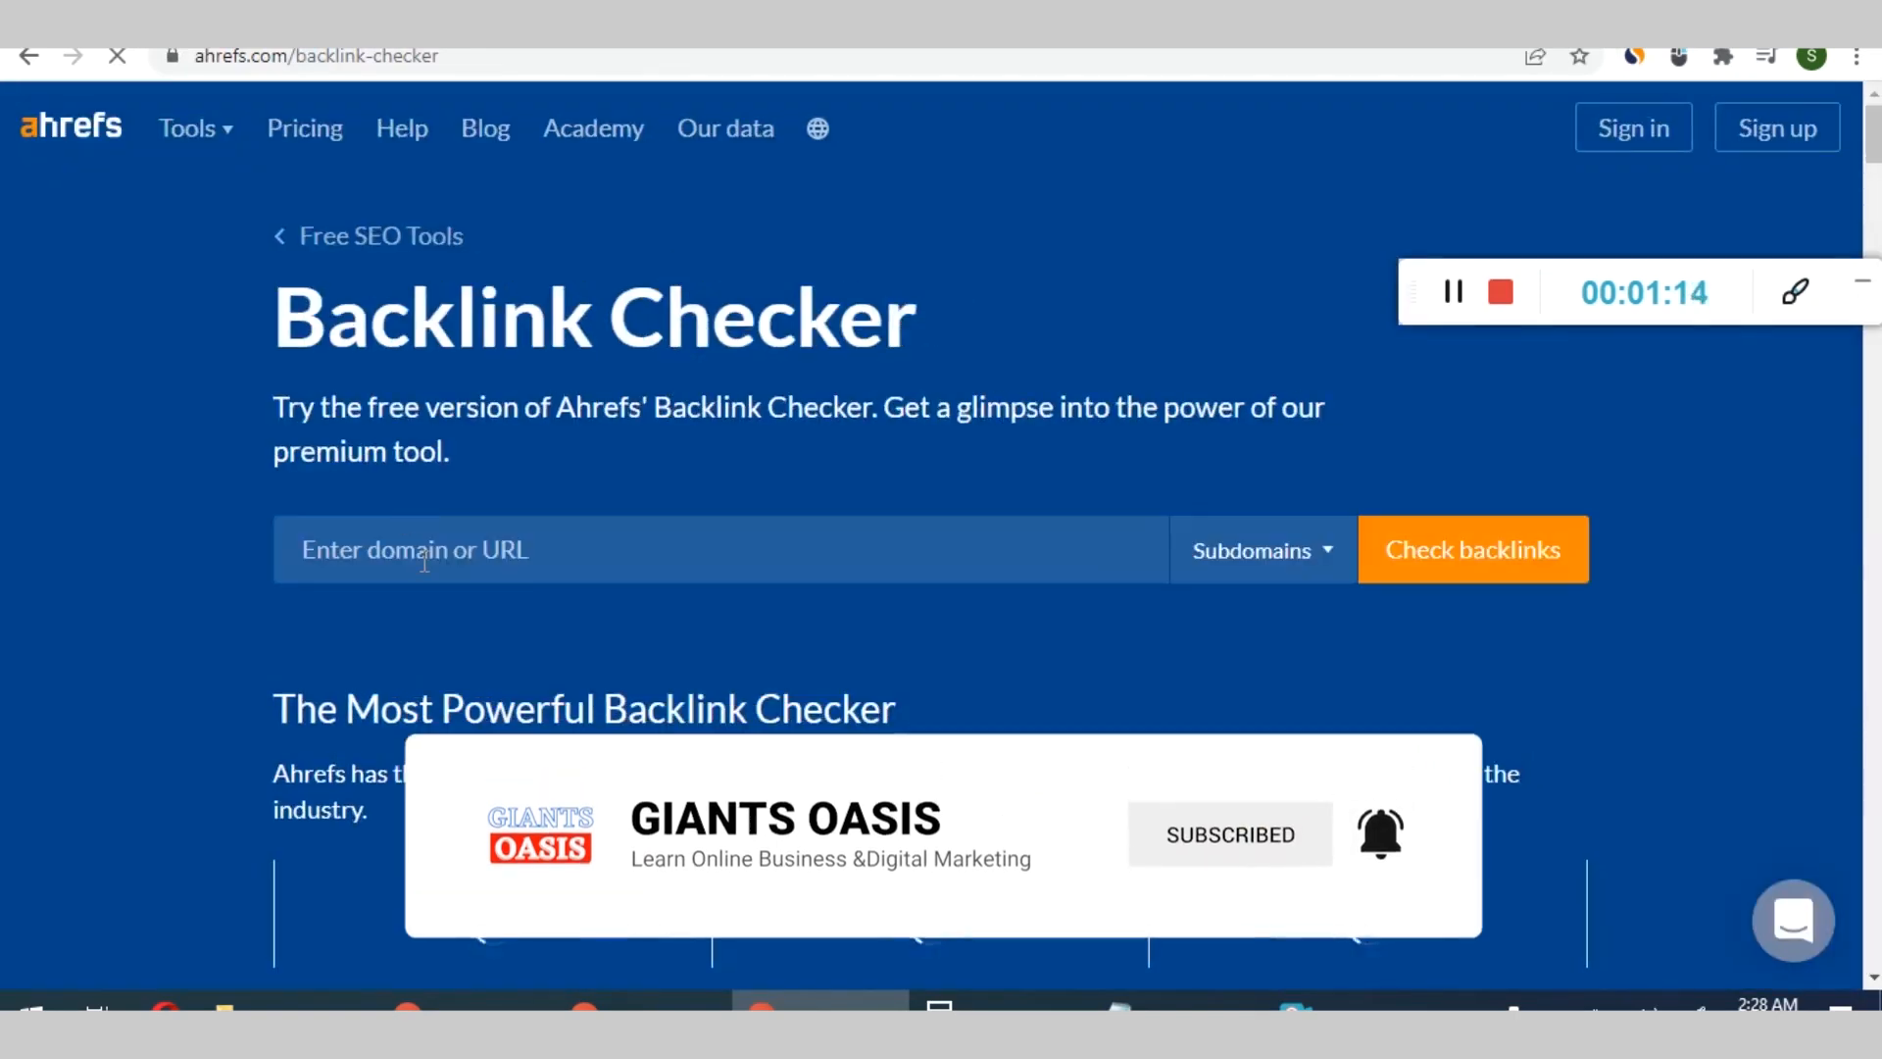
type("https://digiblogbox.com/")
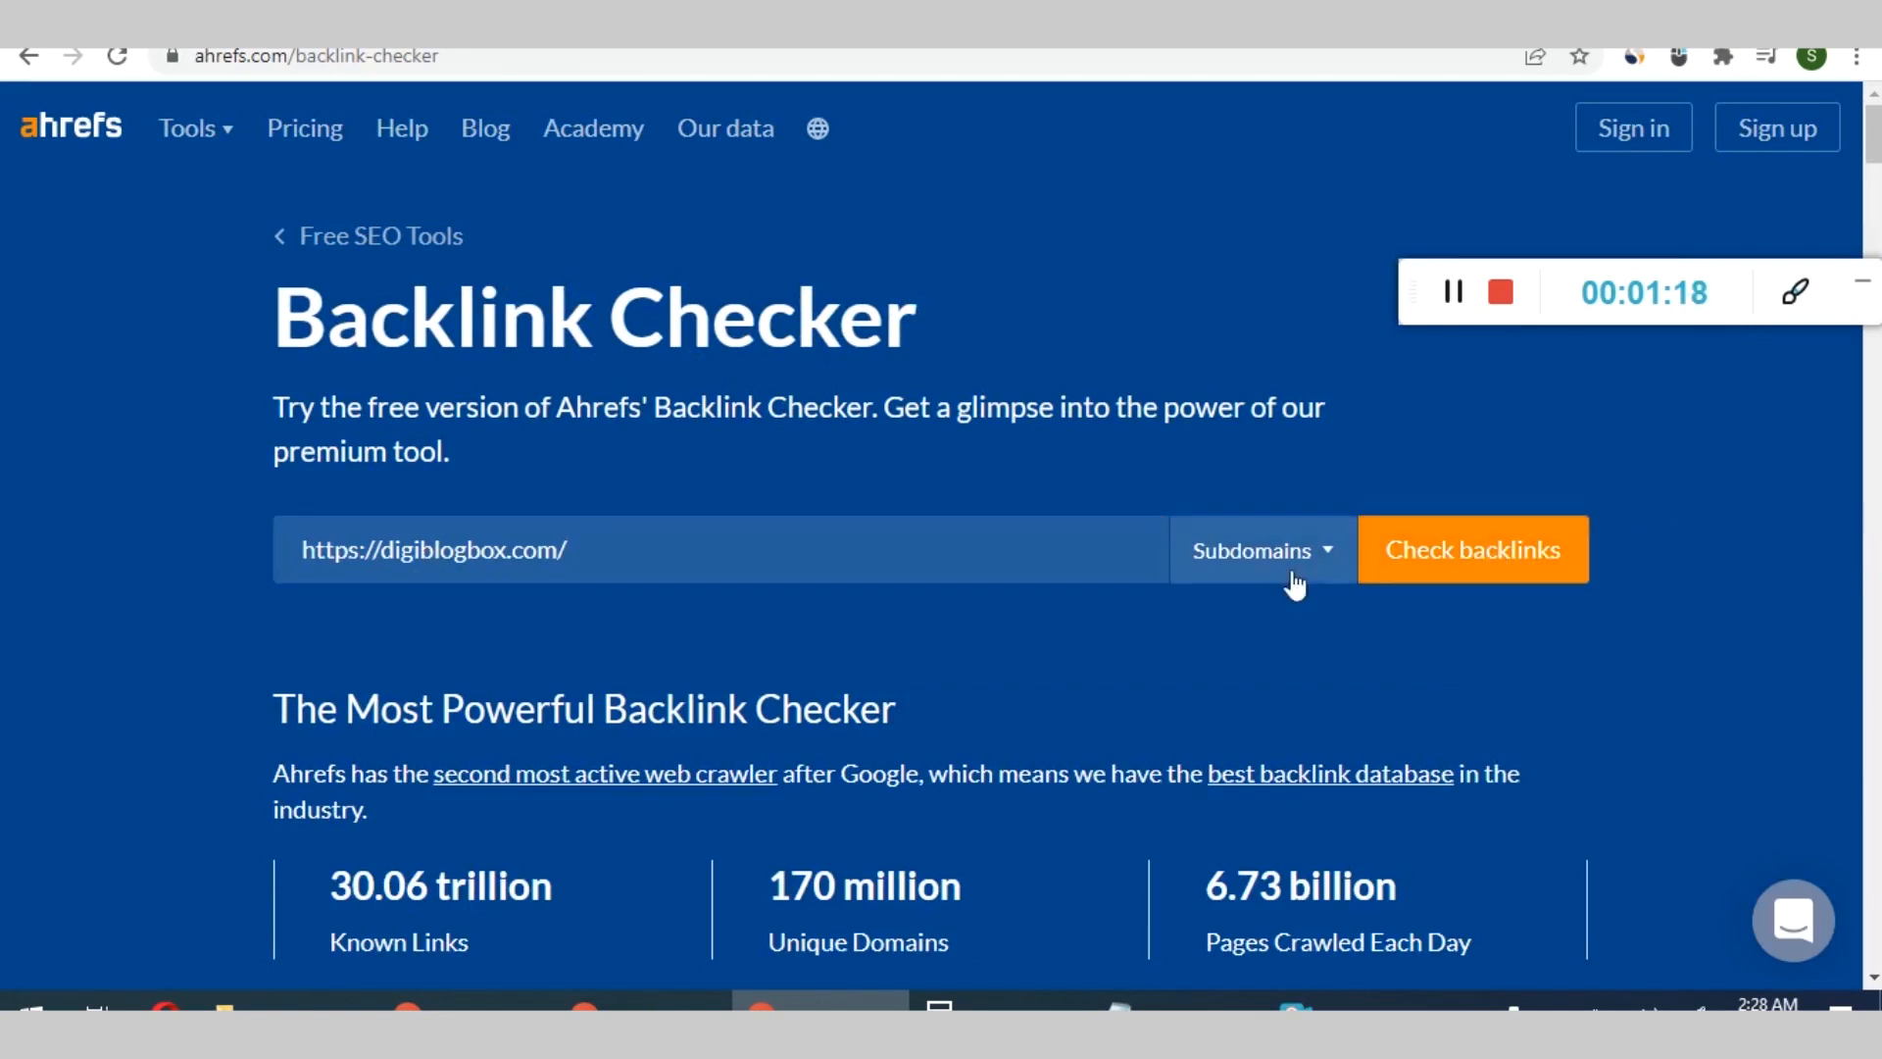
left_click(1472, 549)
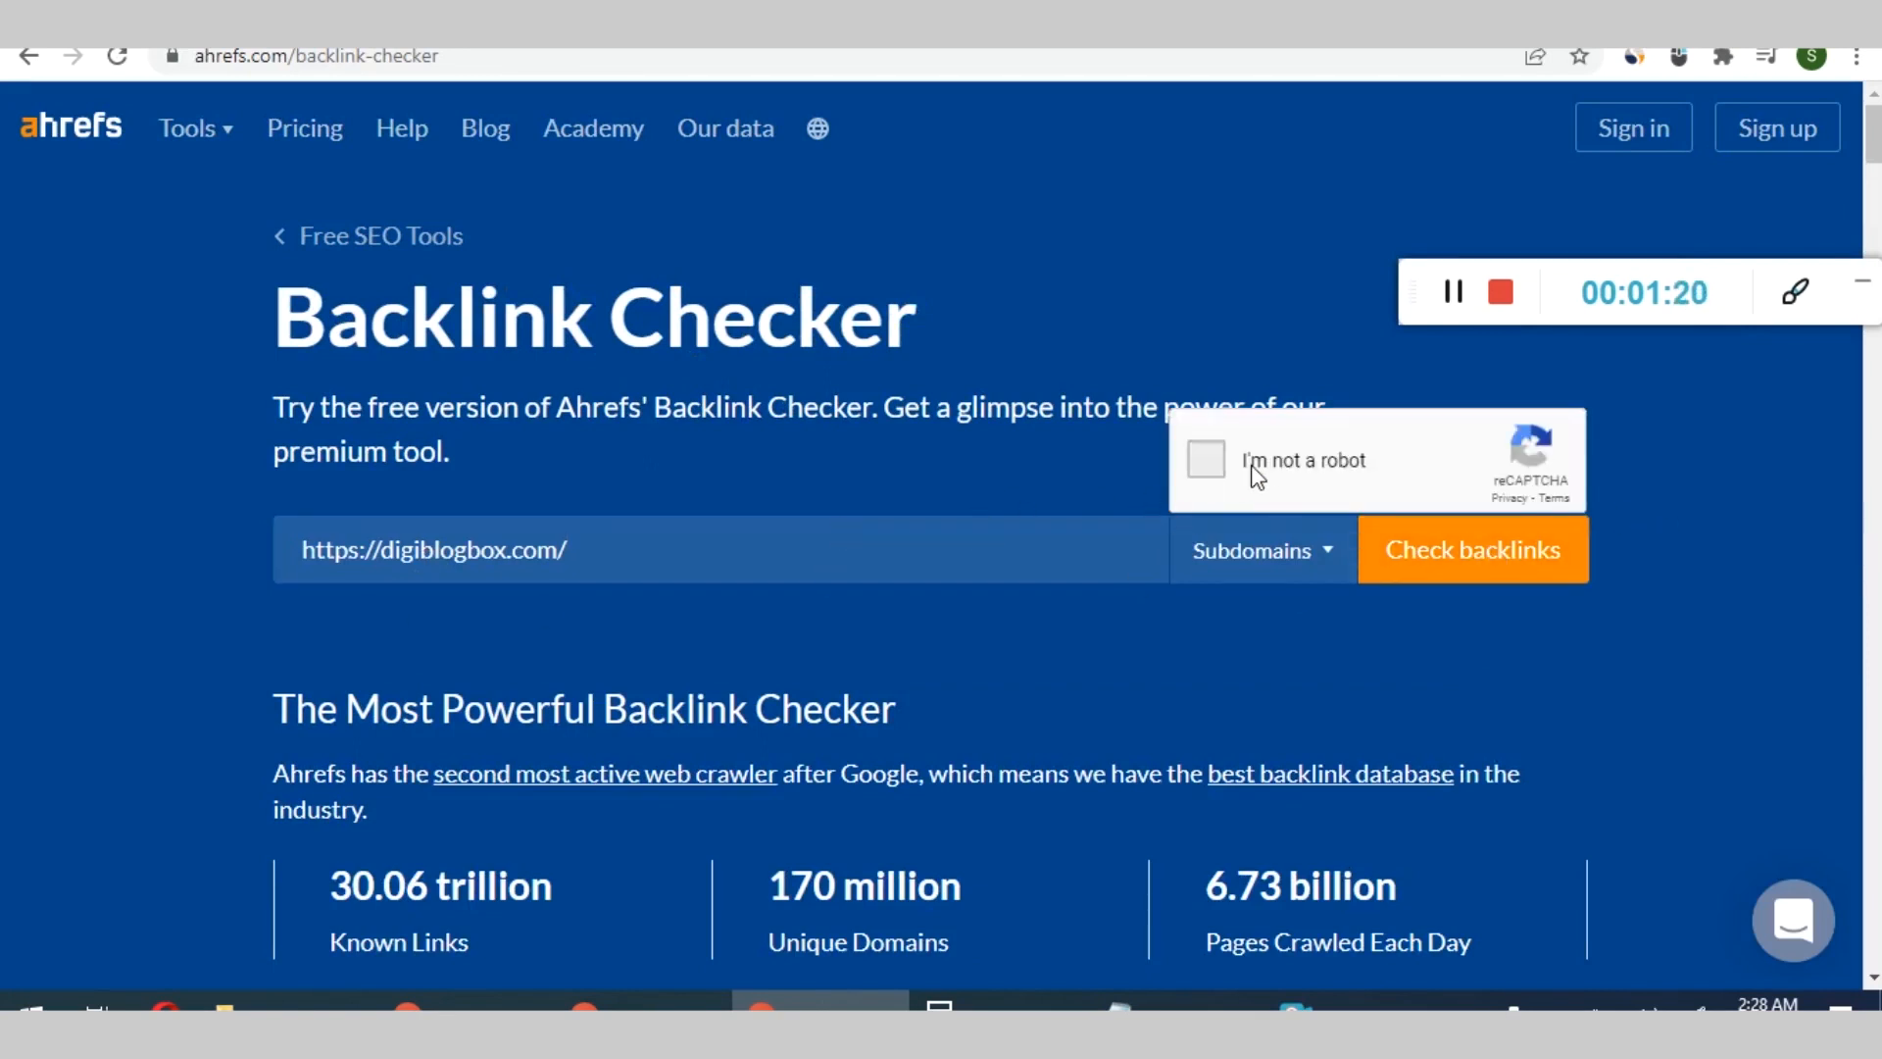
left_click(1471, 550)
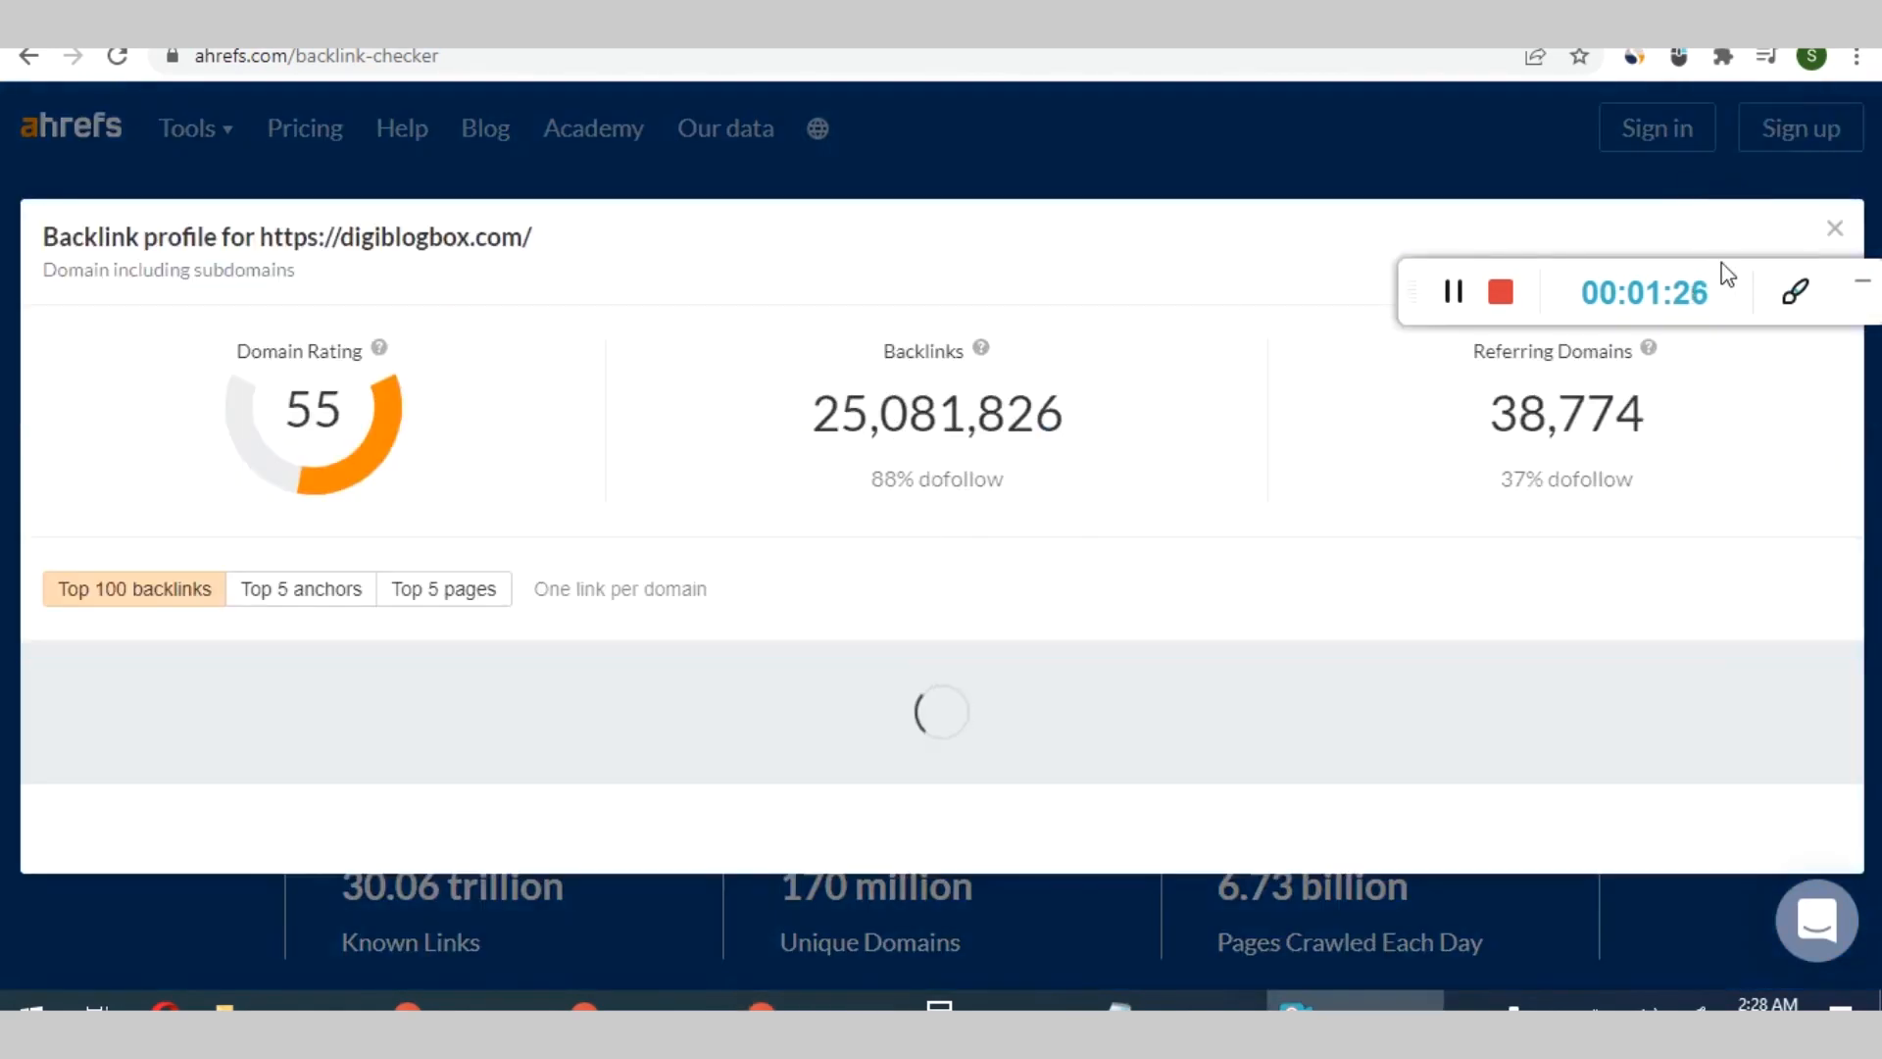
mouse_move(1770, 296)
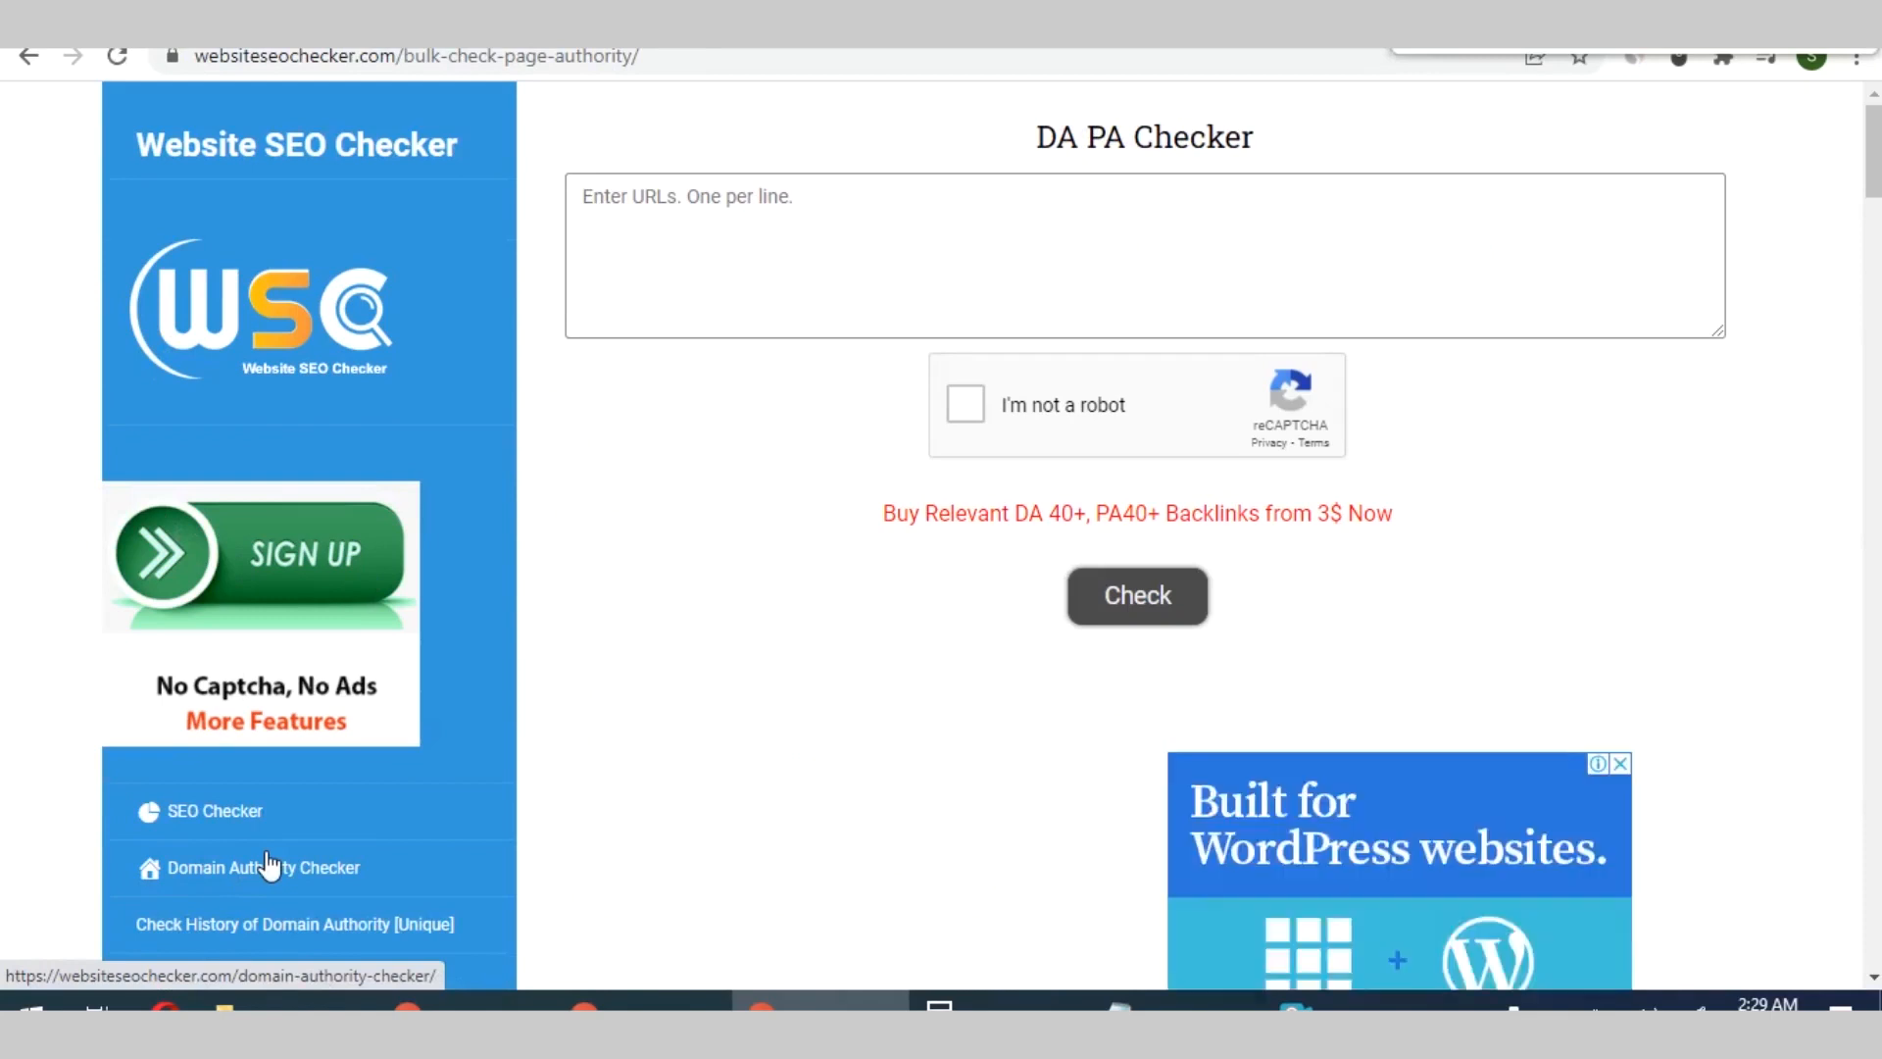
Run Domain Authority Checker on digiblogbox.com (DA 70, PA 52), then return to the site
left_click(262, 866)
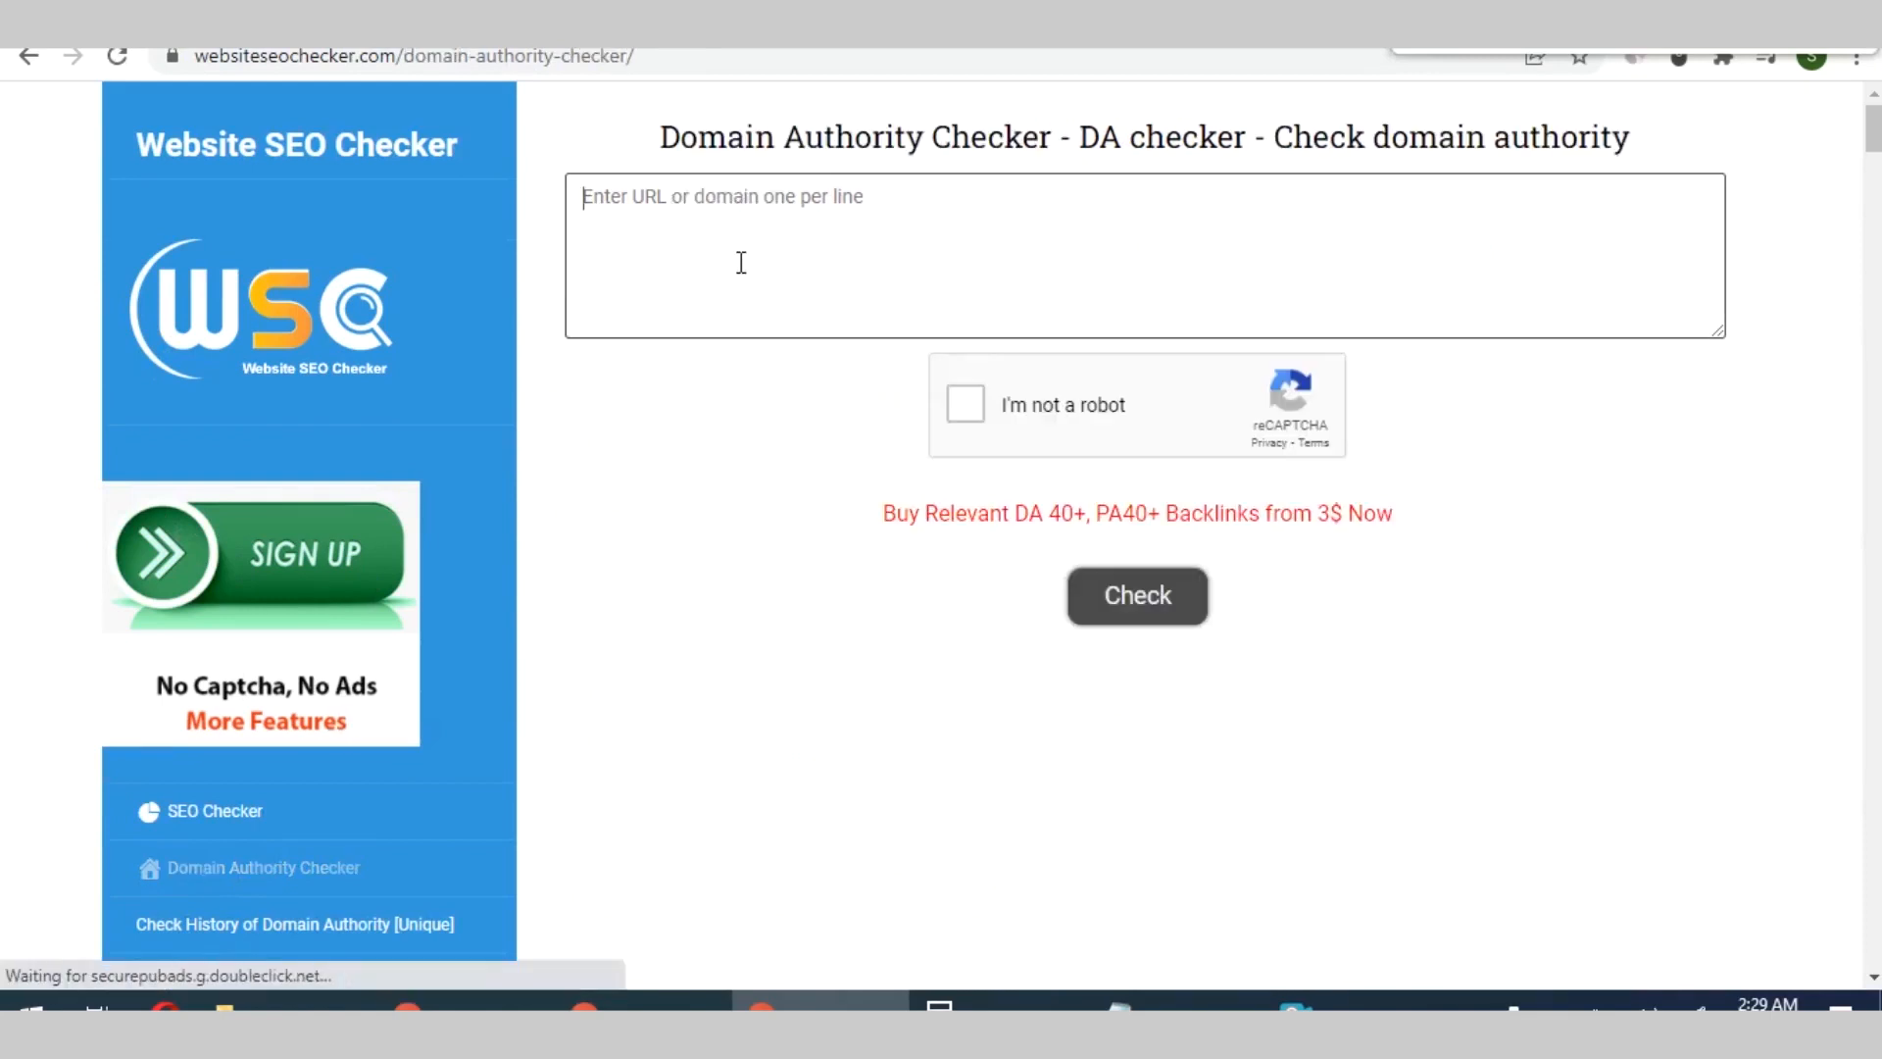
type("https://digiblogbox.com/")
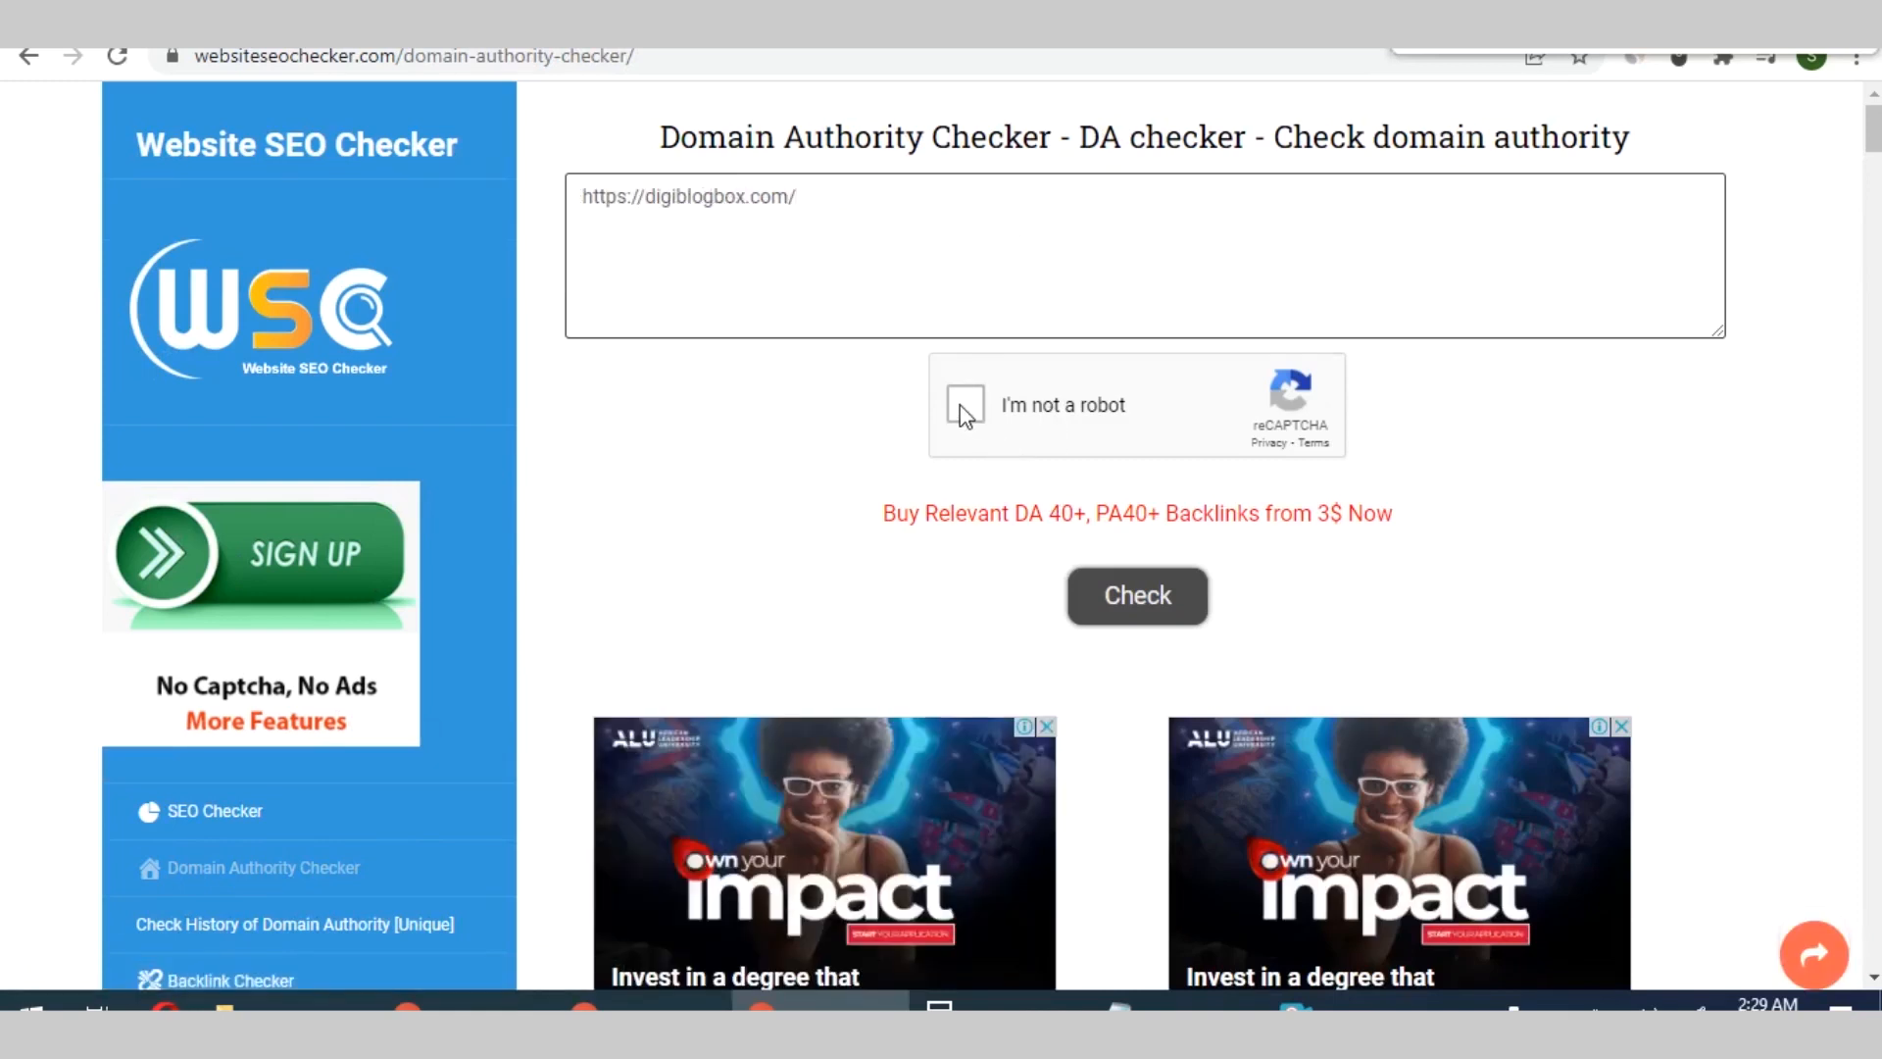
left_click(965, 405)
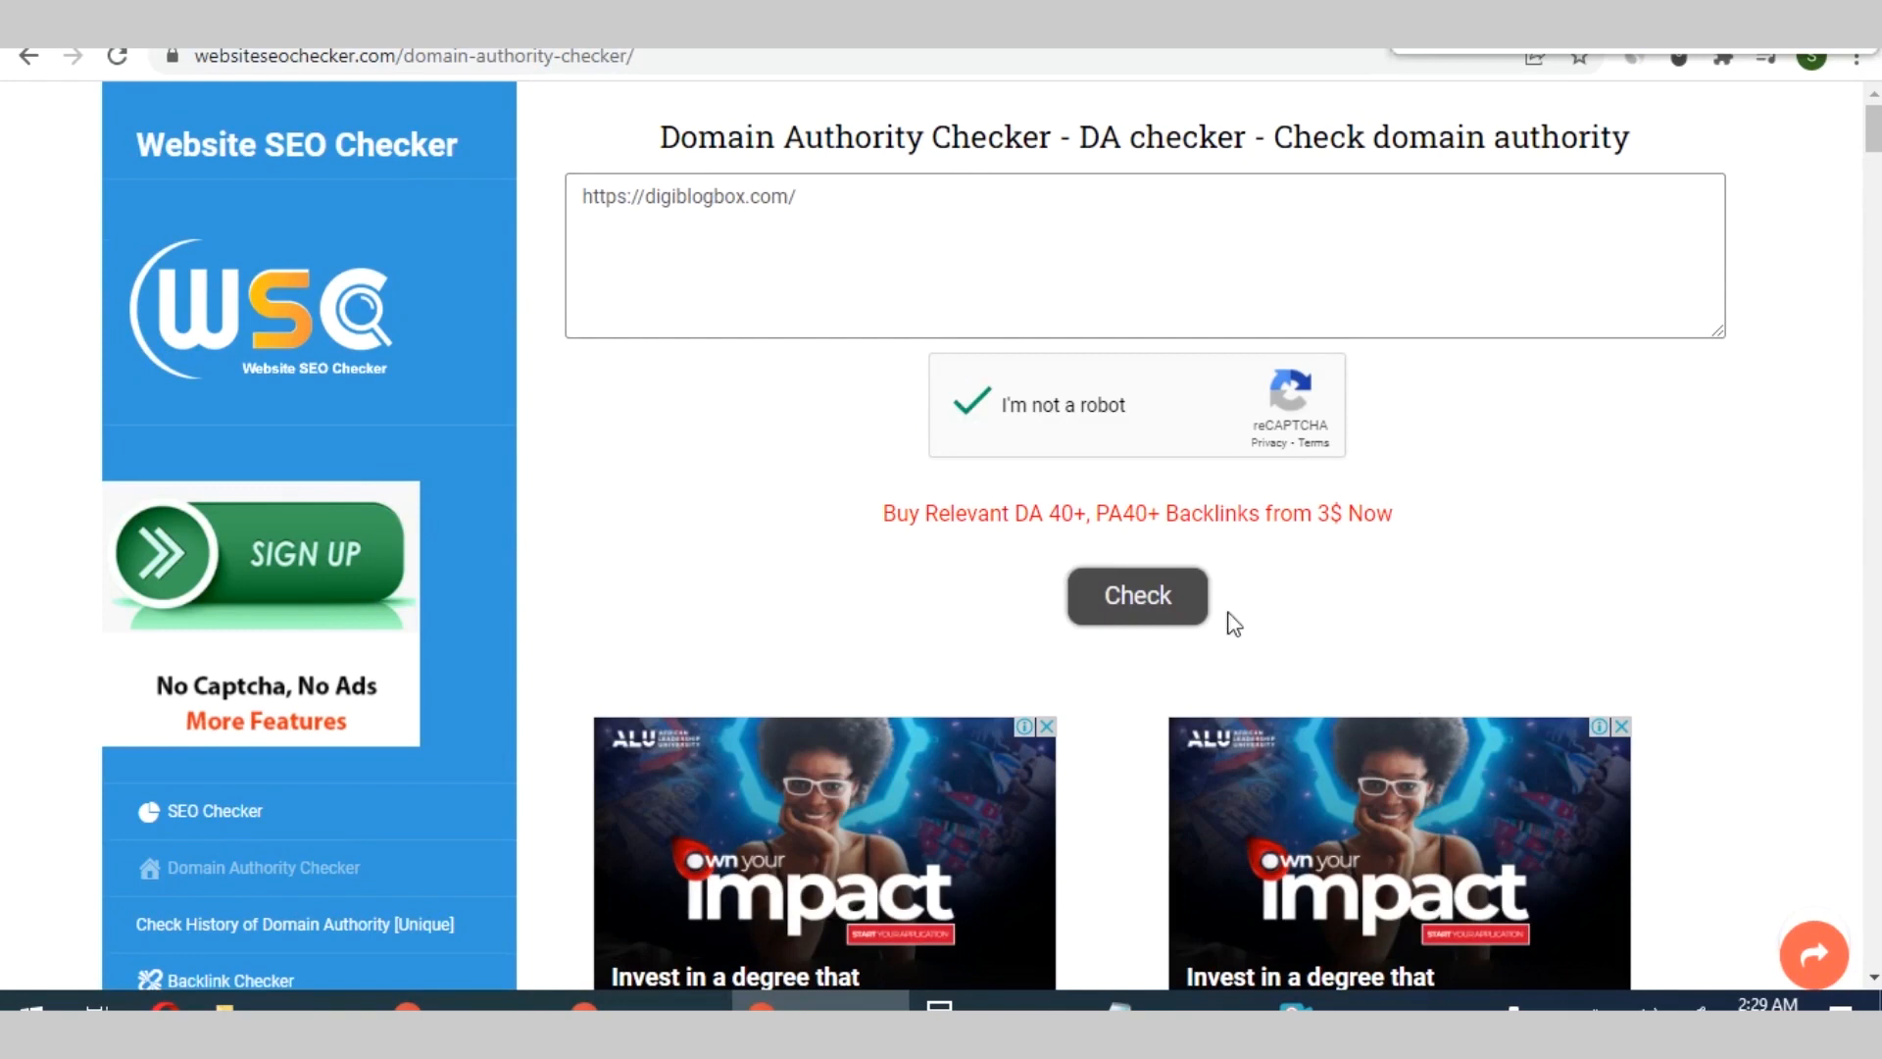
left_click(1135, 595)
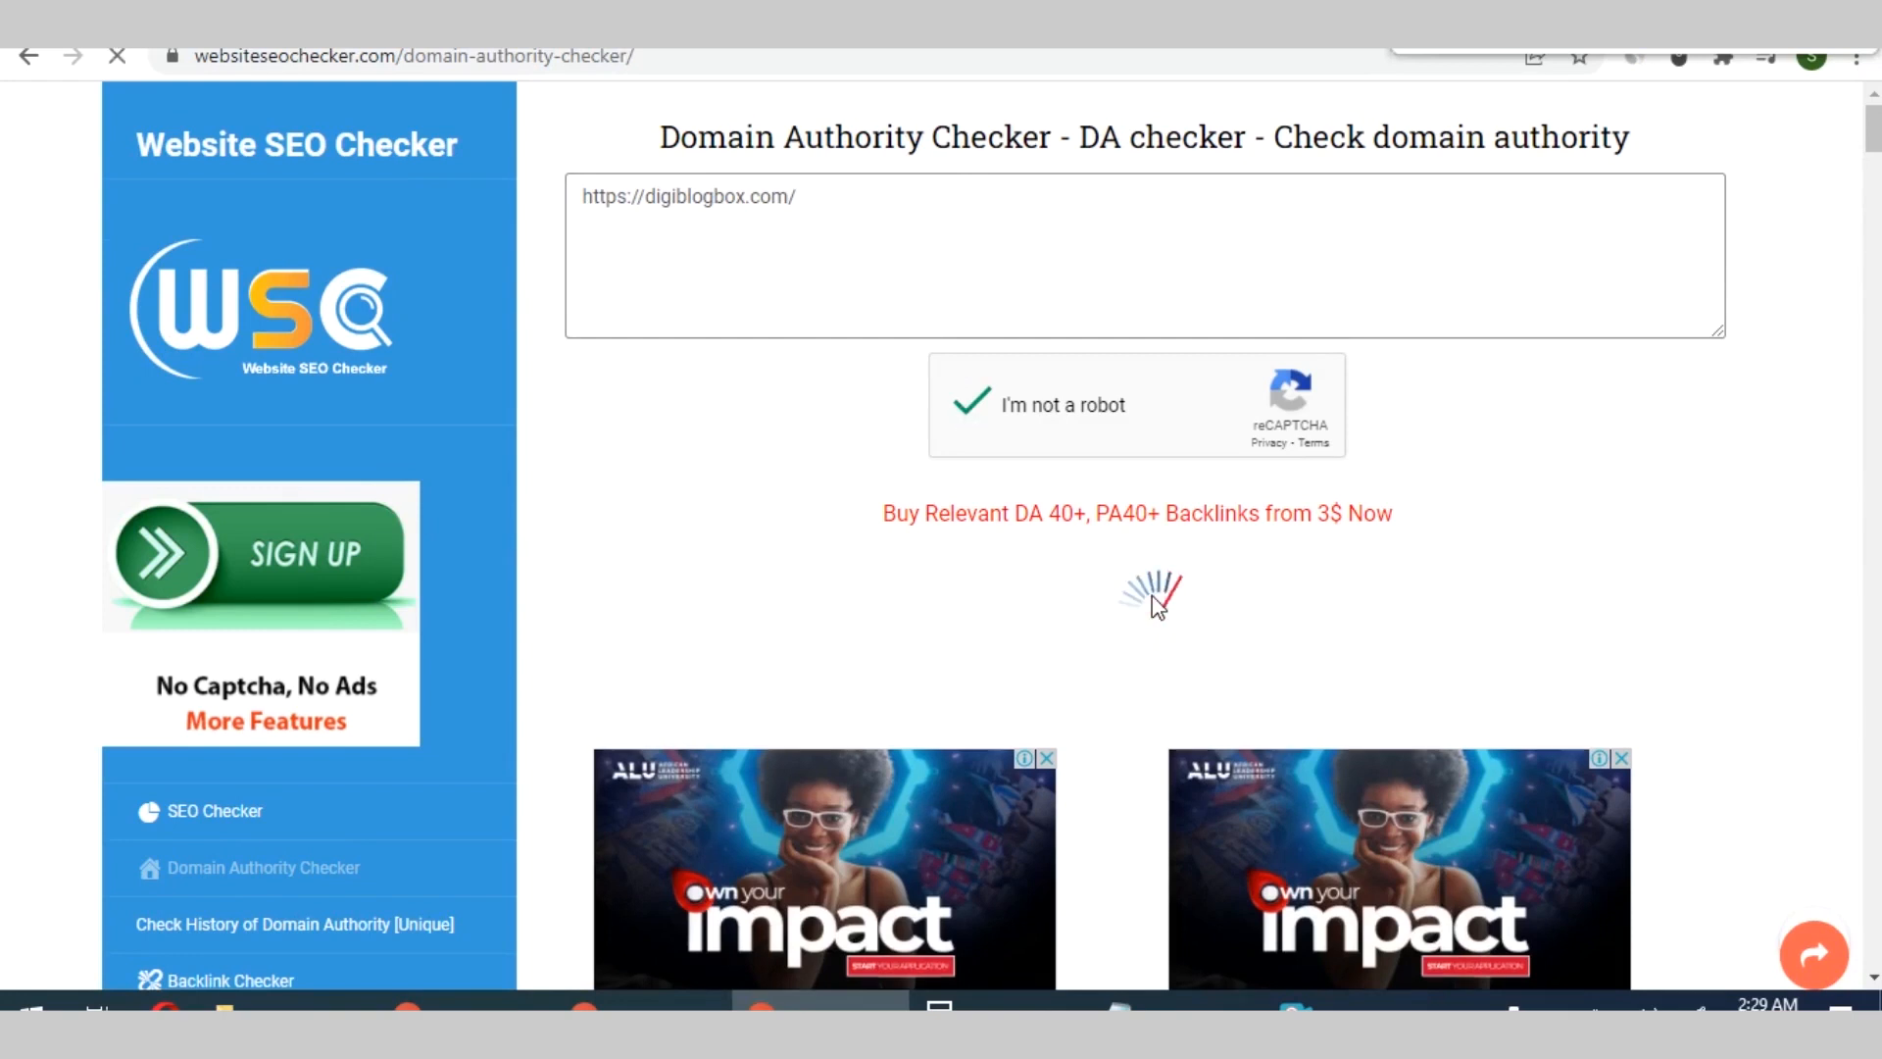
left_click(967, 405)
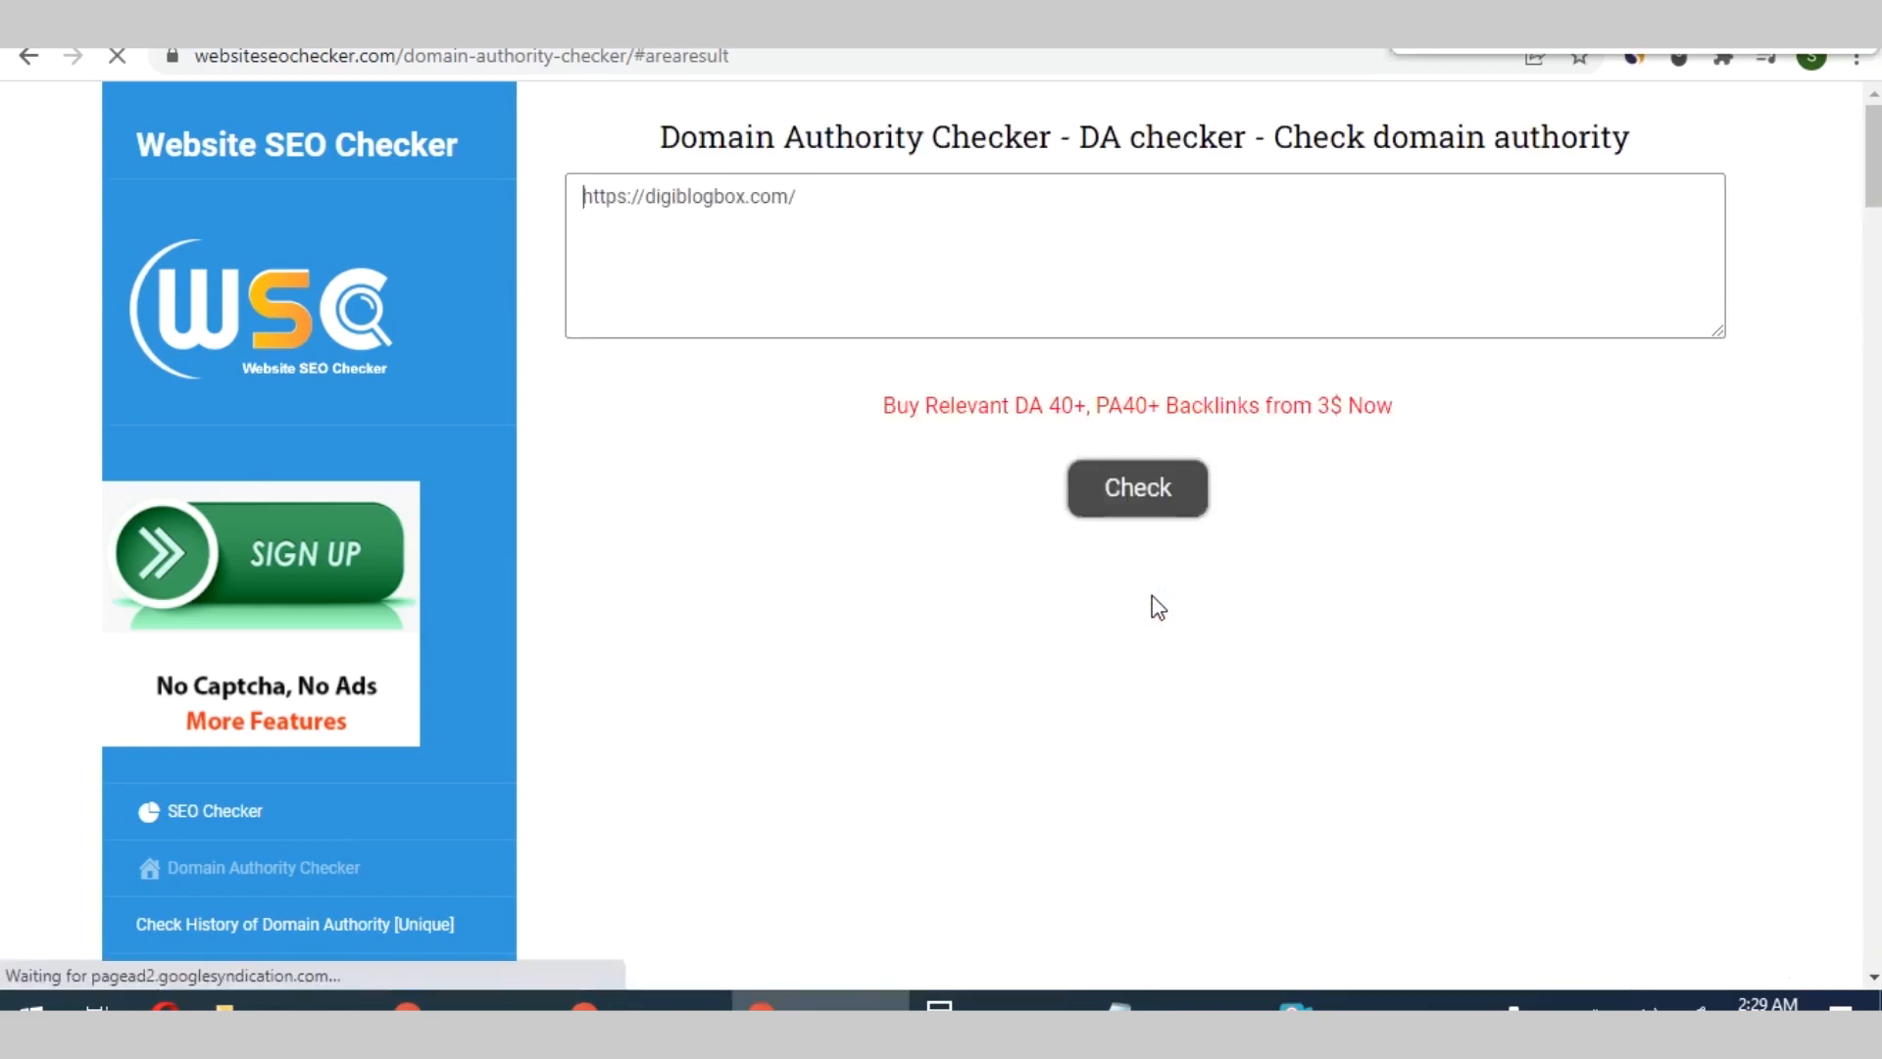
left_click(1136, 488)
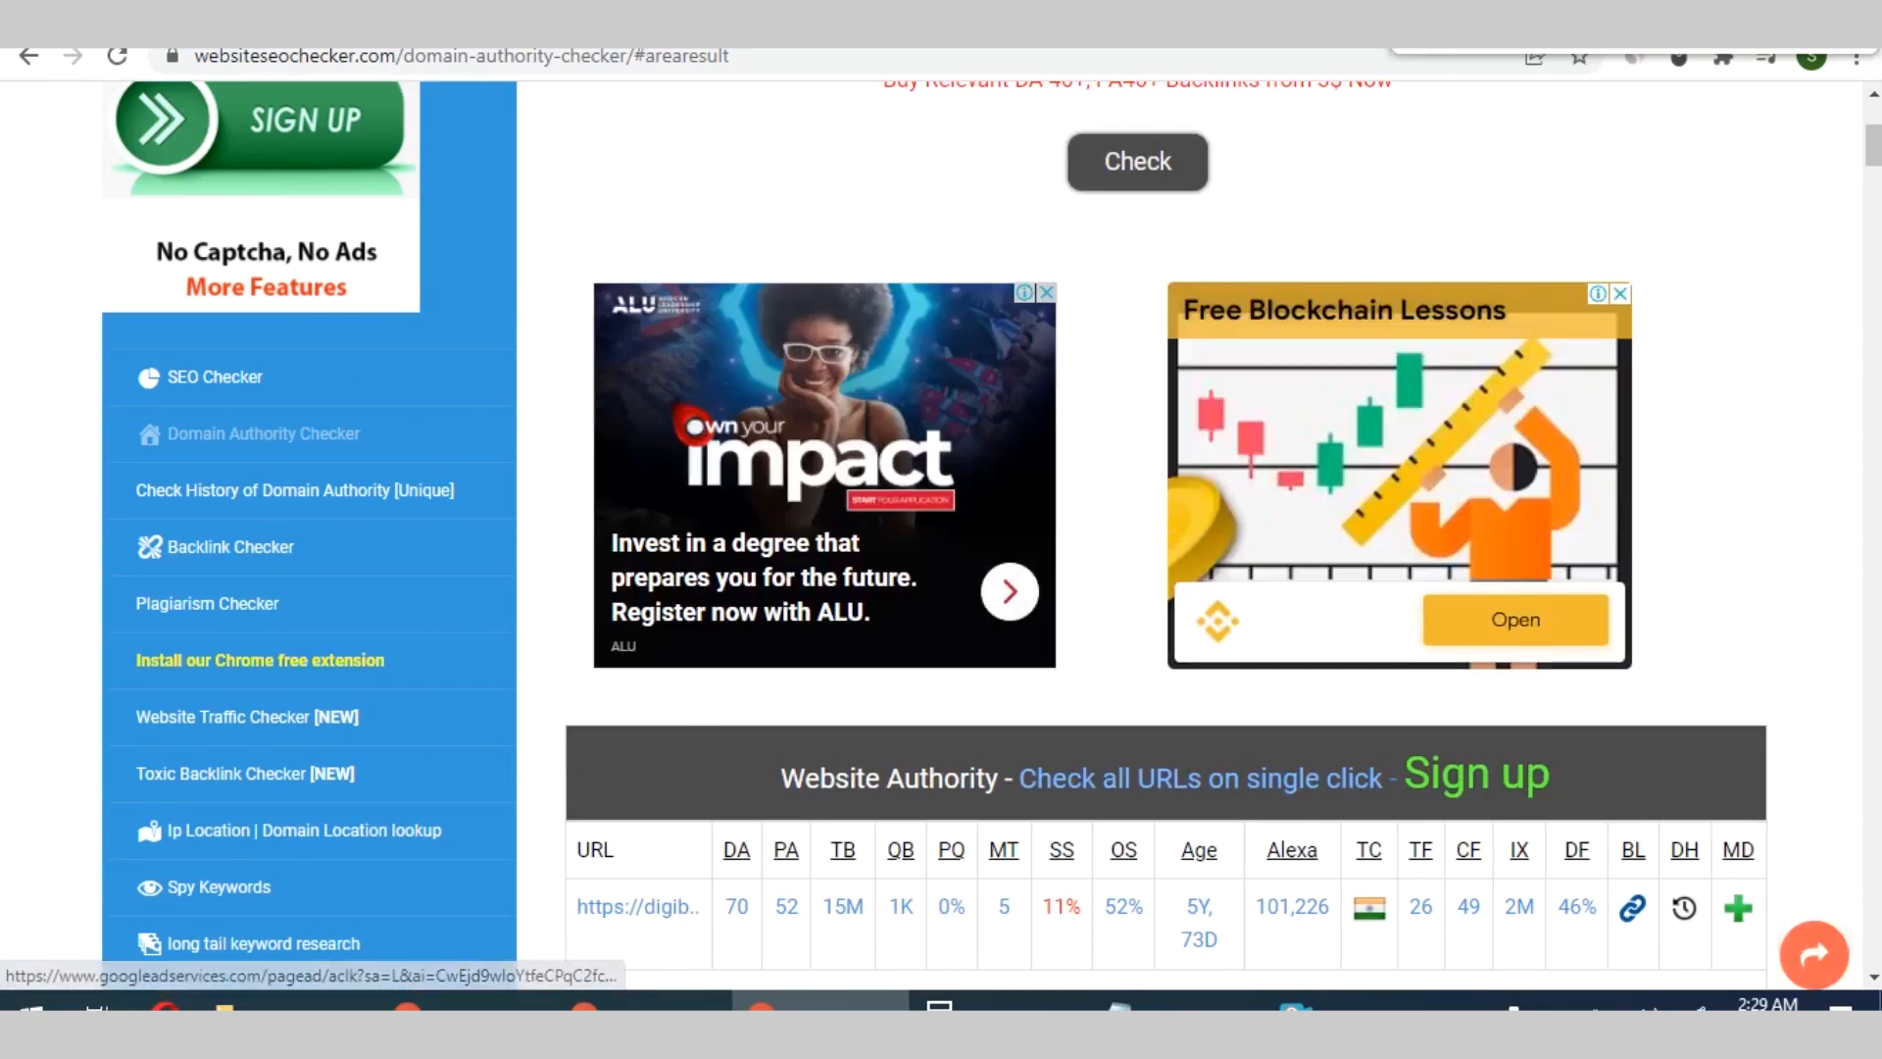
left_click(637, 906)
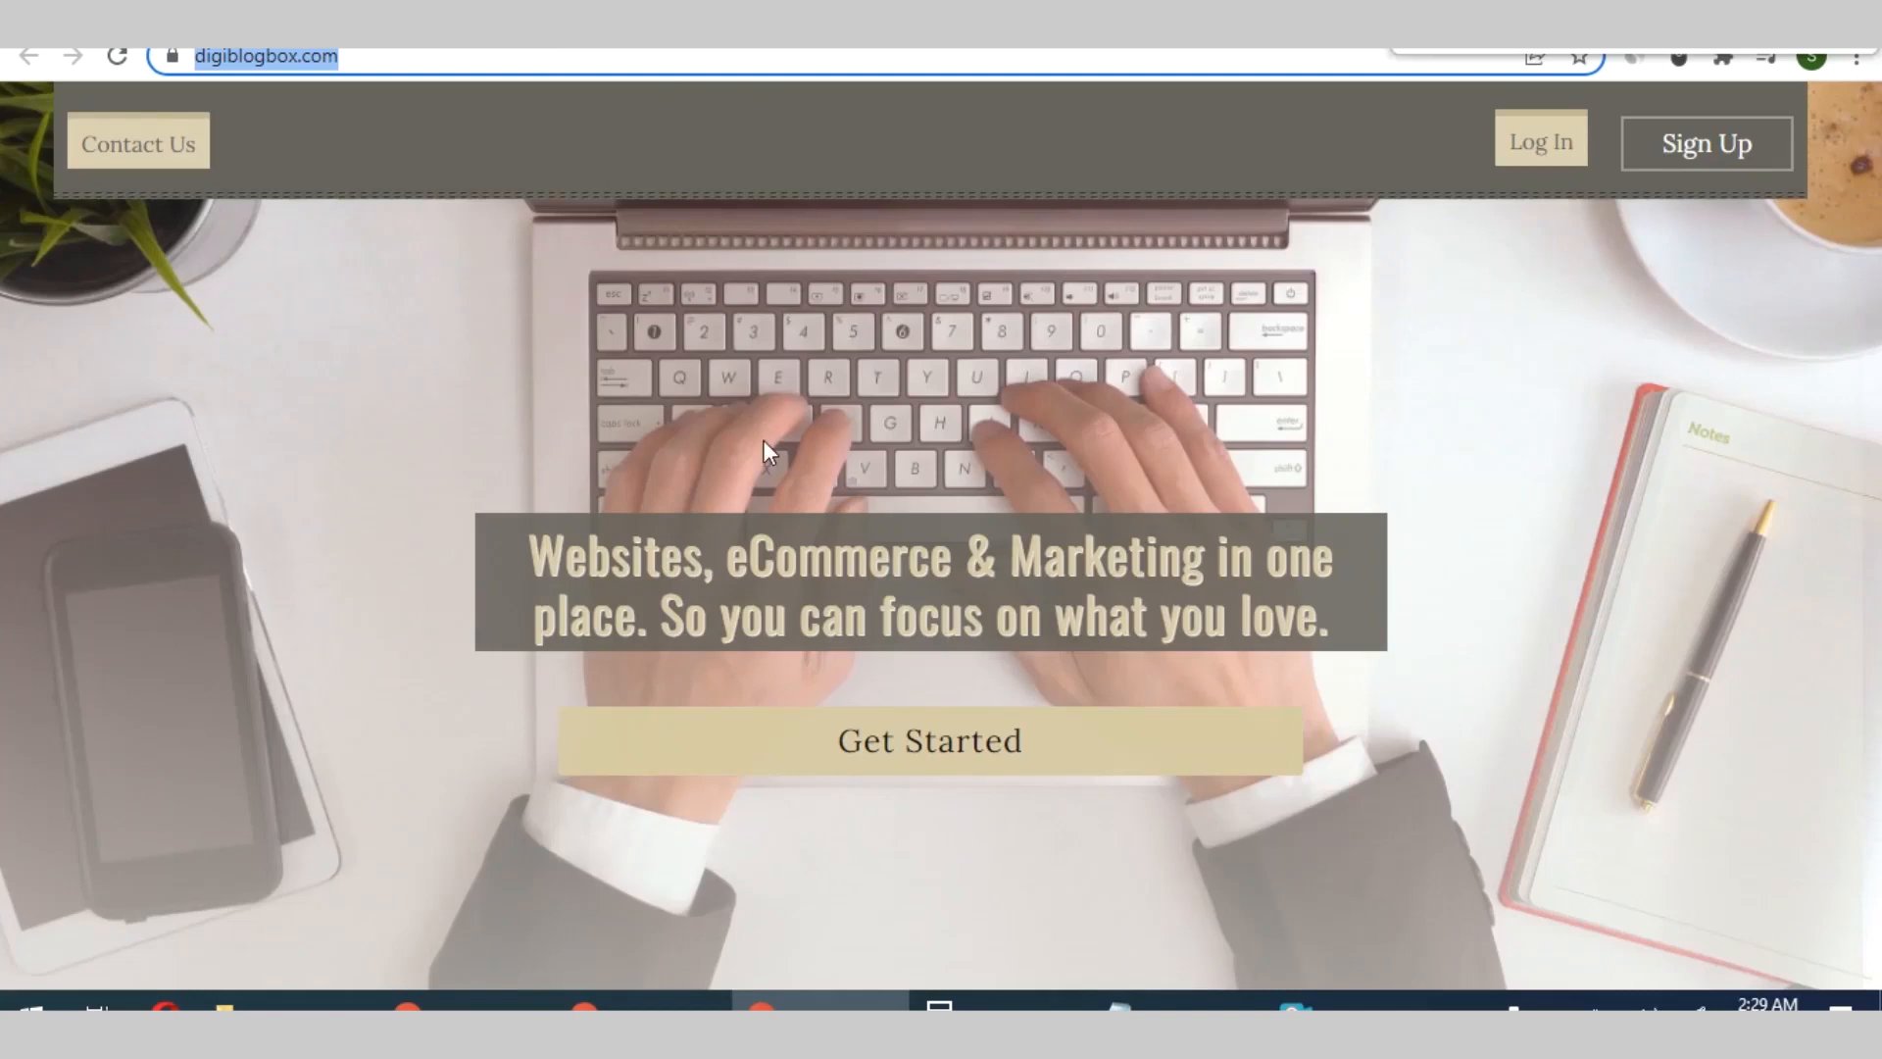
mouse_move(138, 144)
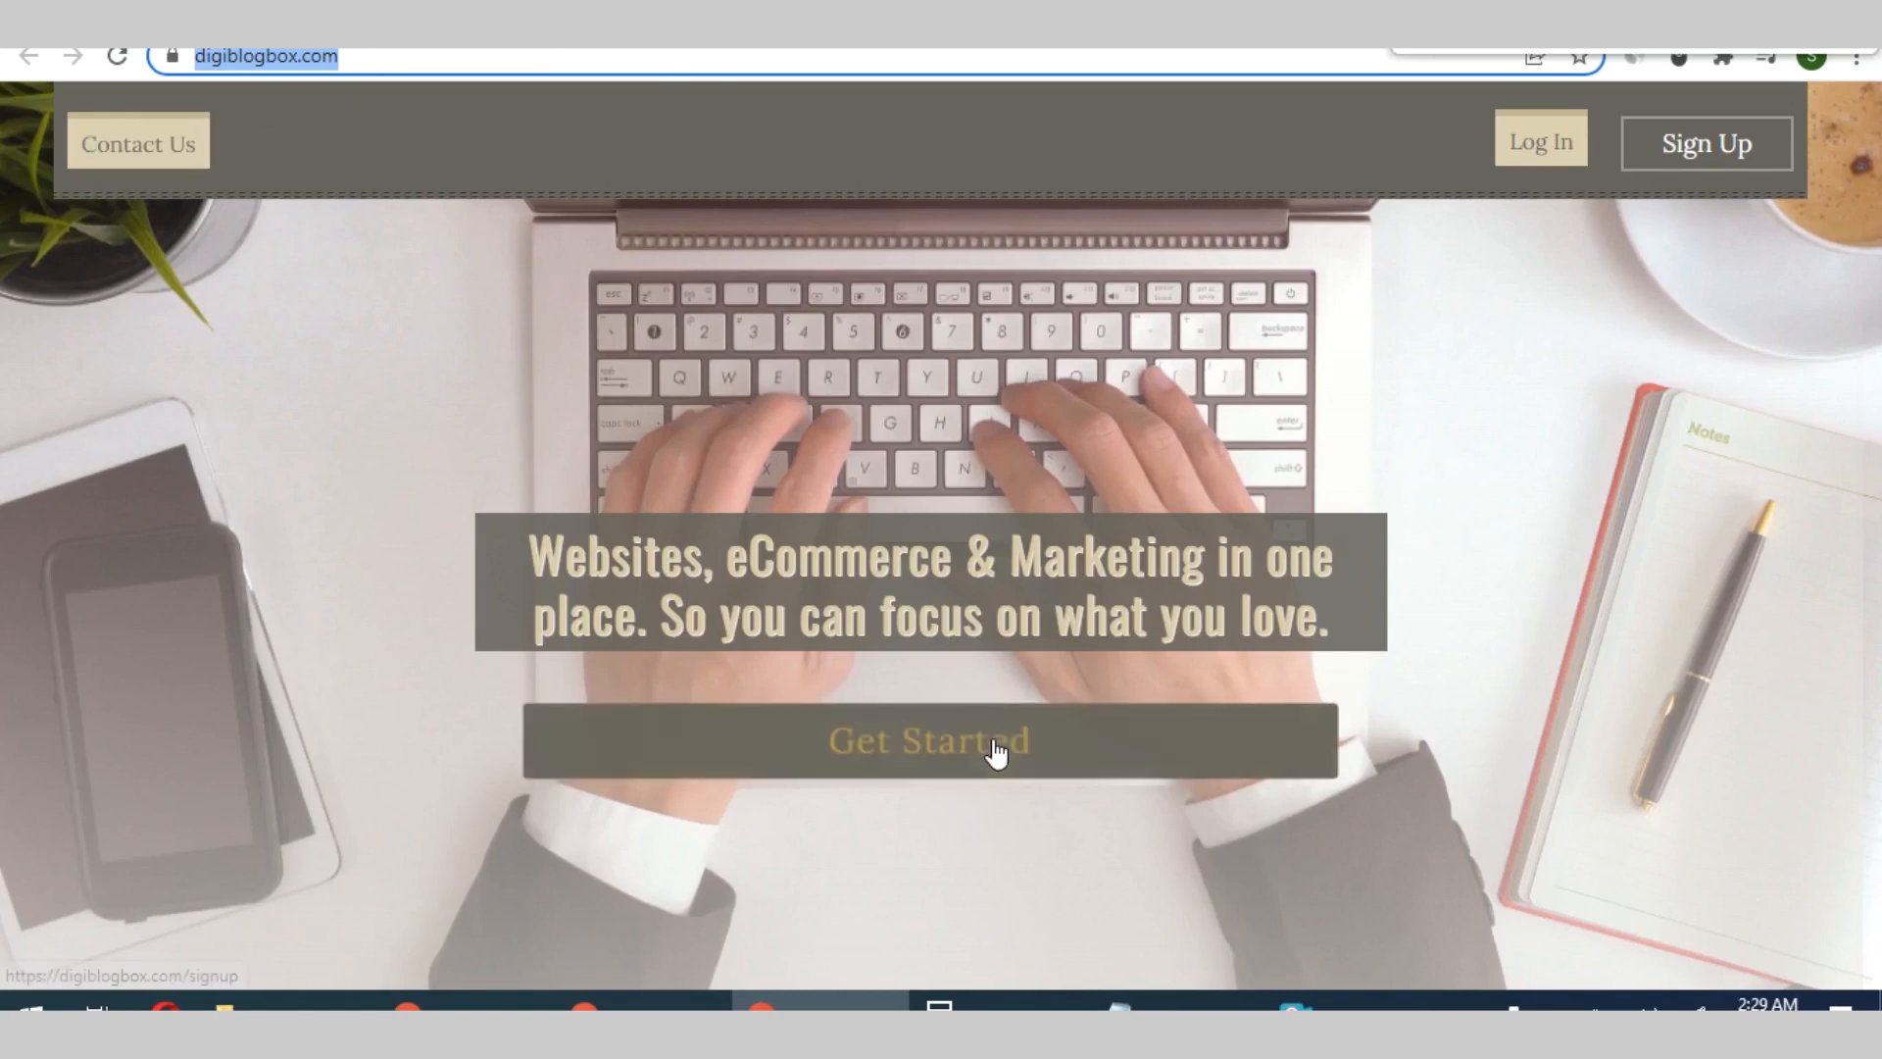
Sign up for a digiblogbox.com account as 'giantsoasis' using a saved email address
left_click(931, 739)
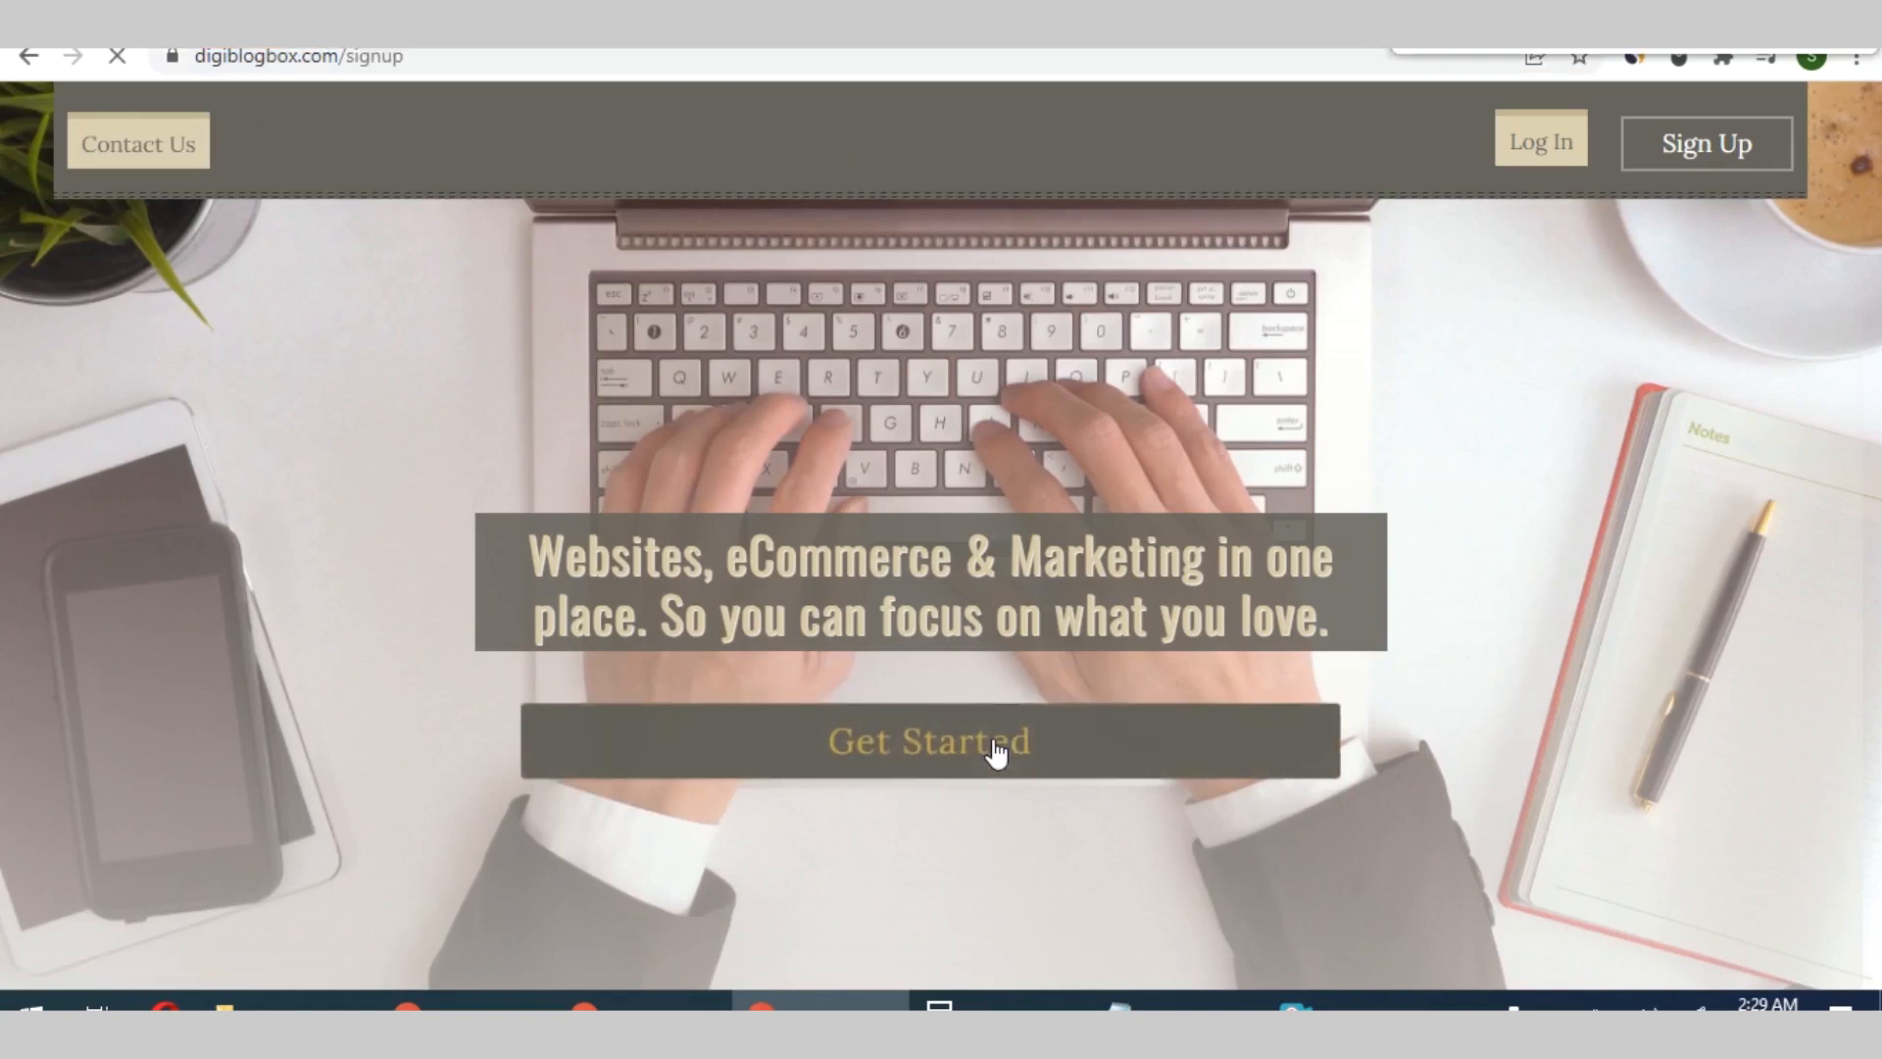
left_click(930, 741)
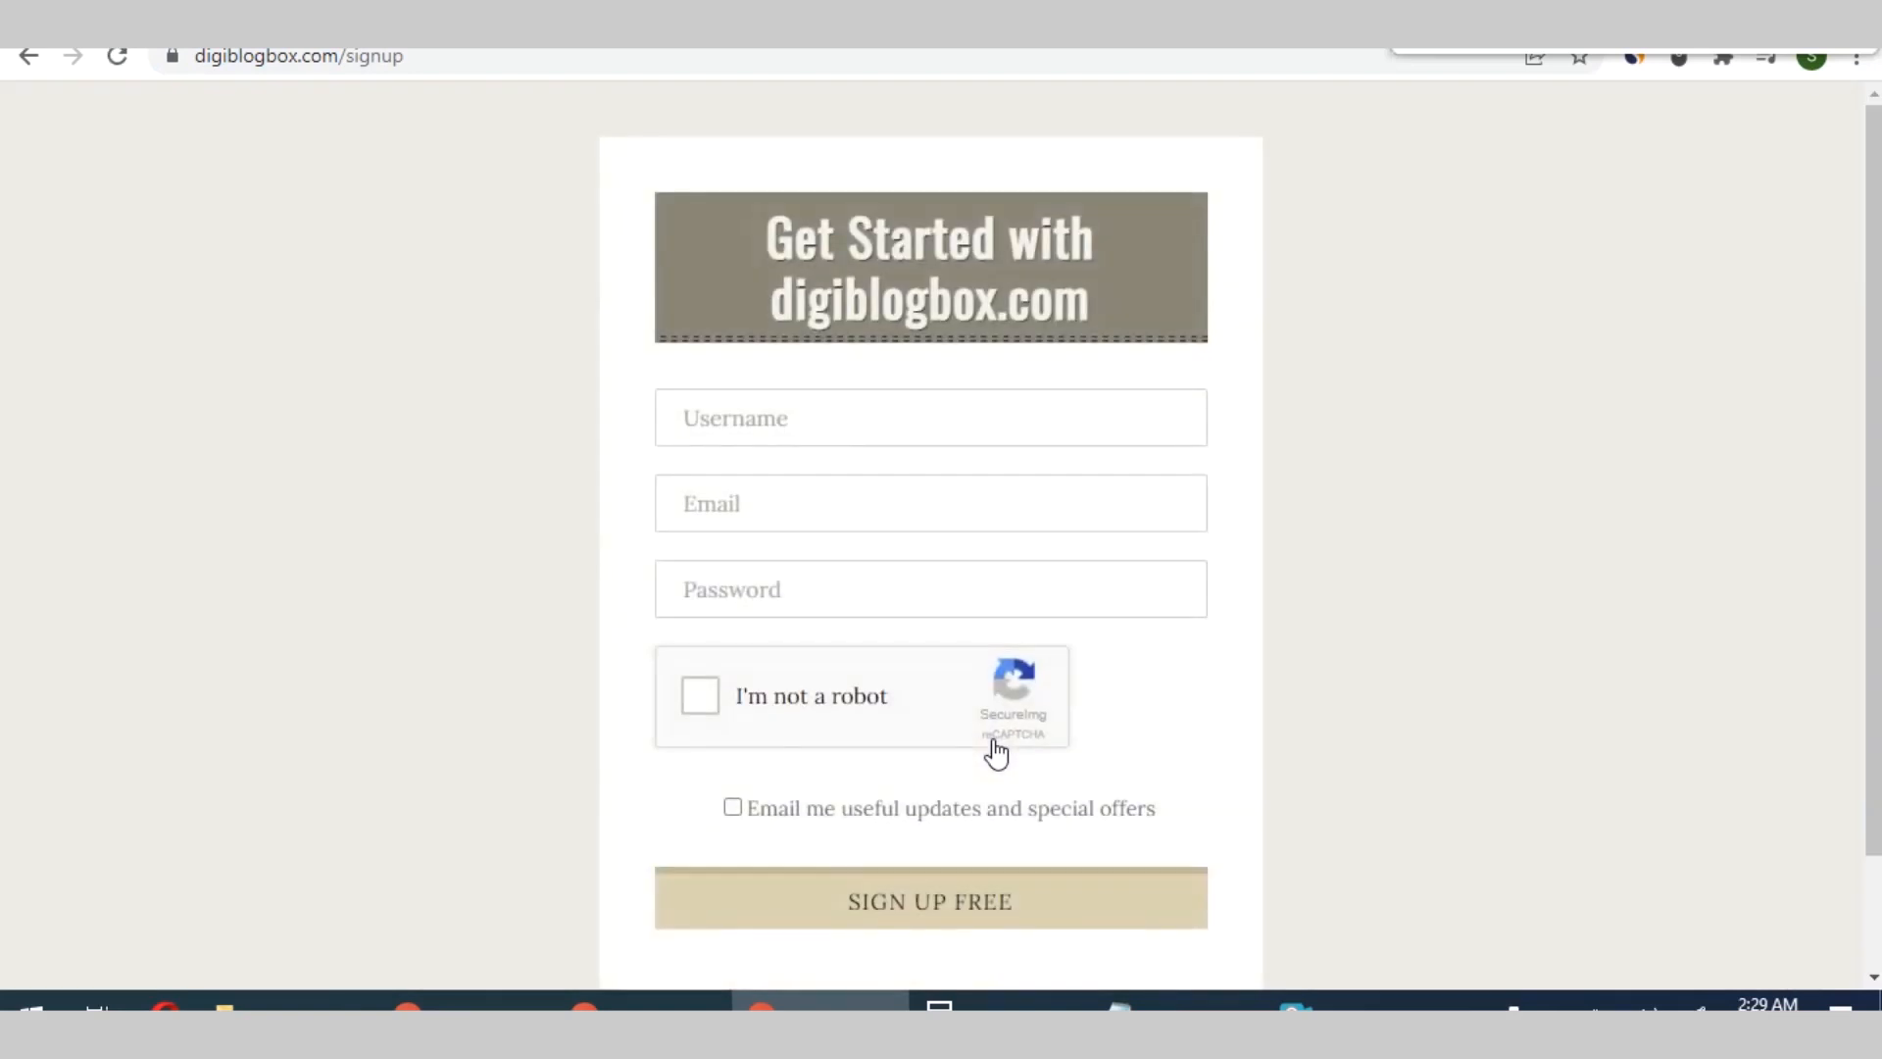
left_click(929, 417)
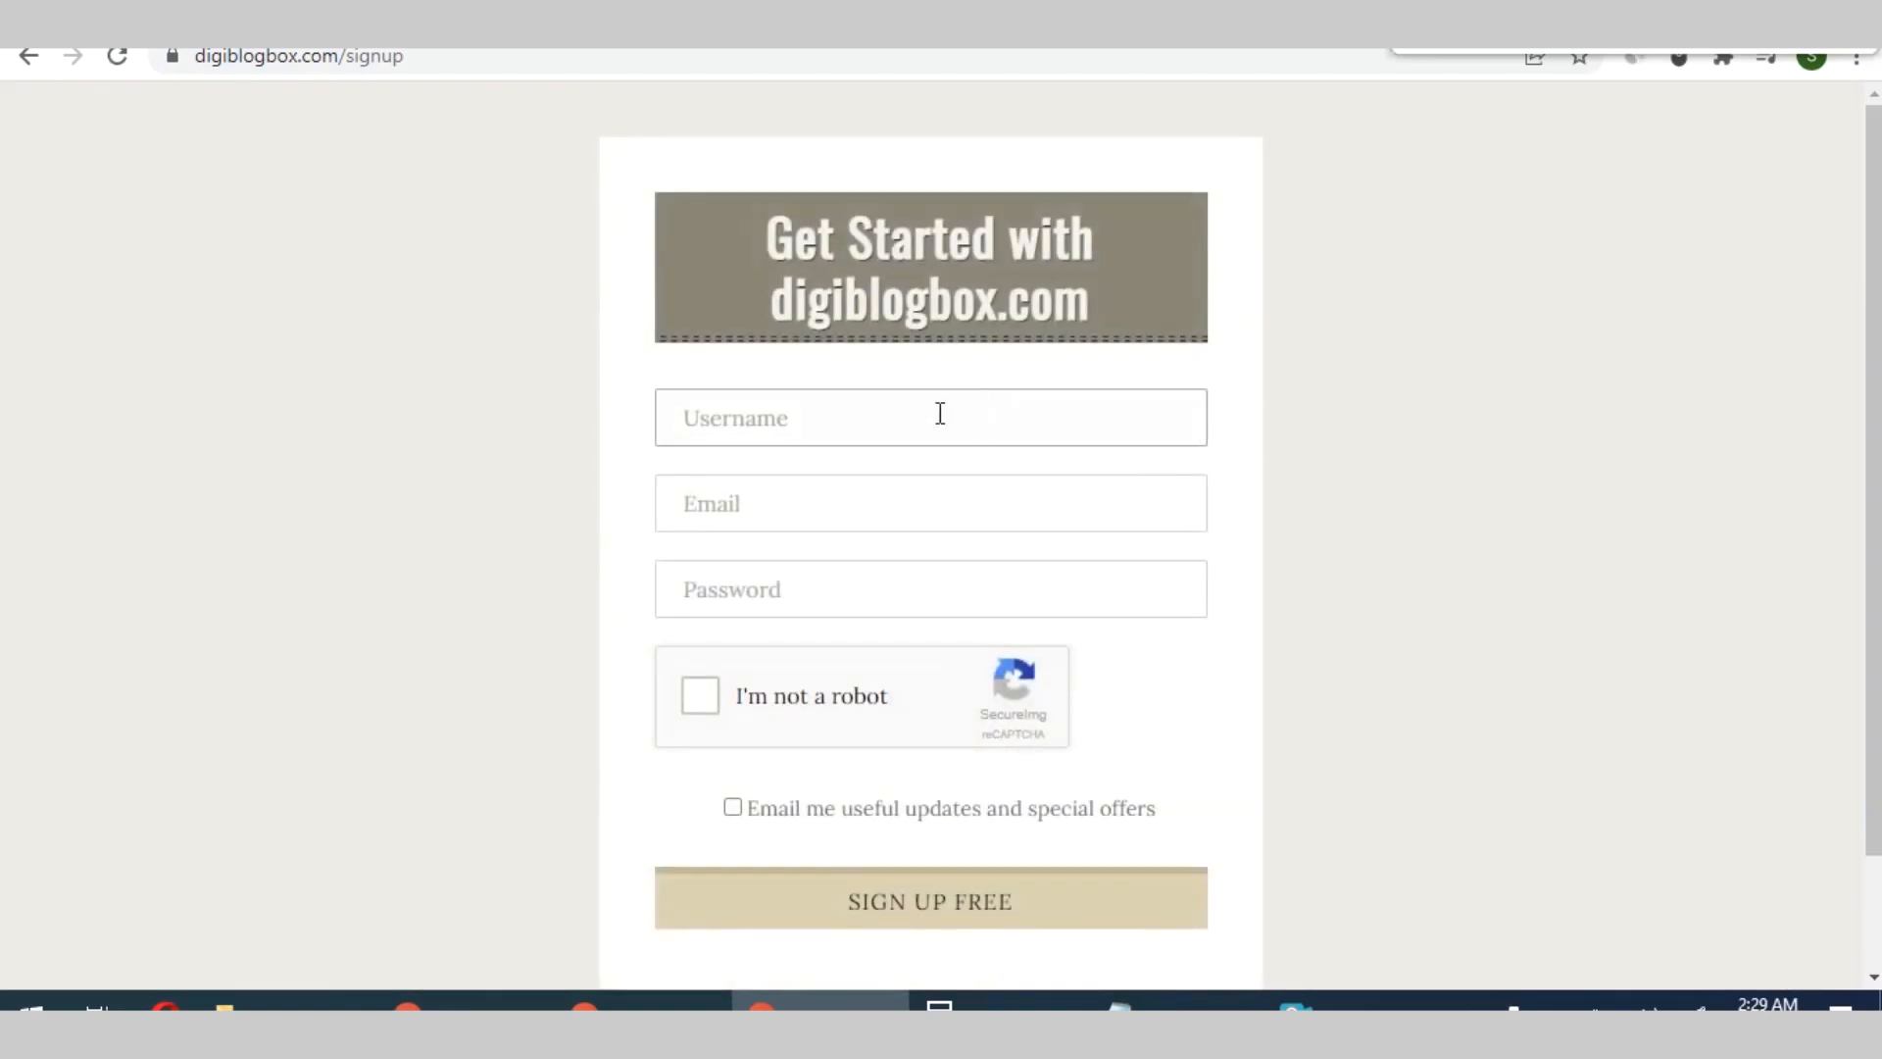
left_click(930, 417)
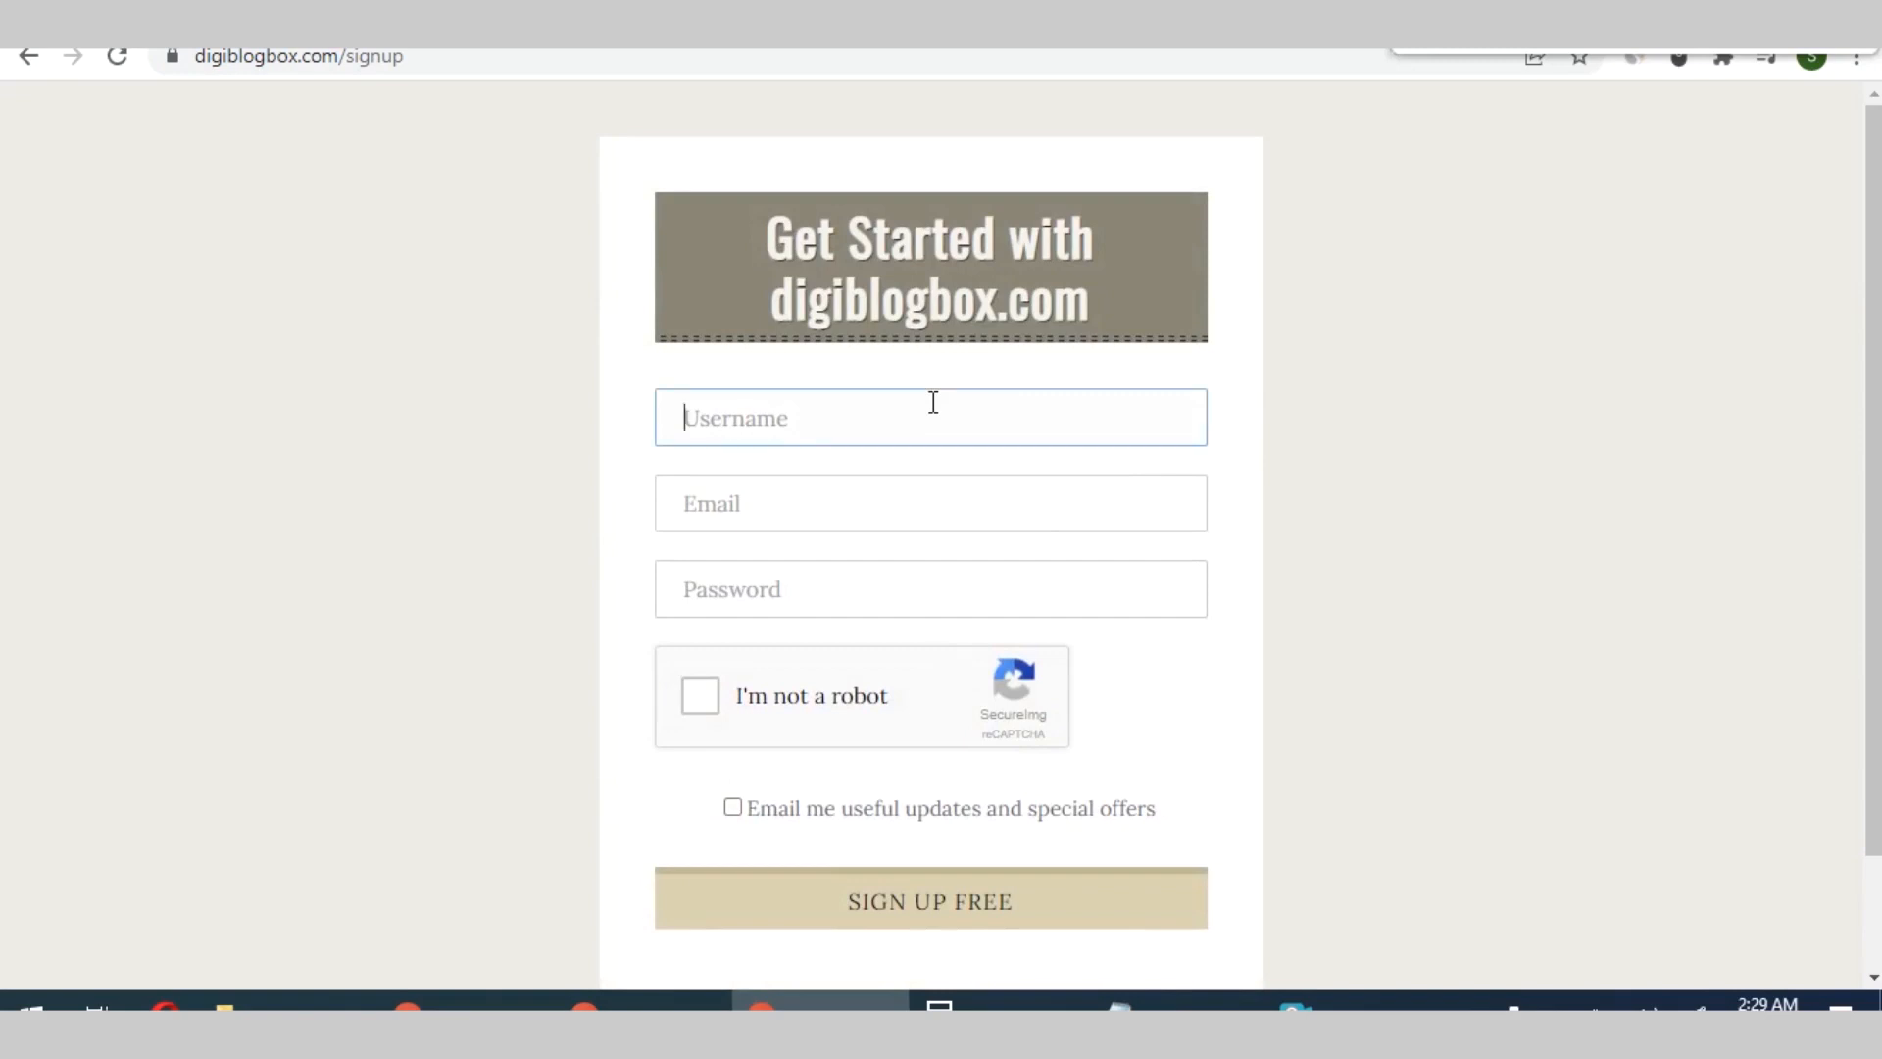
type("g")
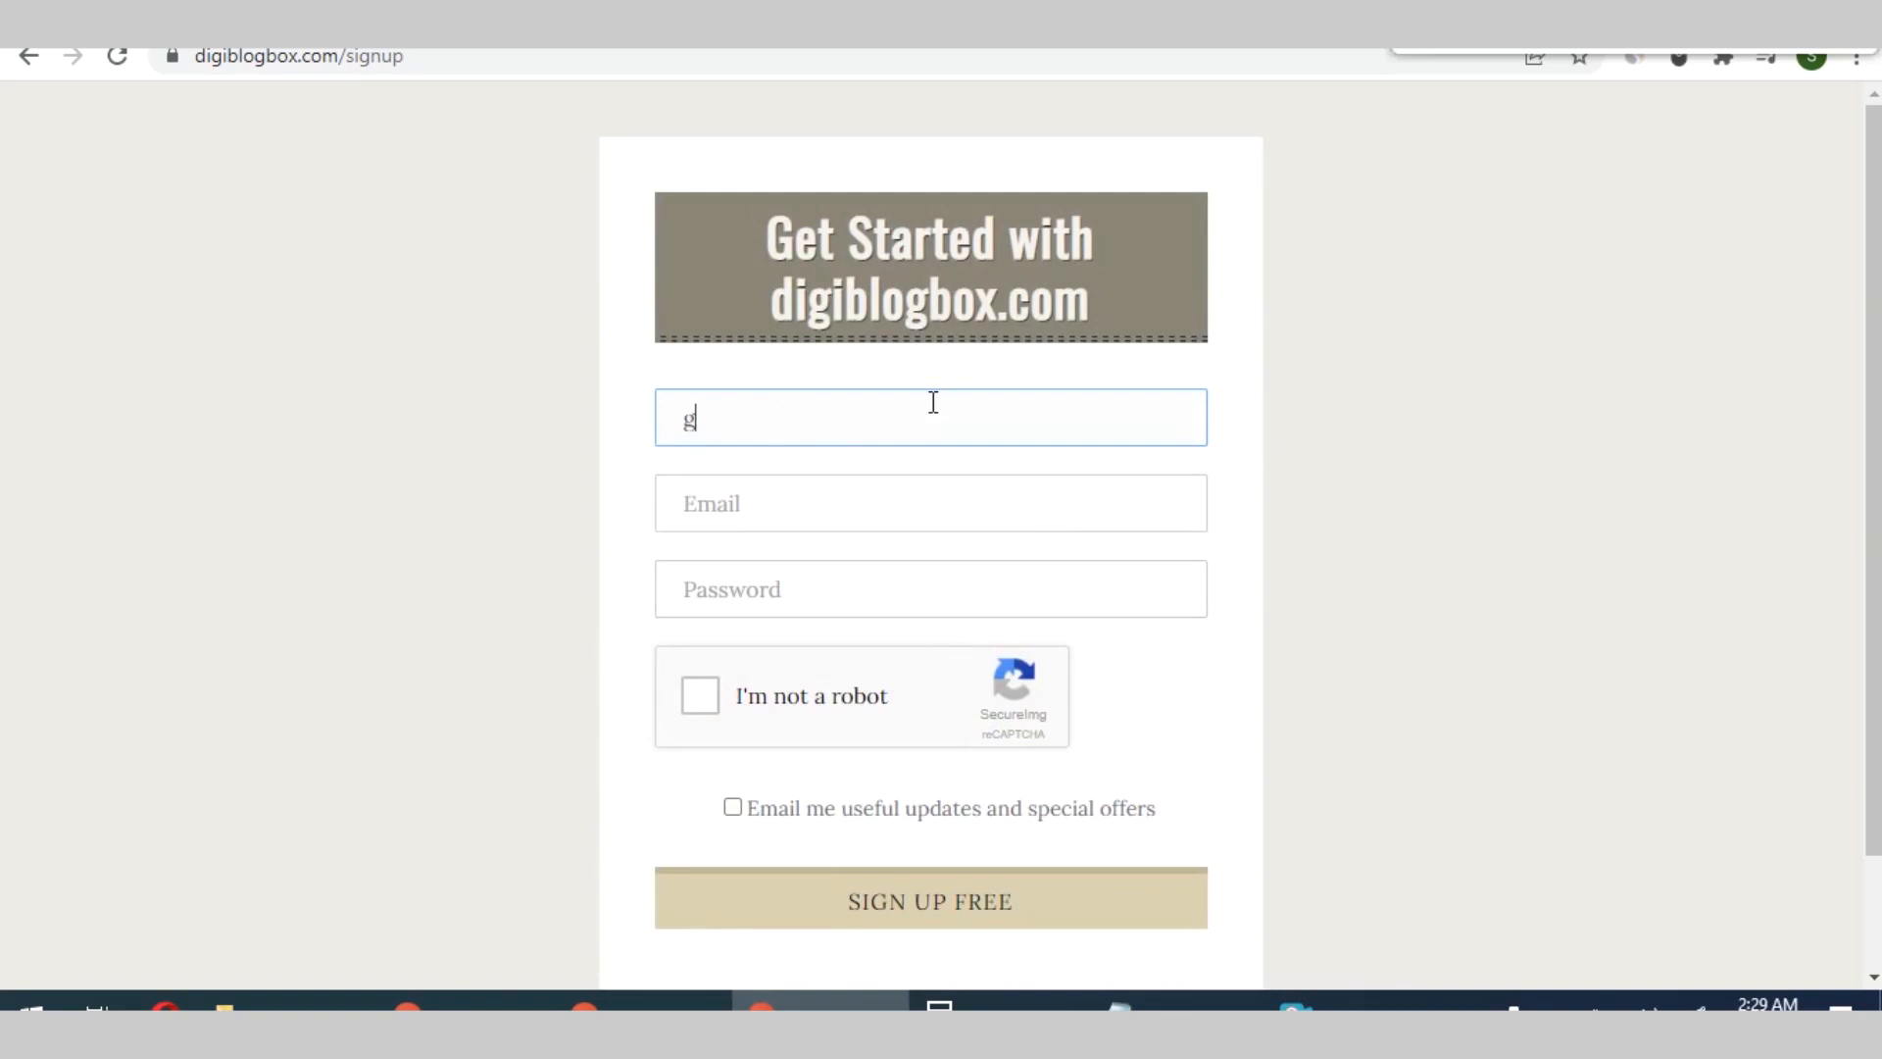
type("iants")
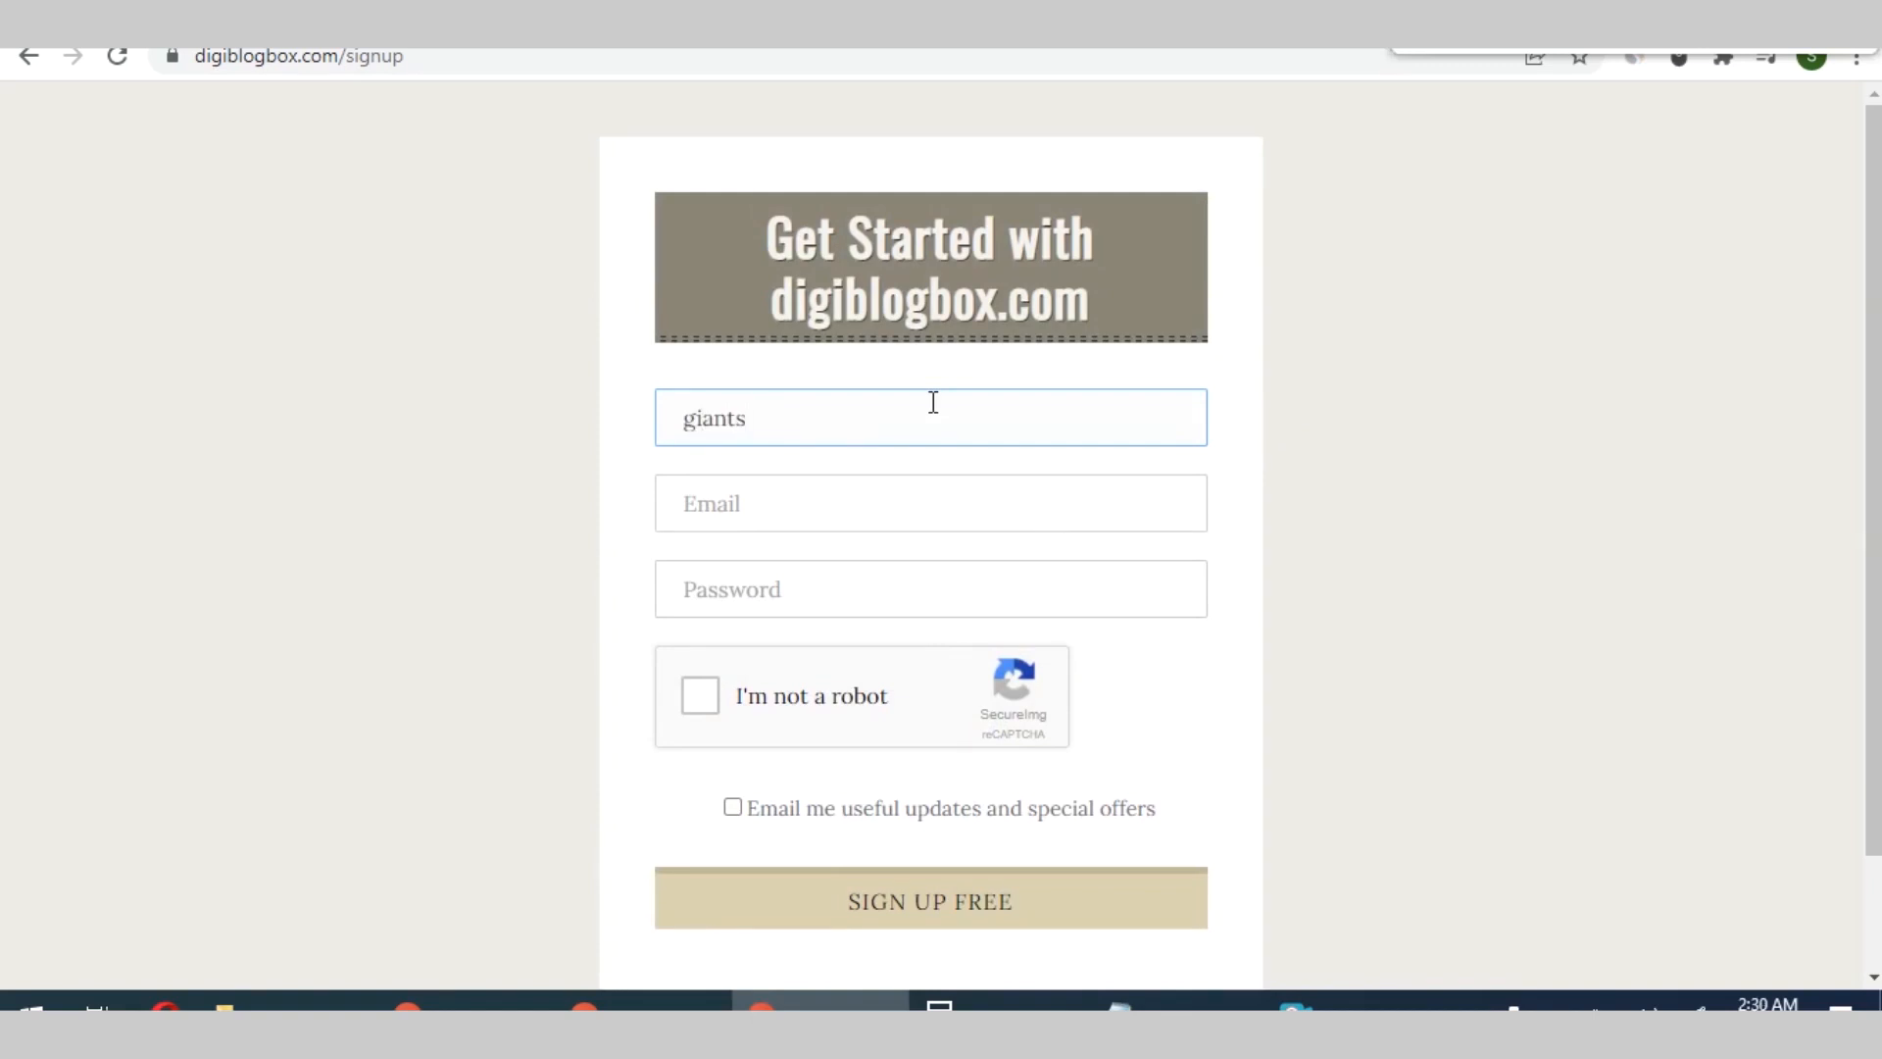
type("oasis")
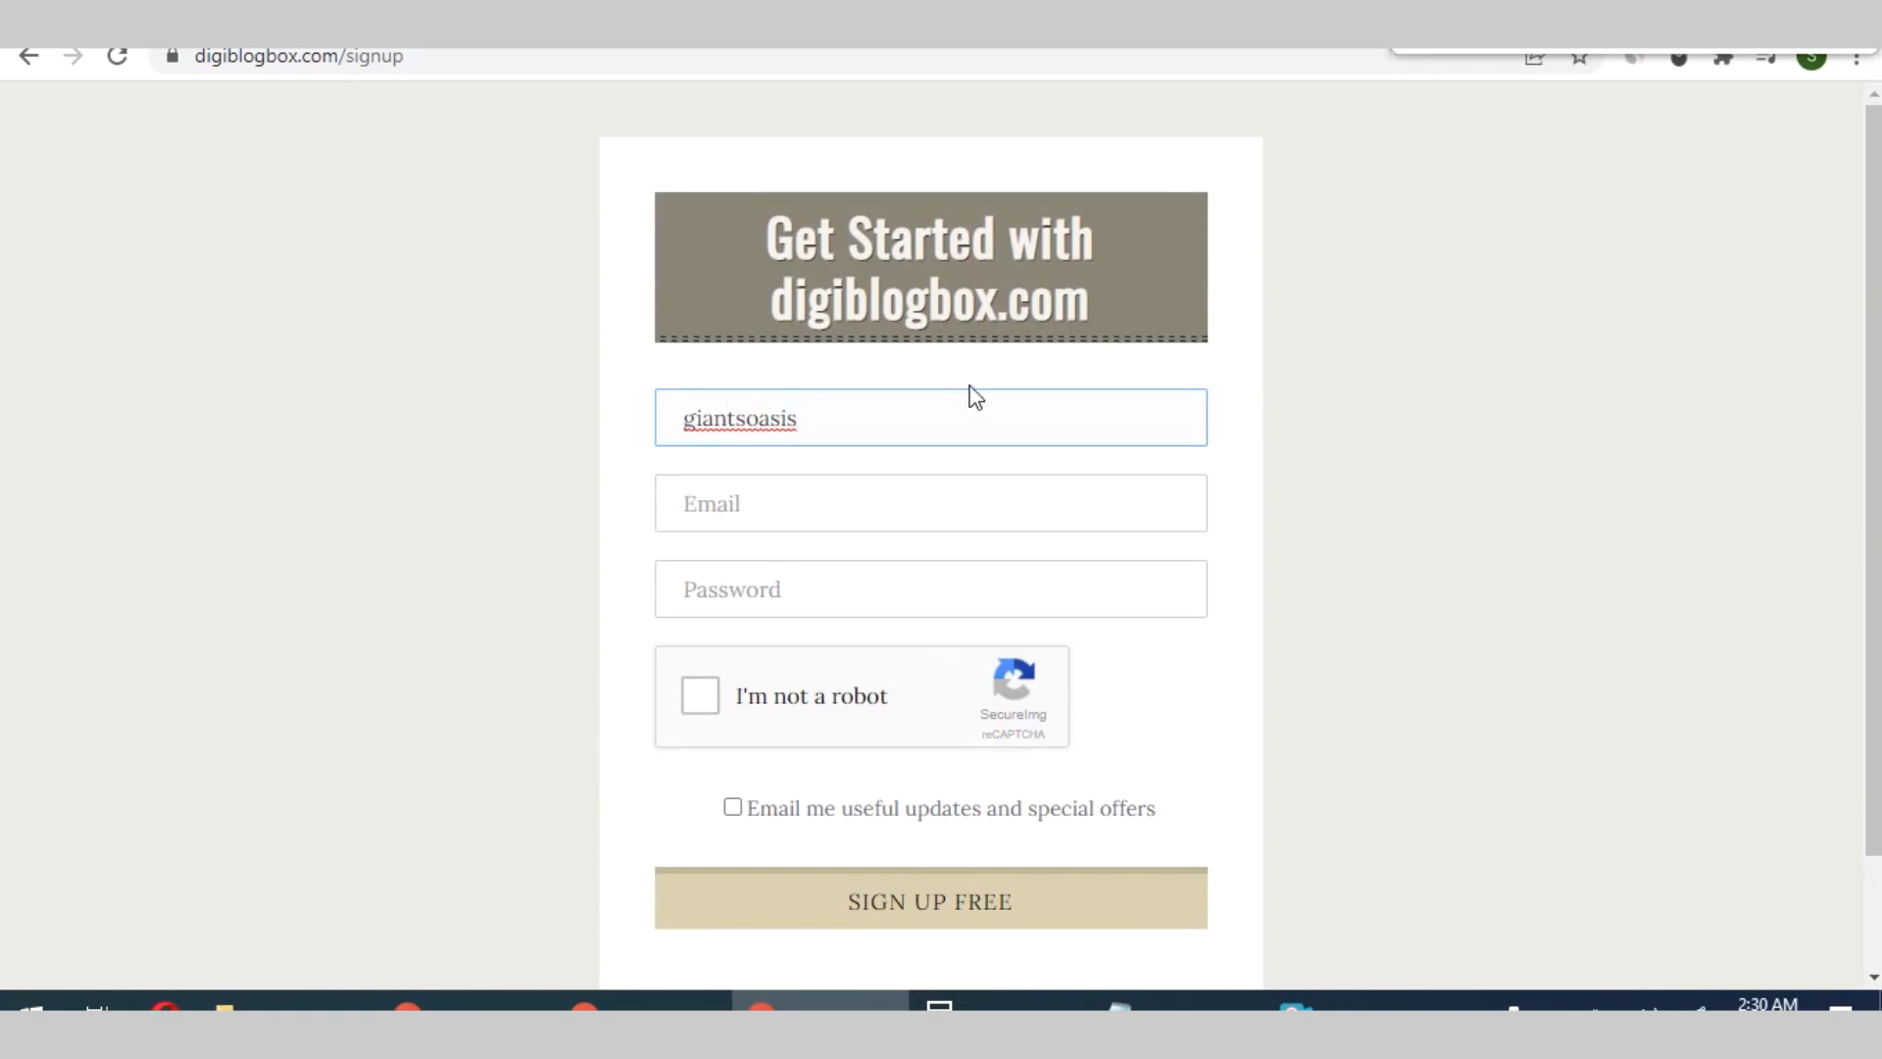
left_click(929, 503)
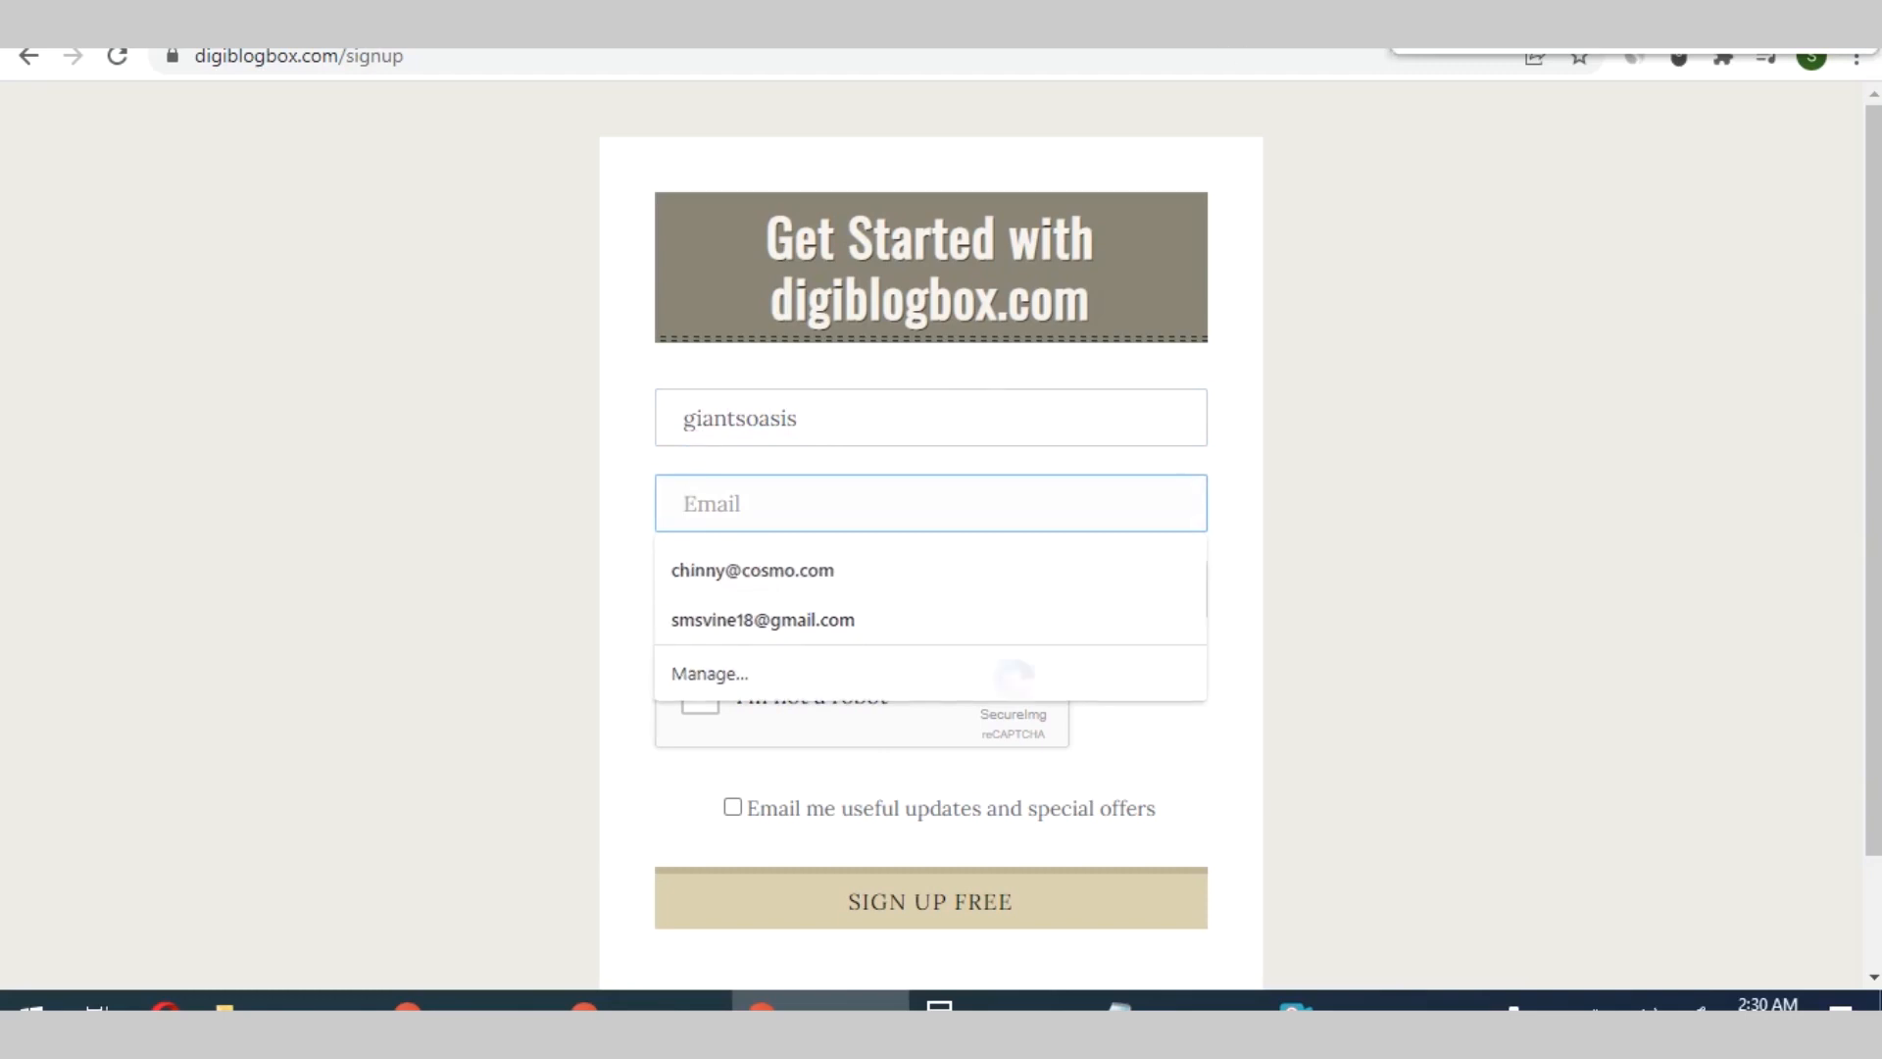
left_click(929, 902)
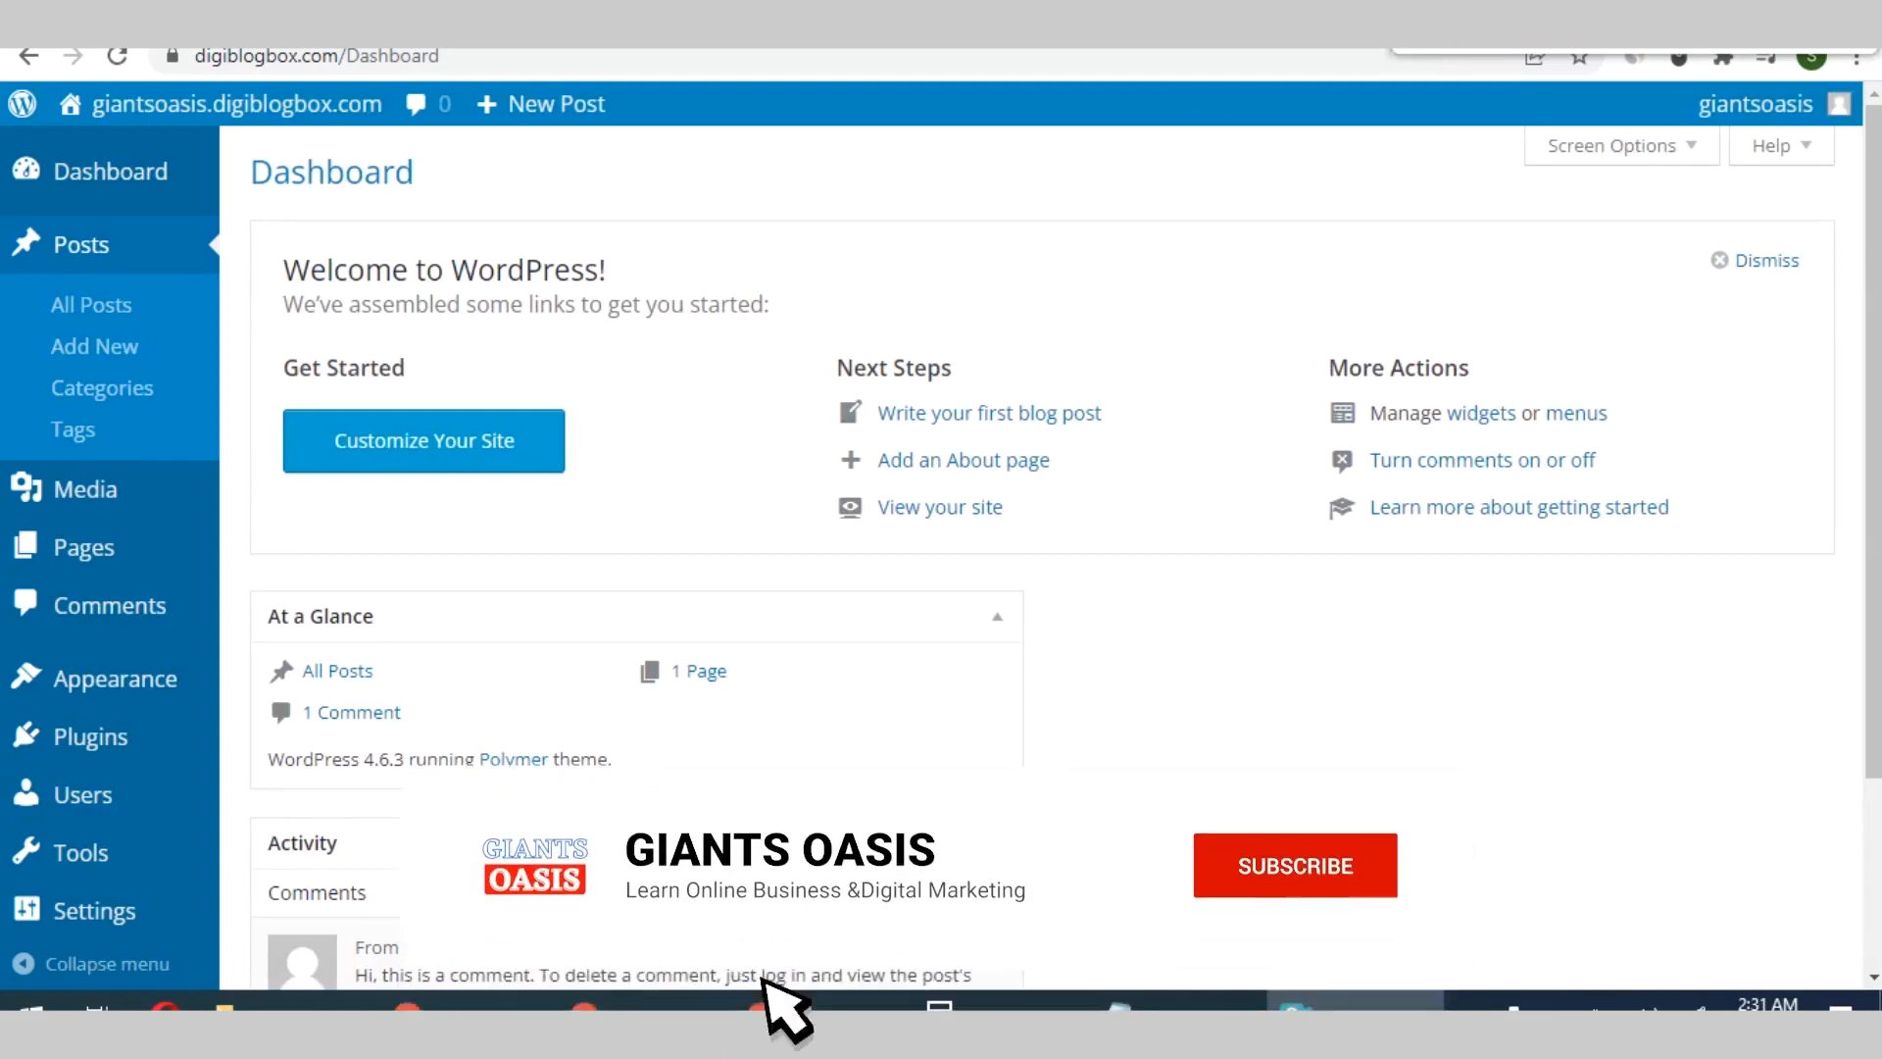
Start a blank post from Posts > Add New in the giantsoasis dashboard
left_click(1294, 866)
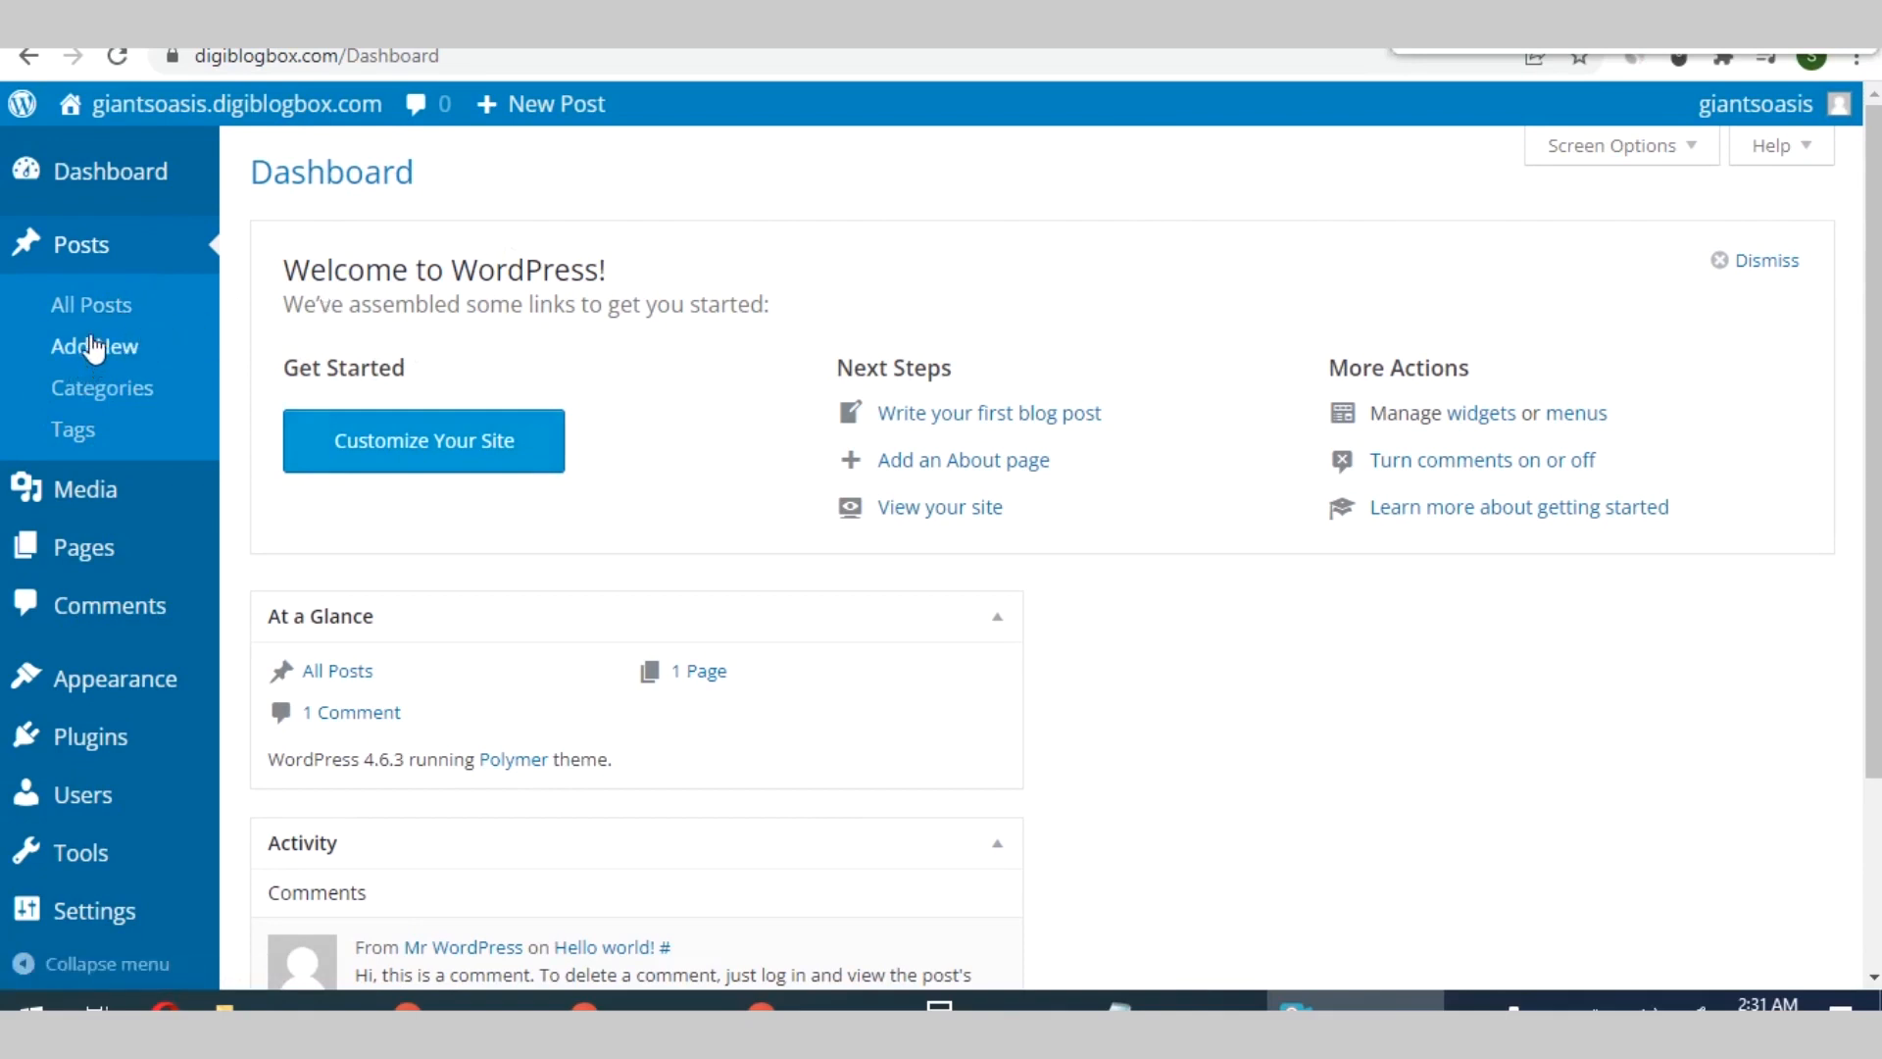
left_click(94, 346)
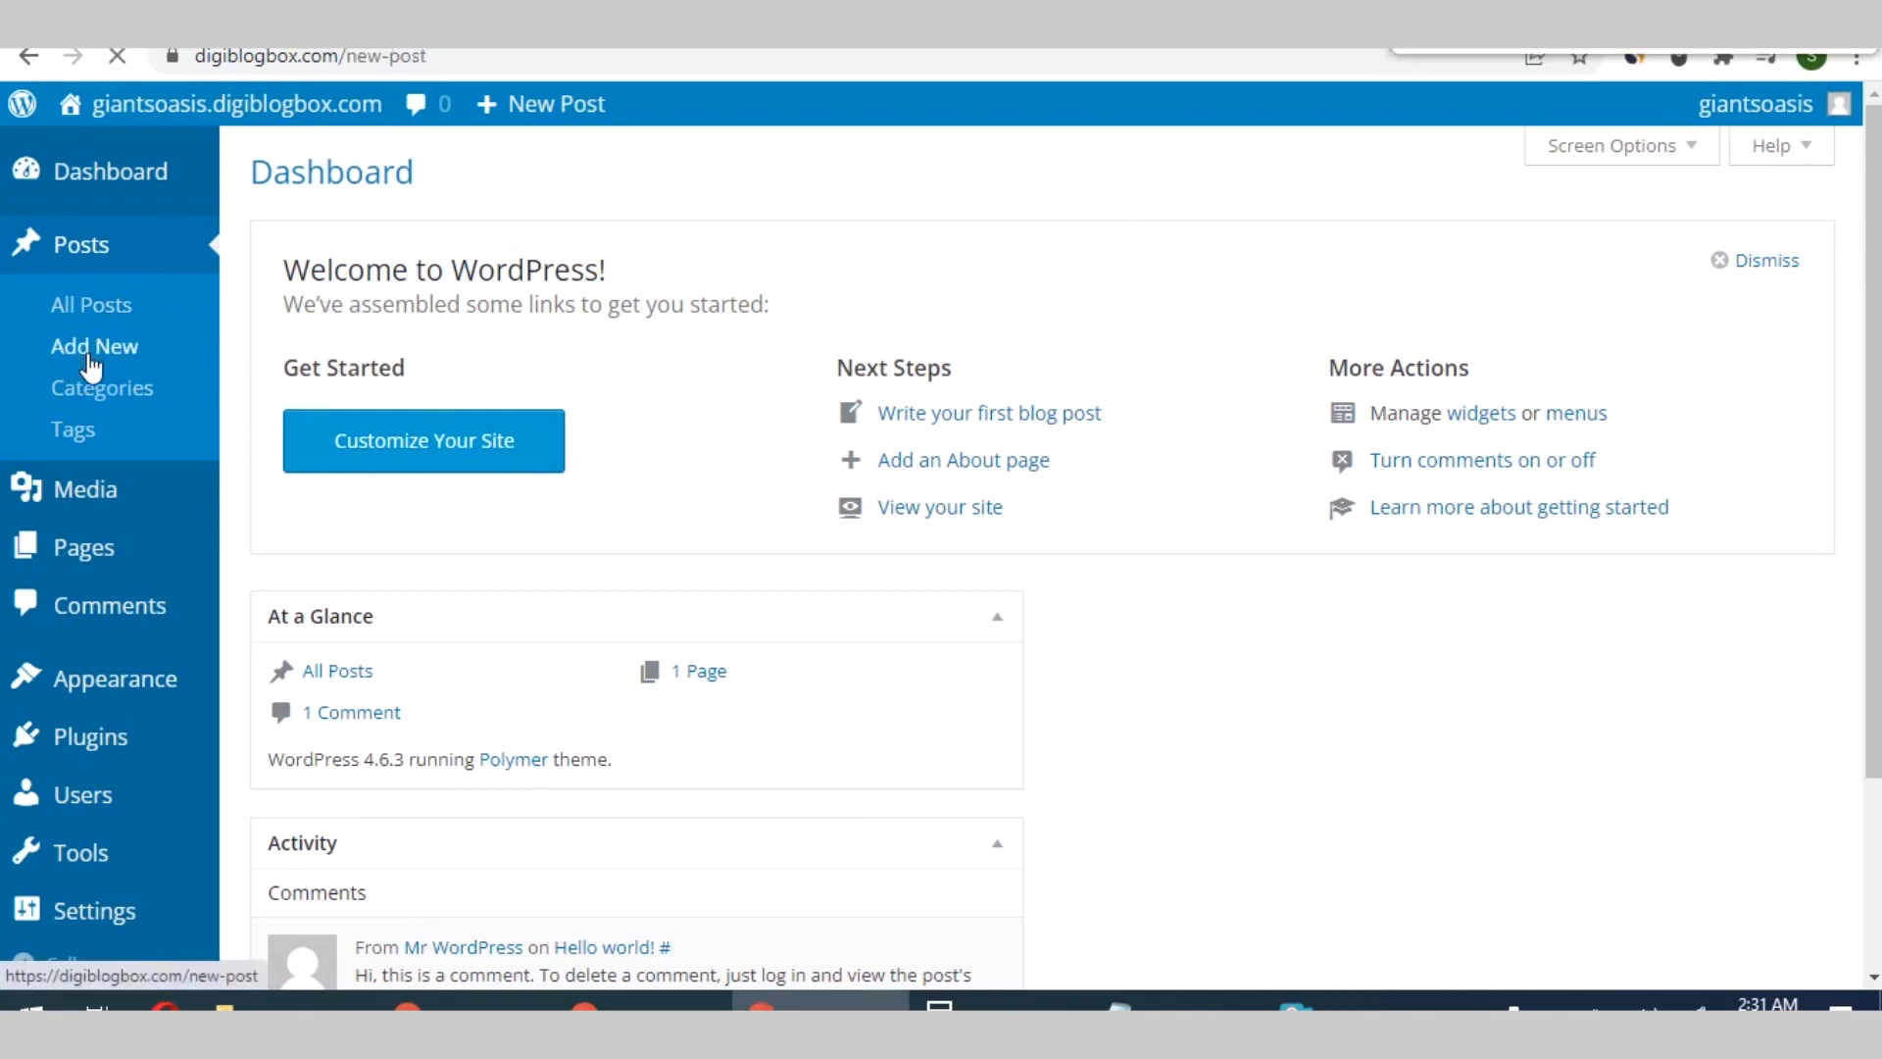
left_click(95, 347)
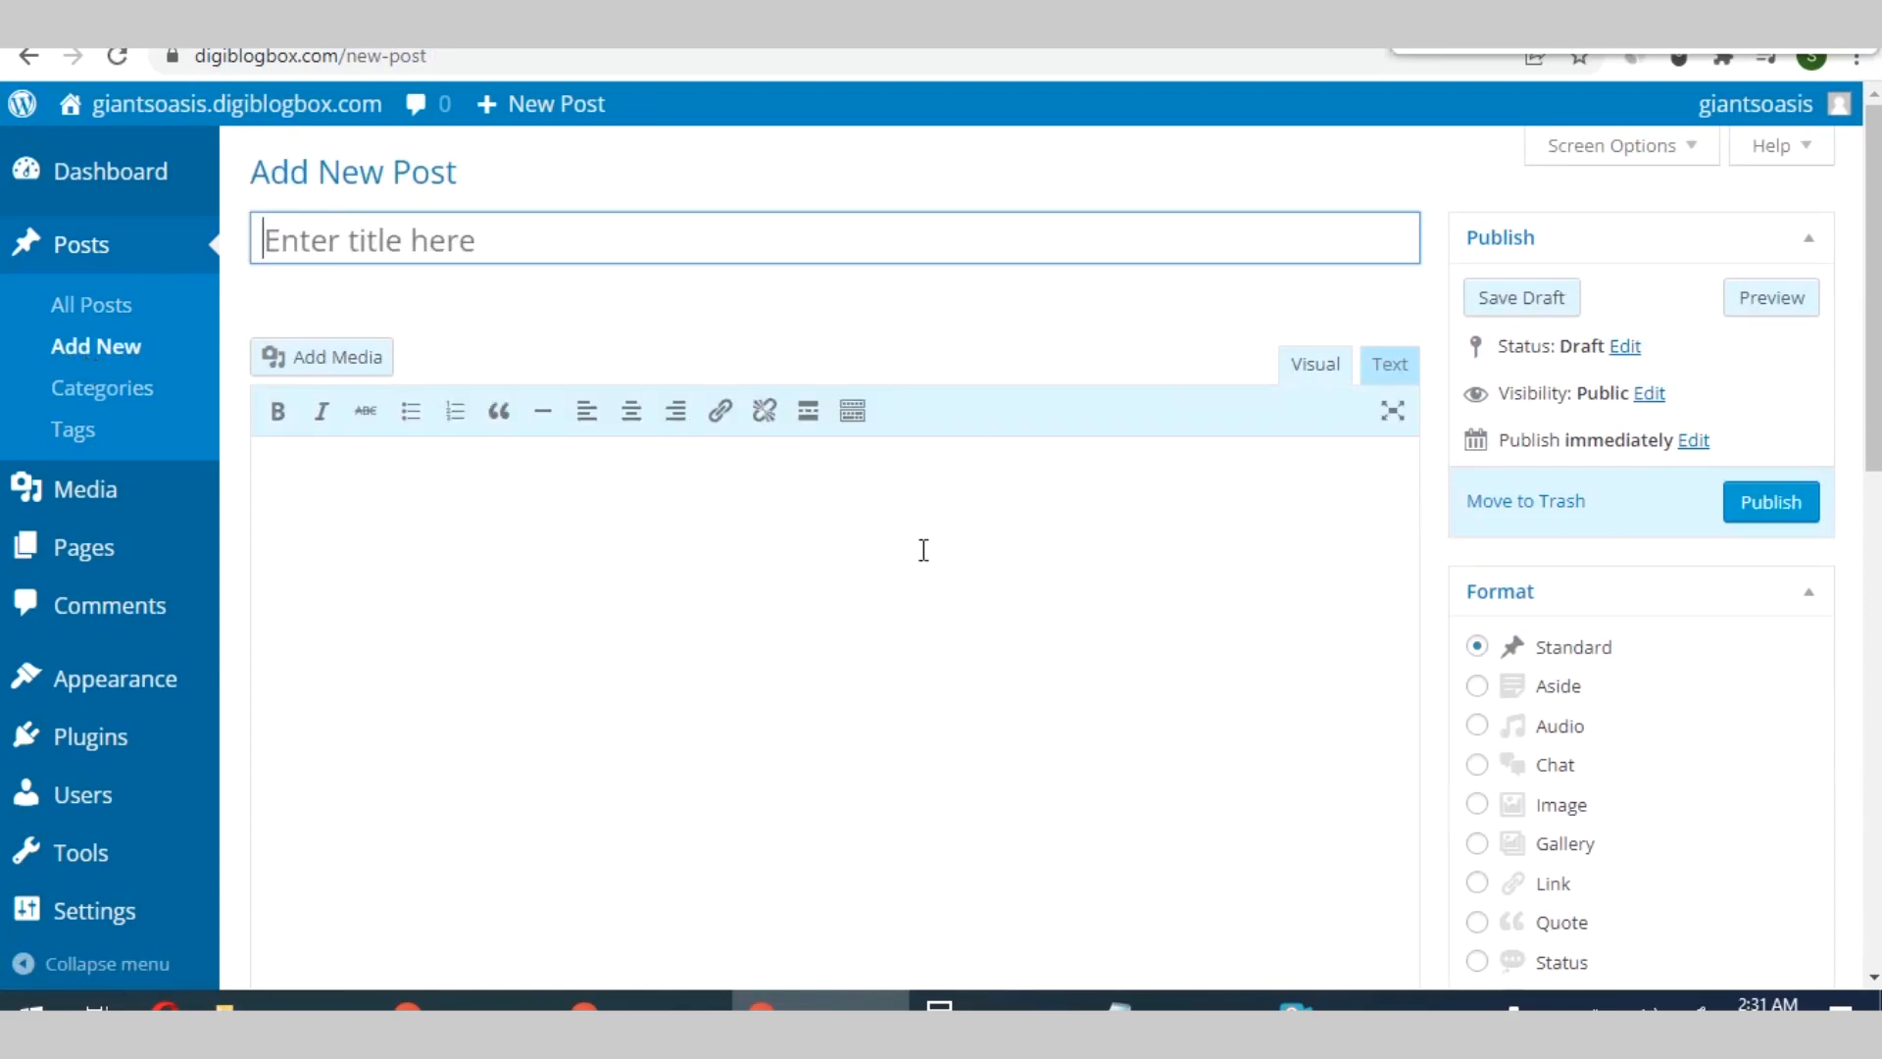
mouse_move(921, 551)
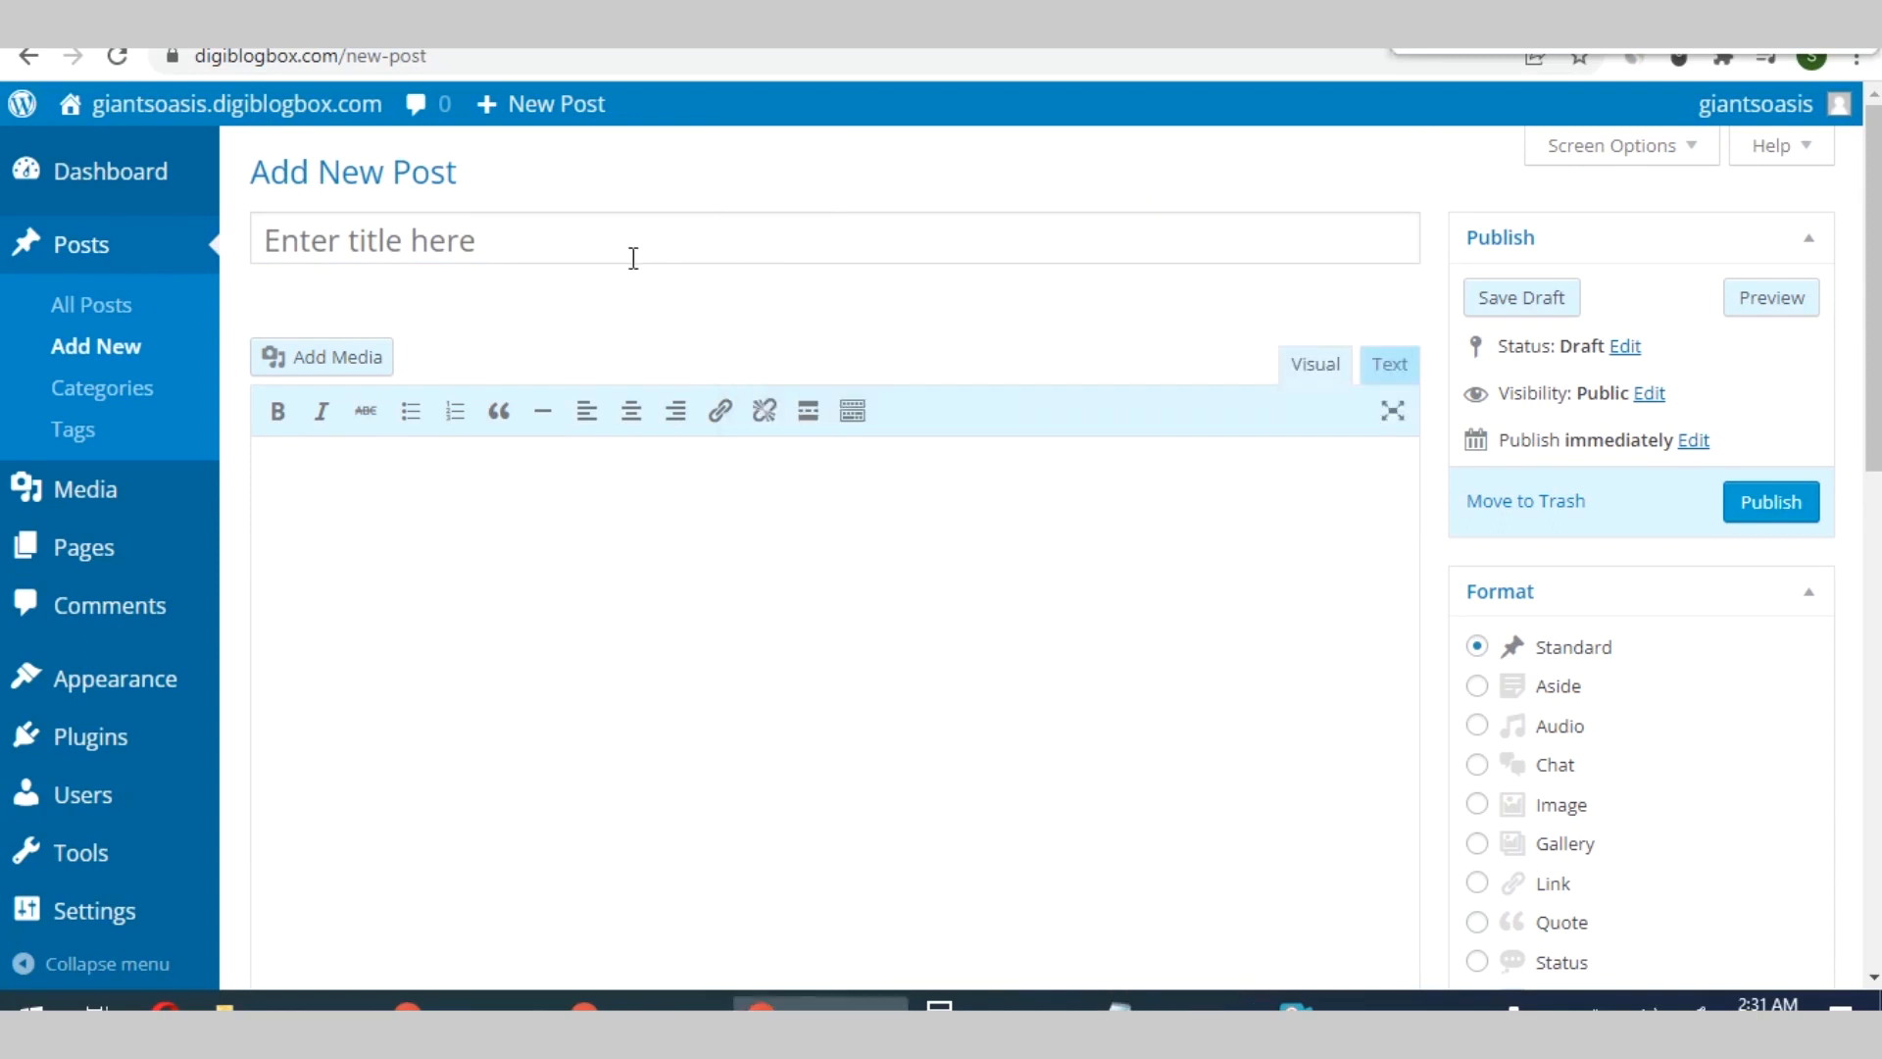
Title the post 'How to Write a Blog Post Fast in 2022' and select it to copy
type("How to Write a Blog Post Fast in 2022")
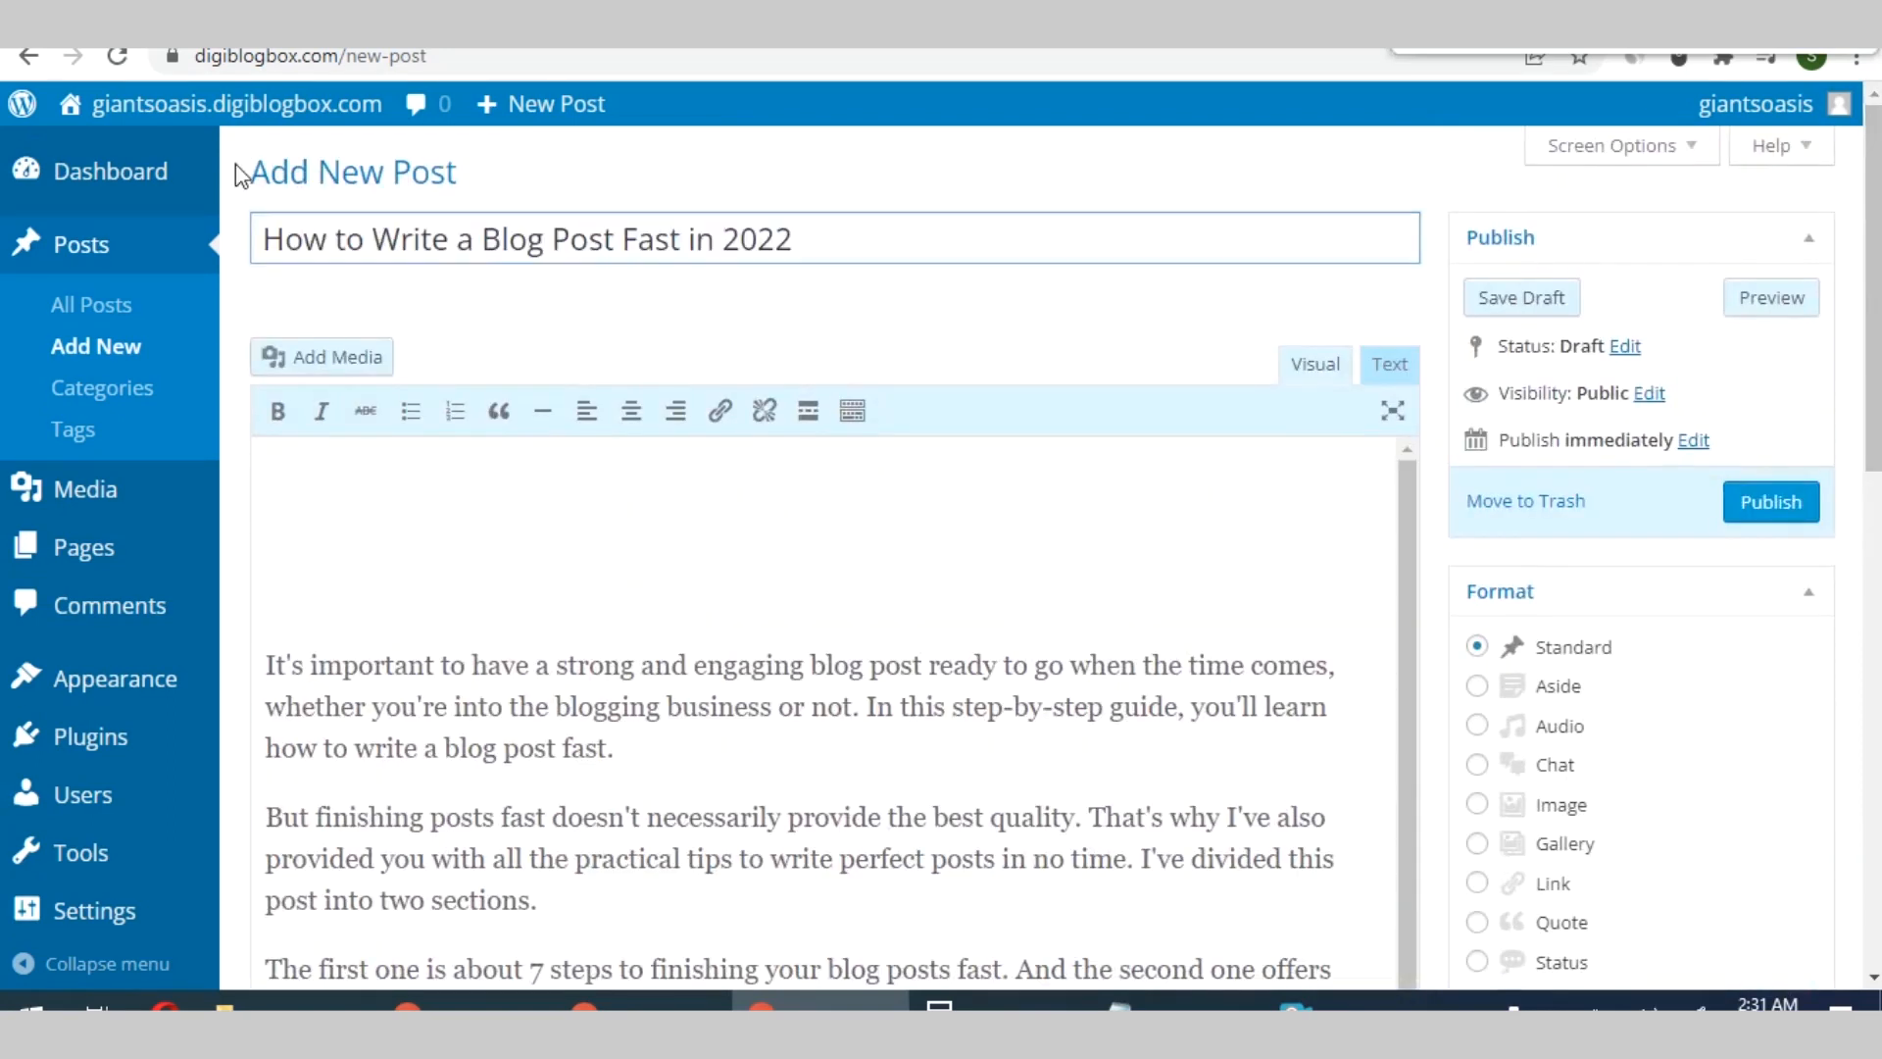
left_click(480, 237)
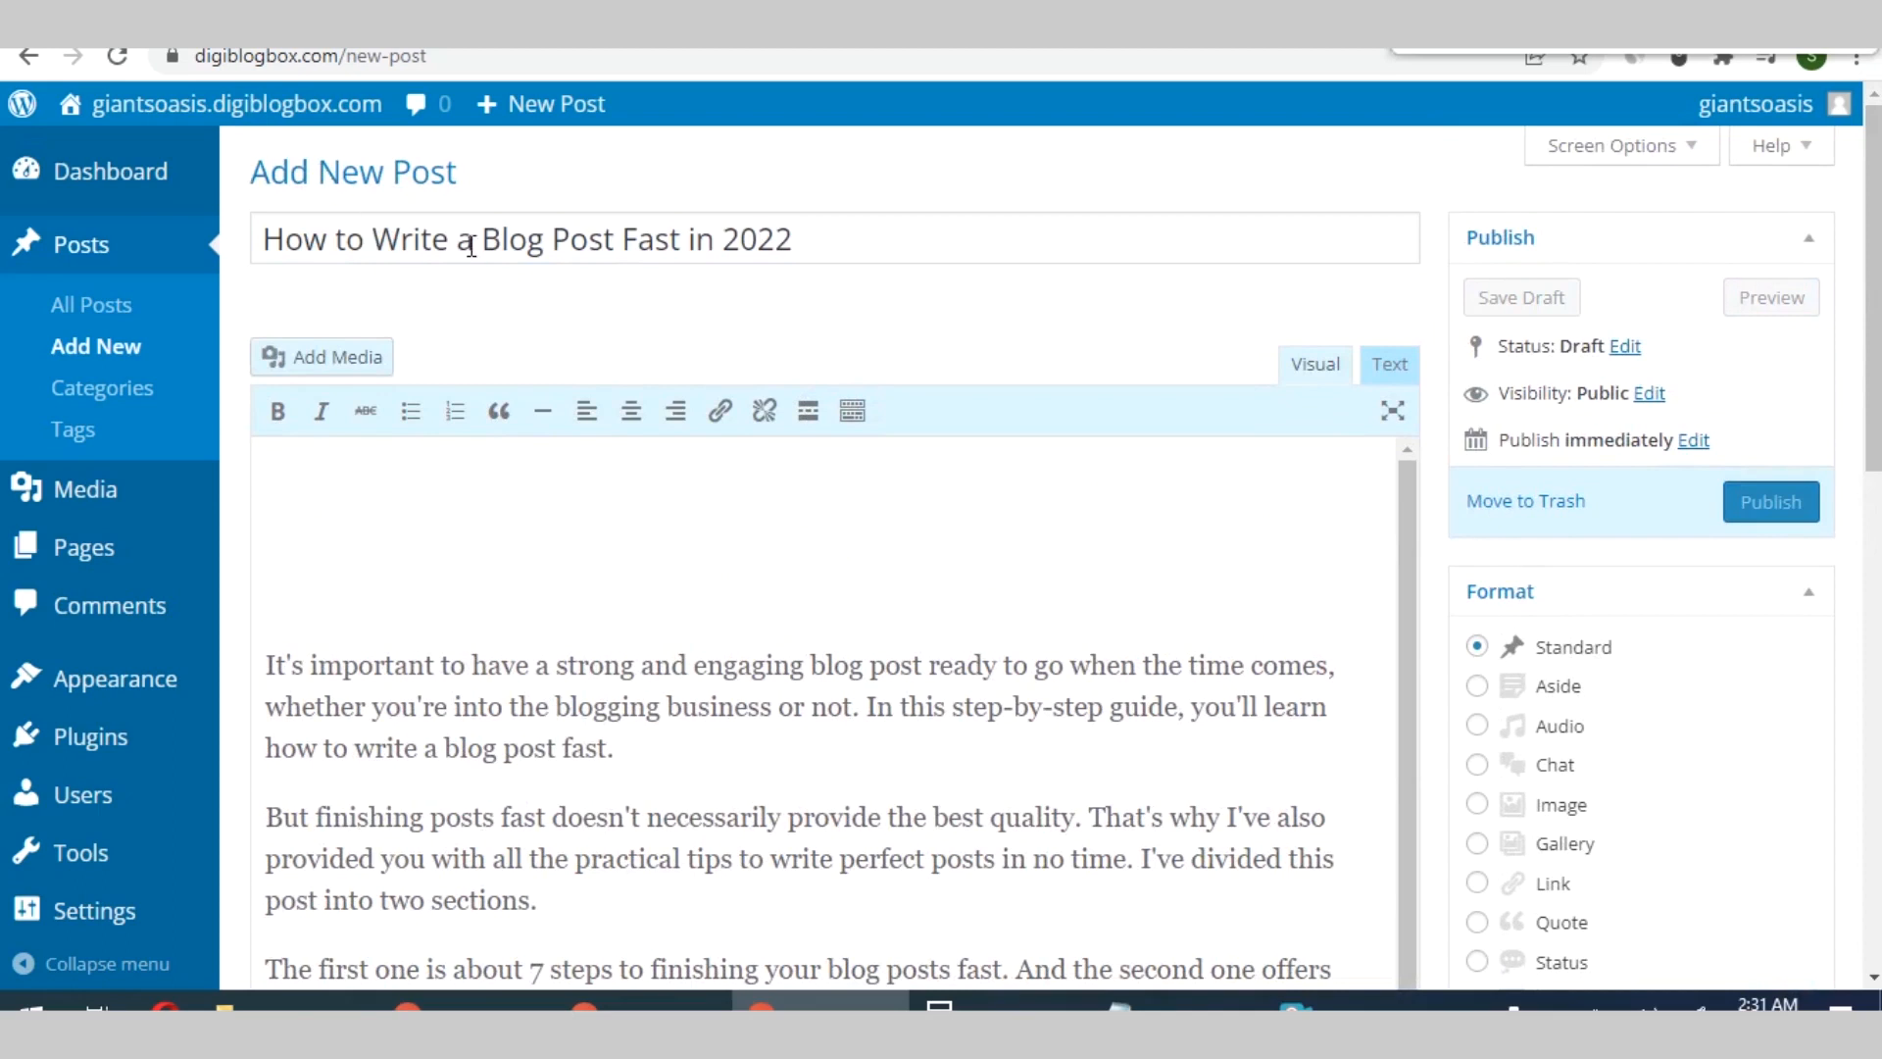
left_click(812, 237)
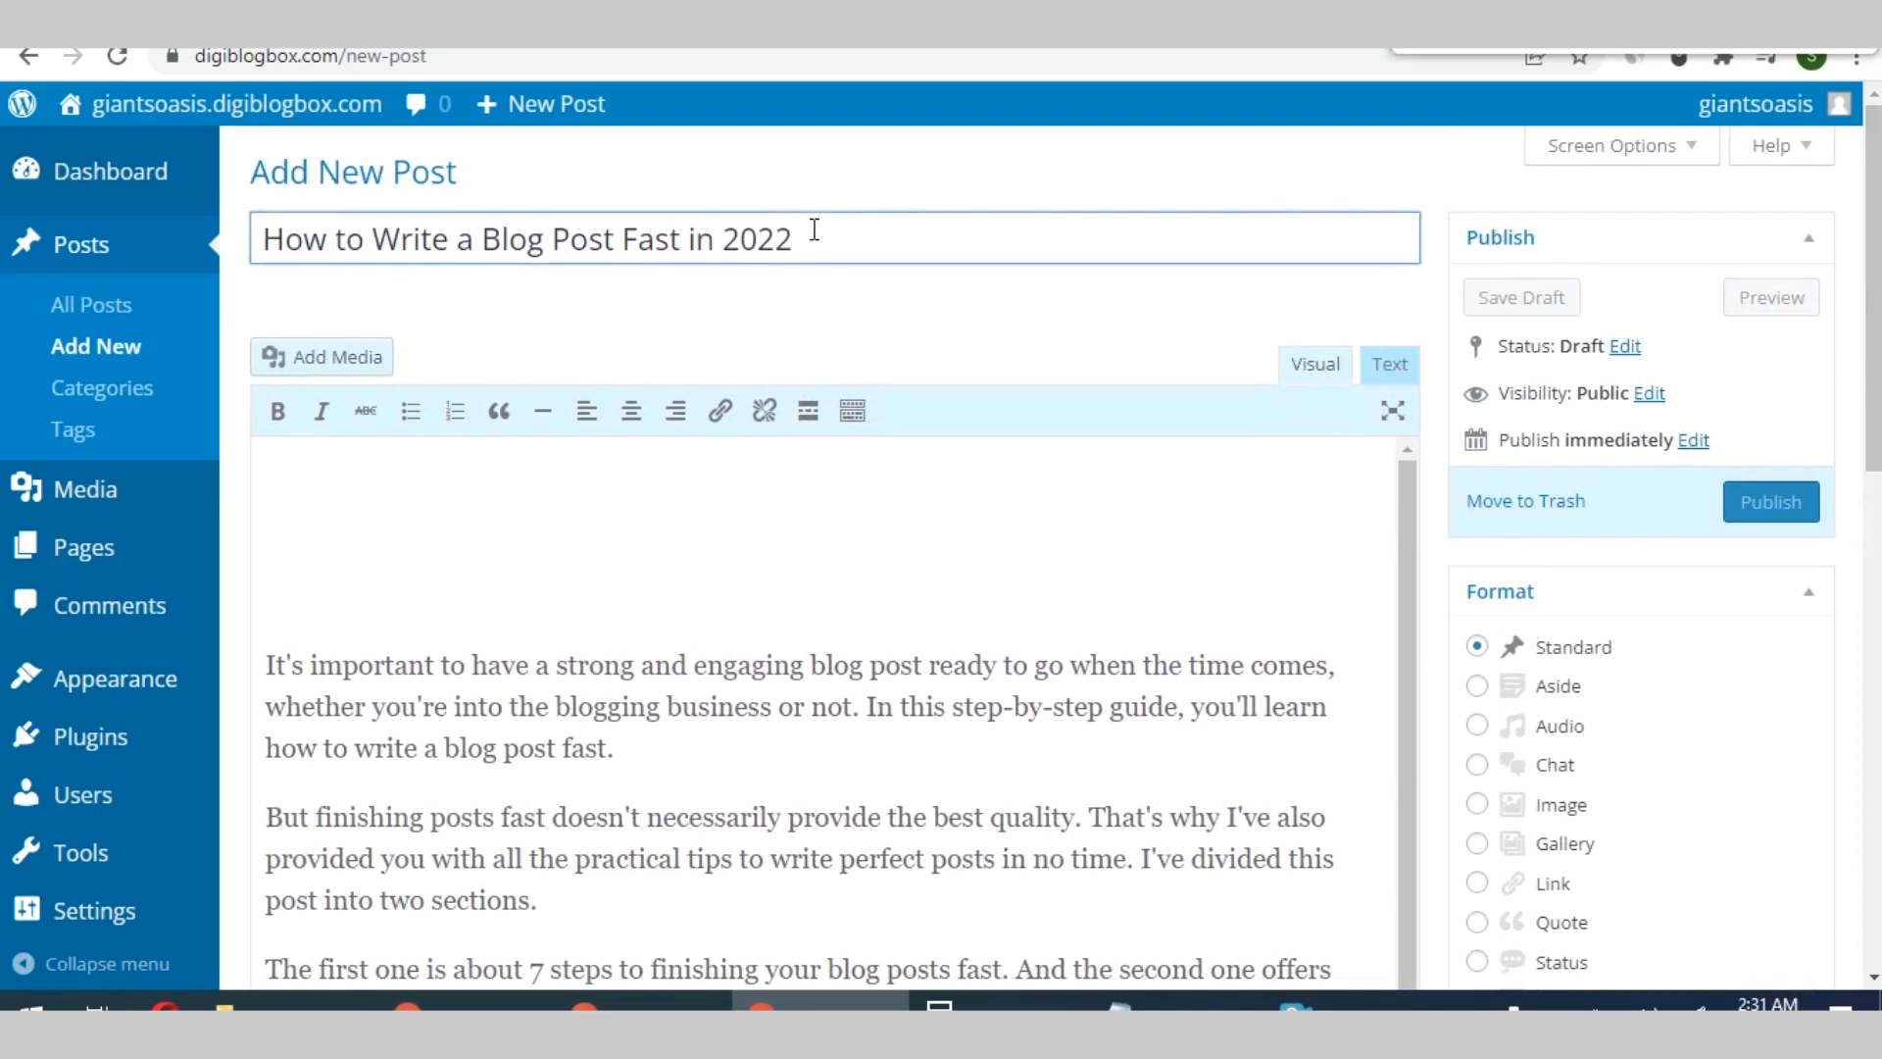
triple_click(525, 237)
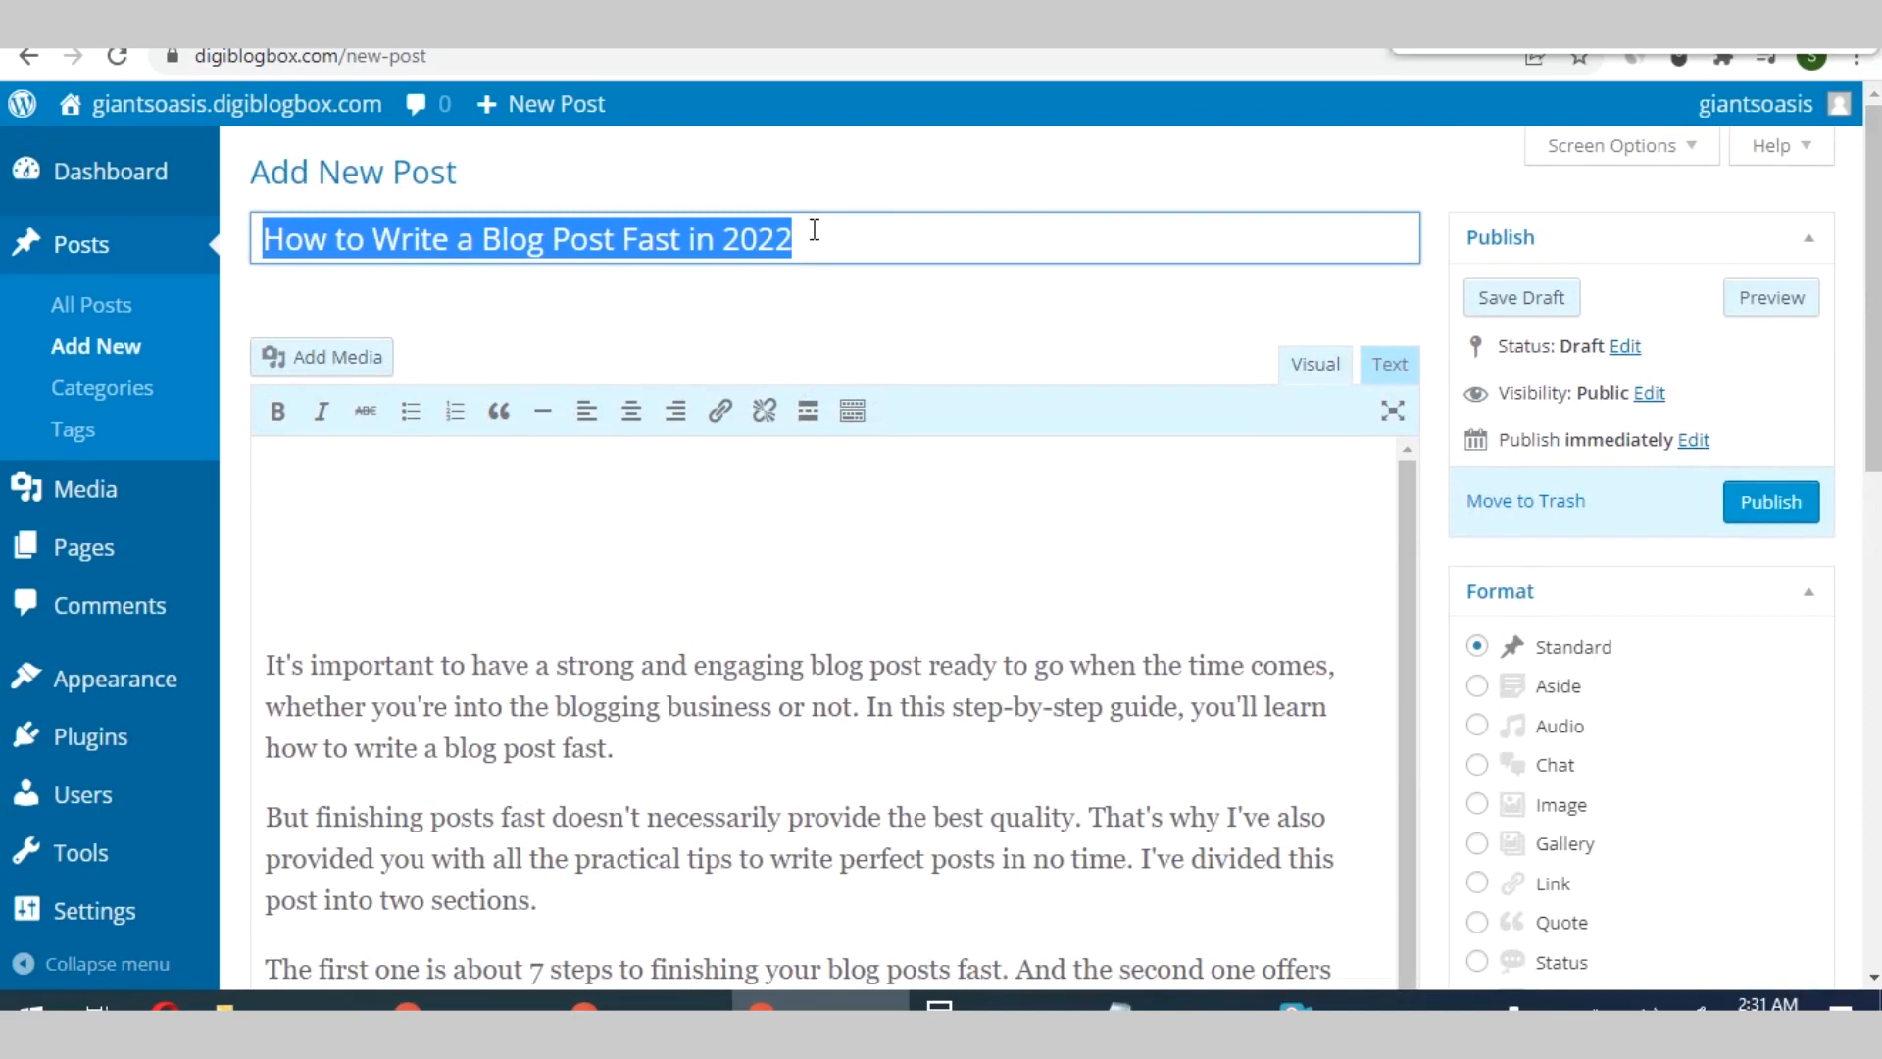
mouse_move(648, 544)
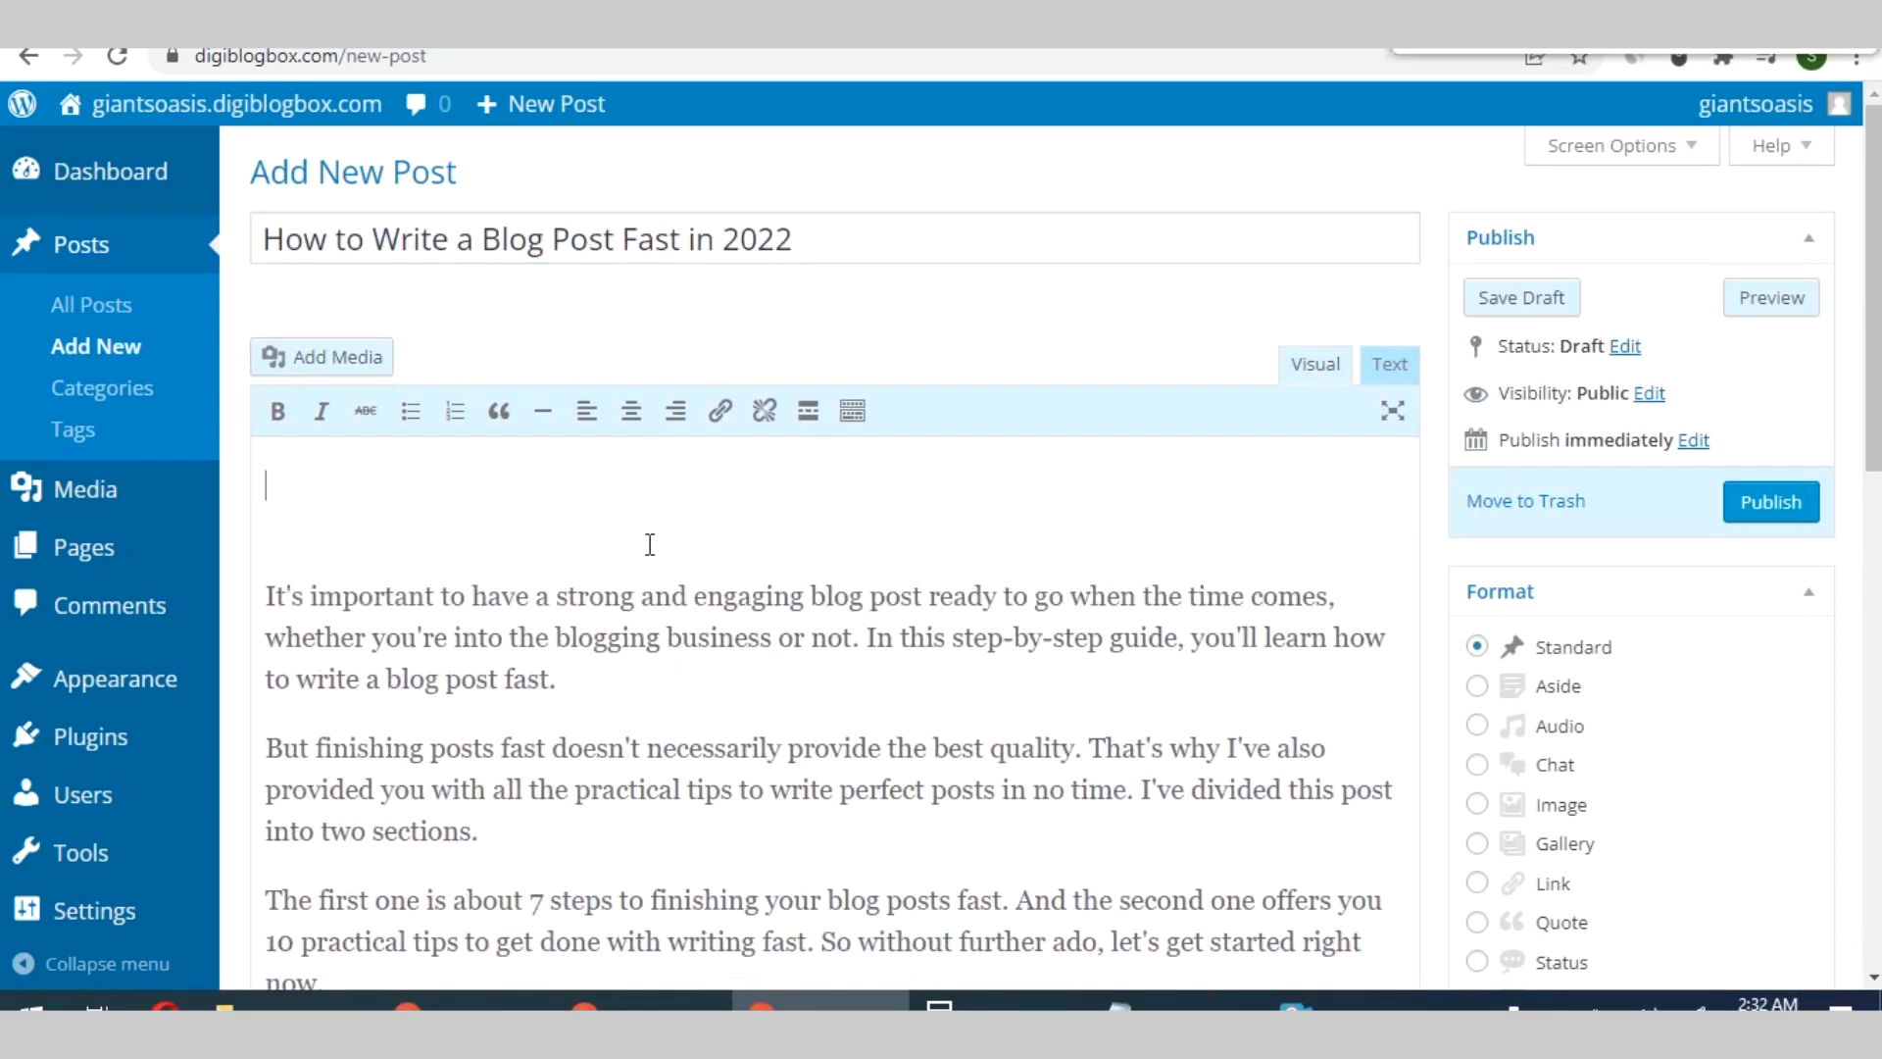
Paste the title at the top of the body and make that line bold
type("How to Write a Blog Post Fast in 2022")
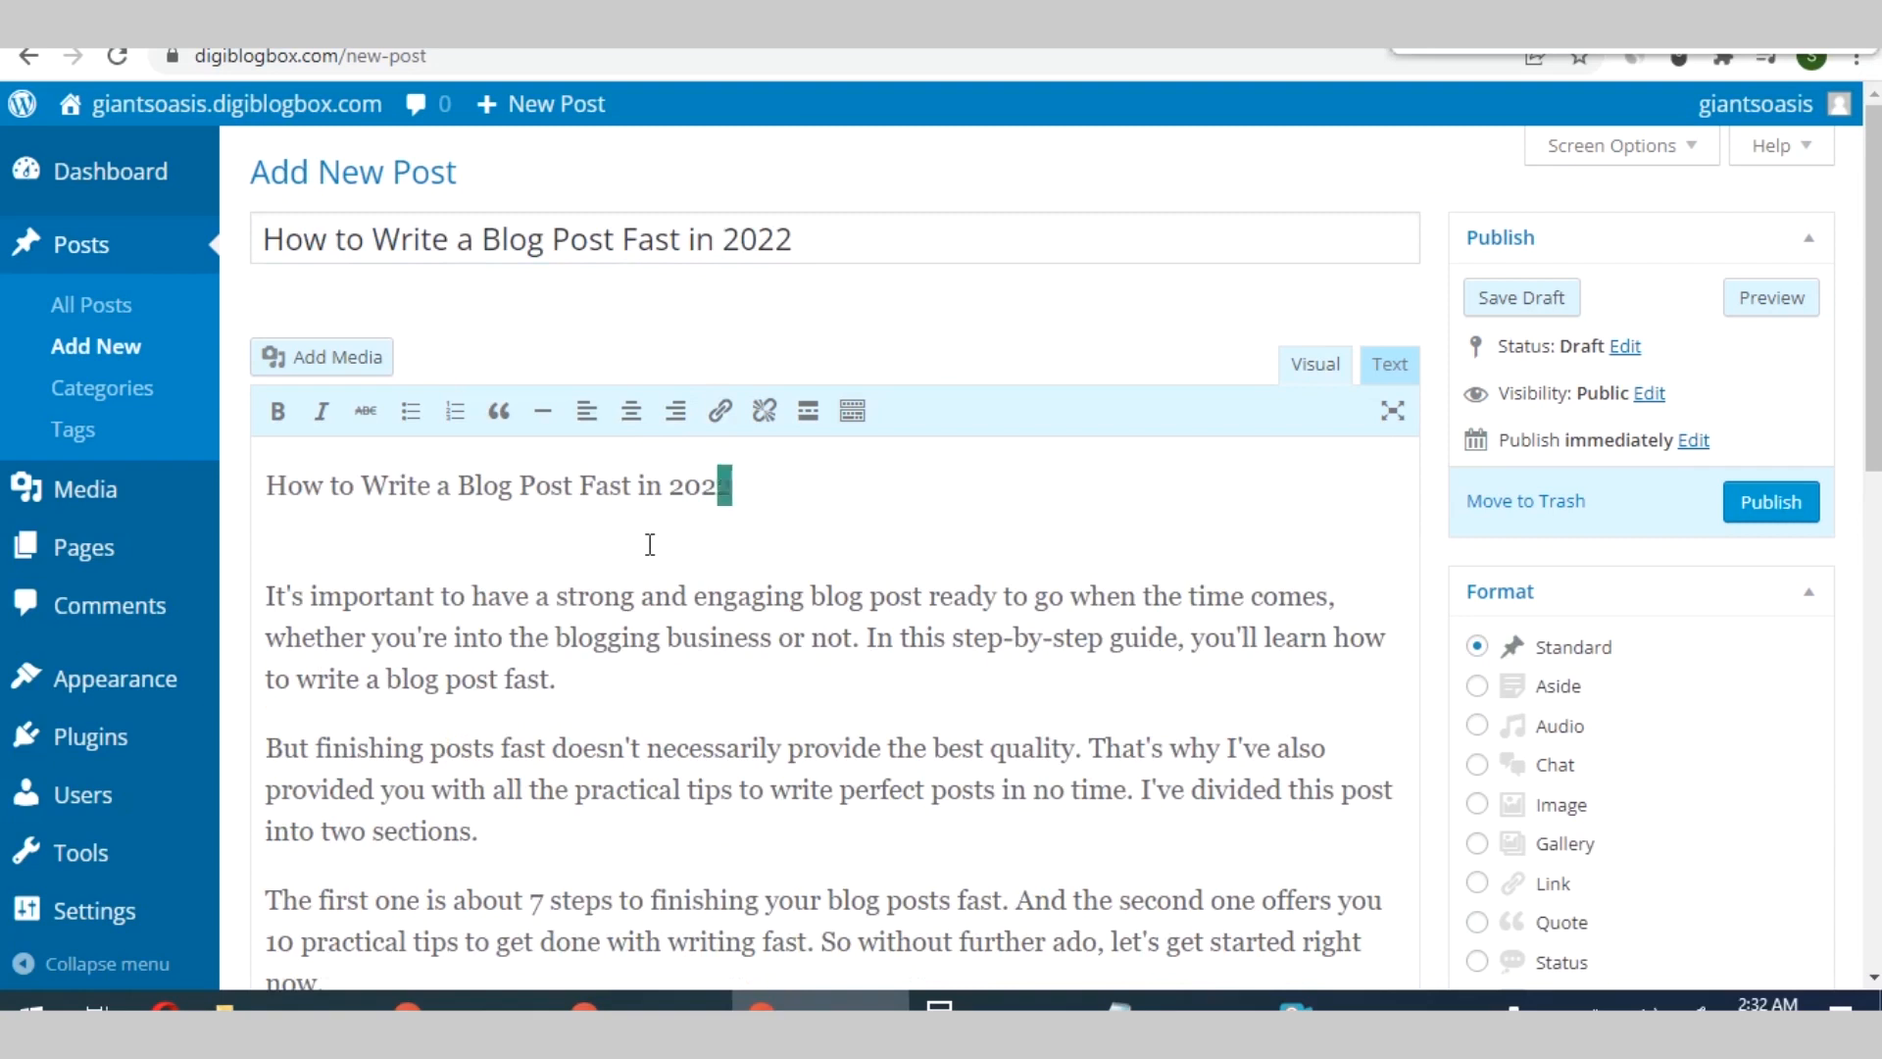
left_click(278, 411)
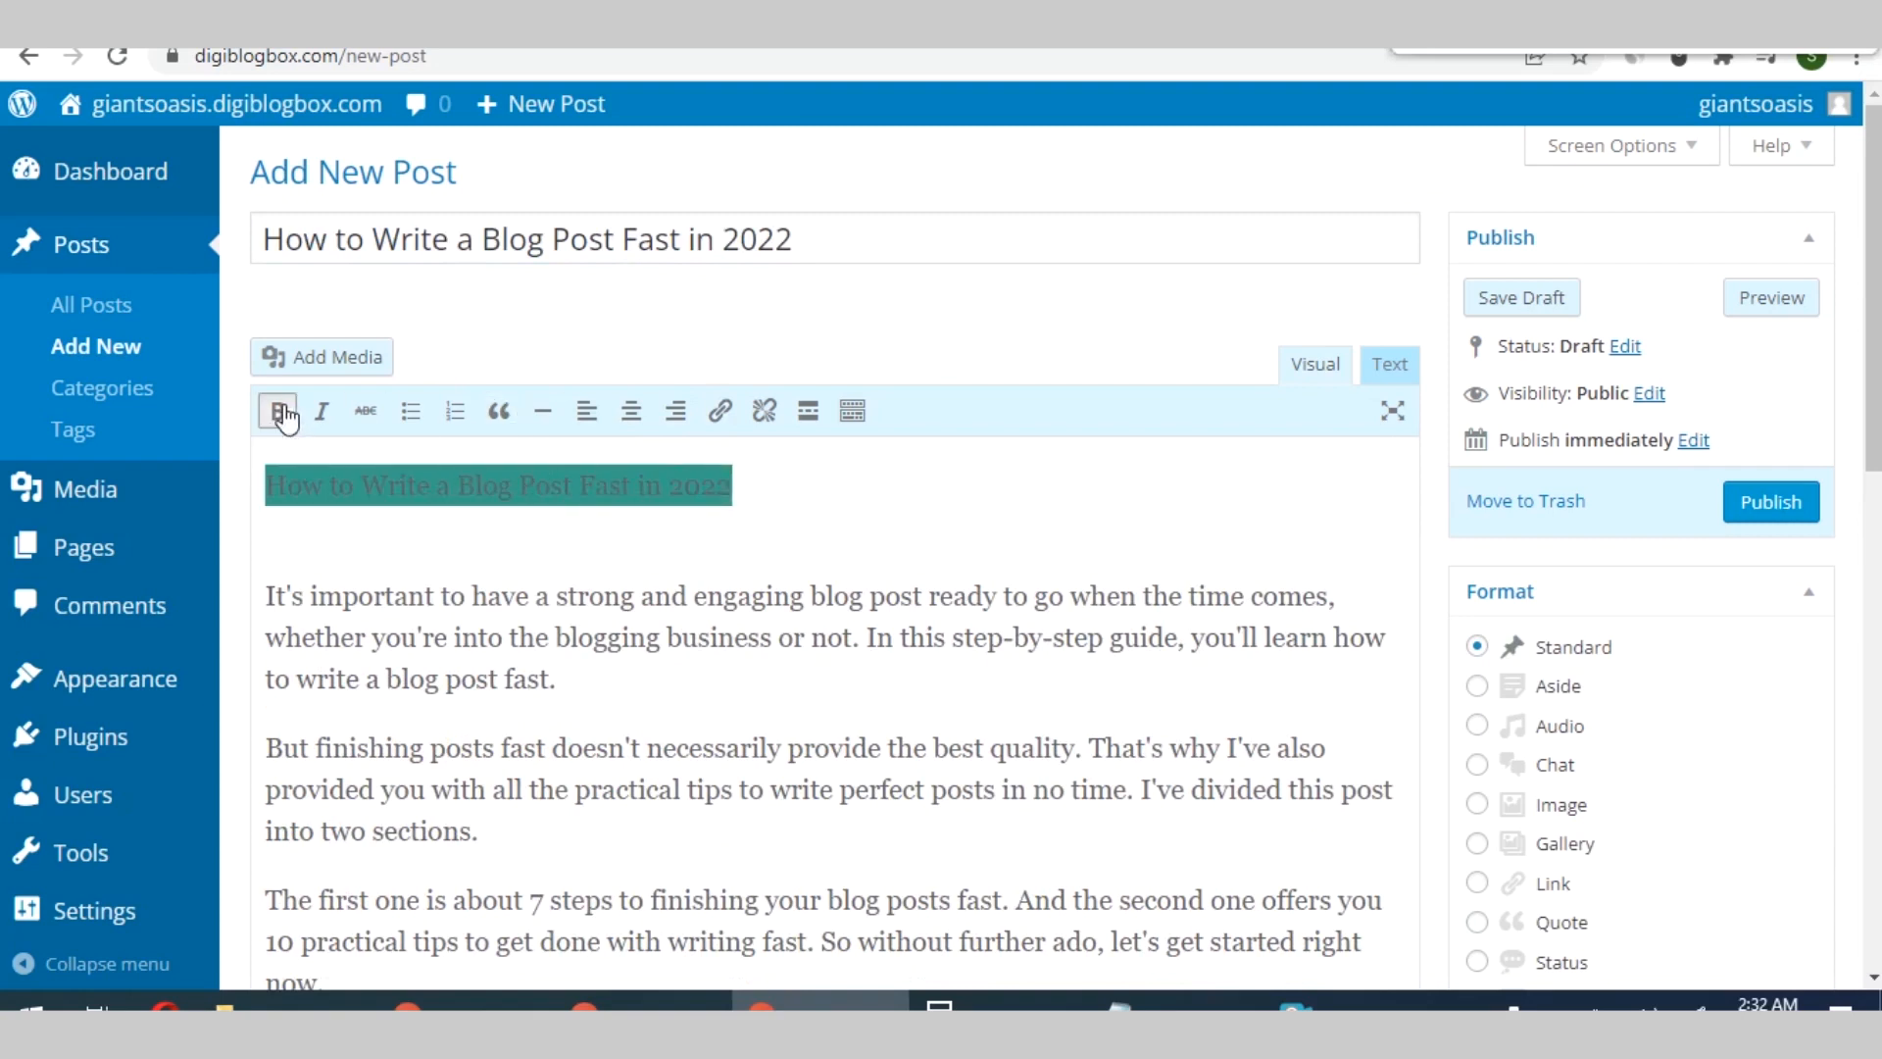
left_click(278, 411)
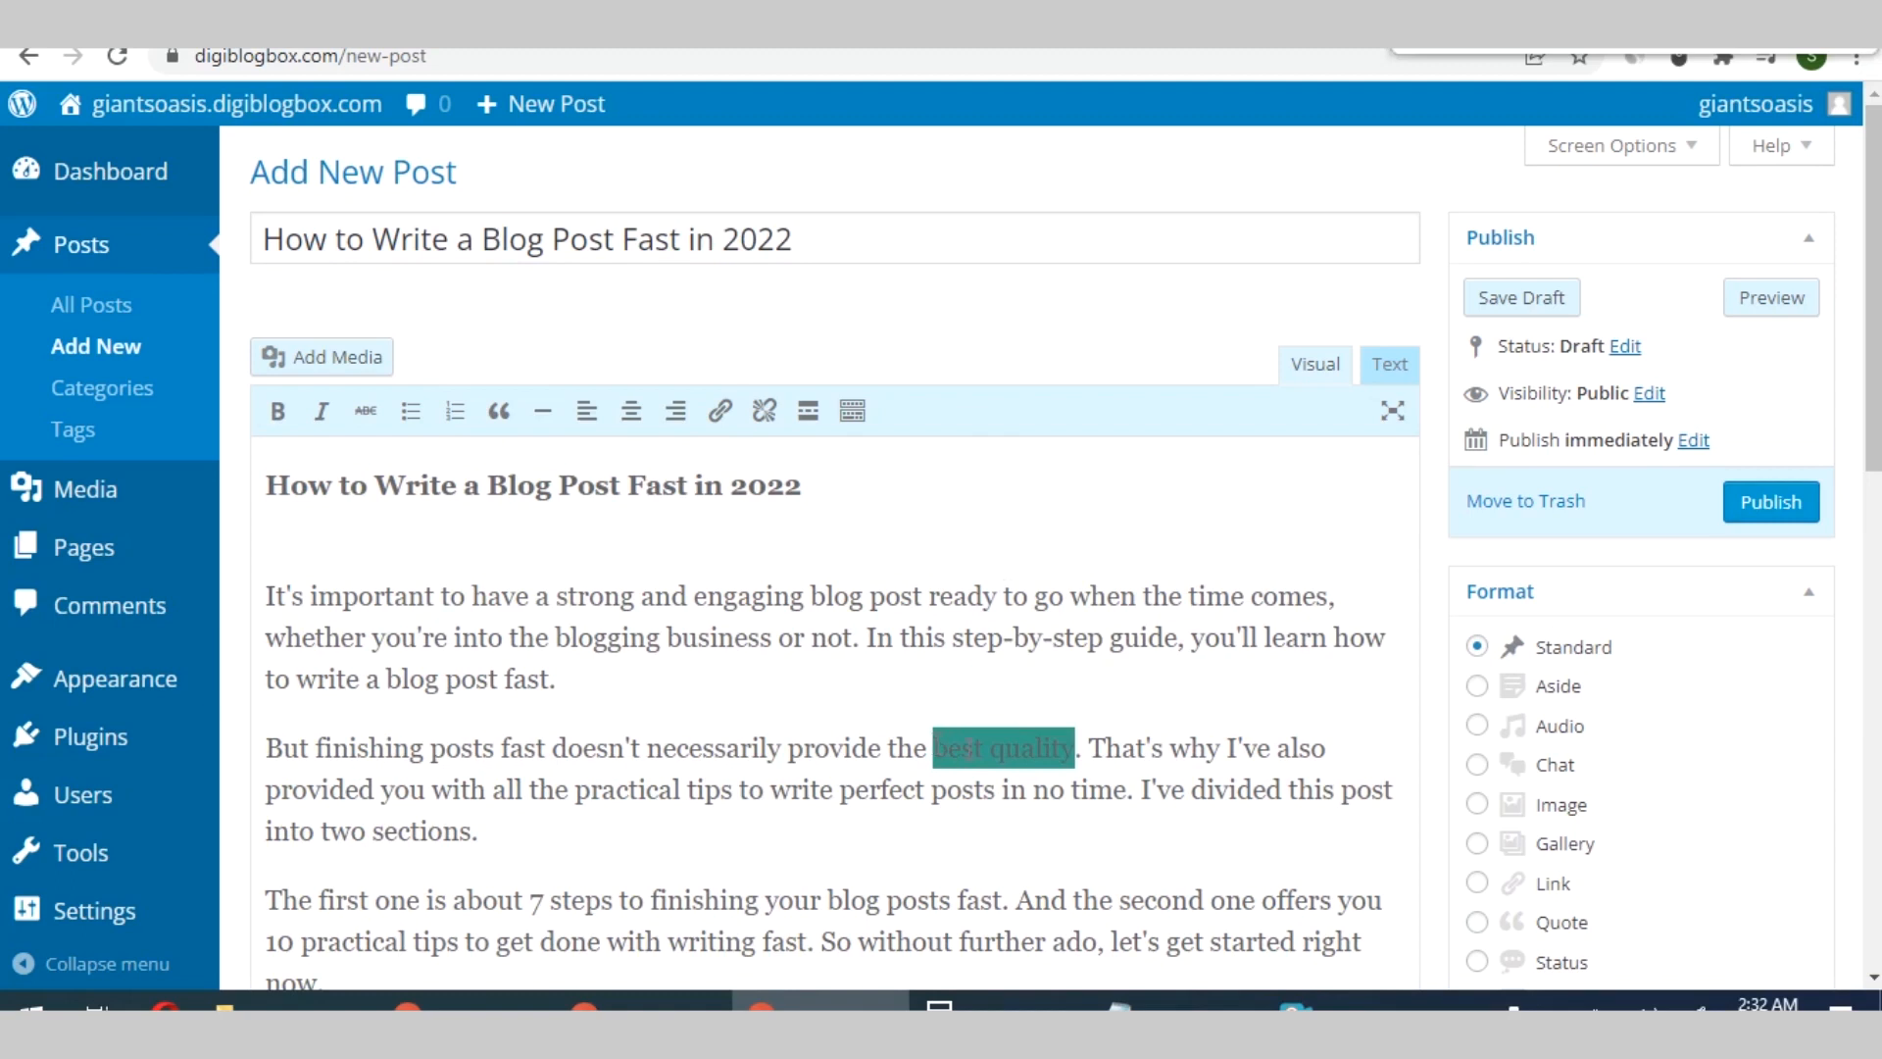
mouse_move(657, 417)
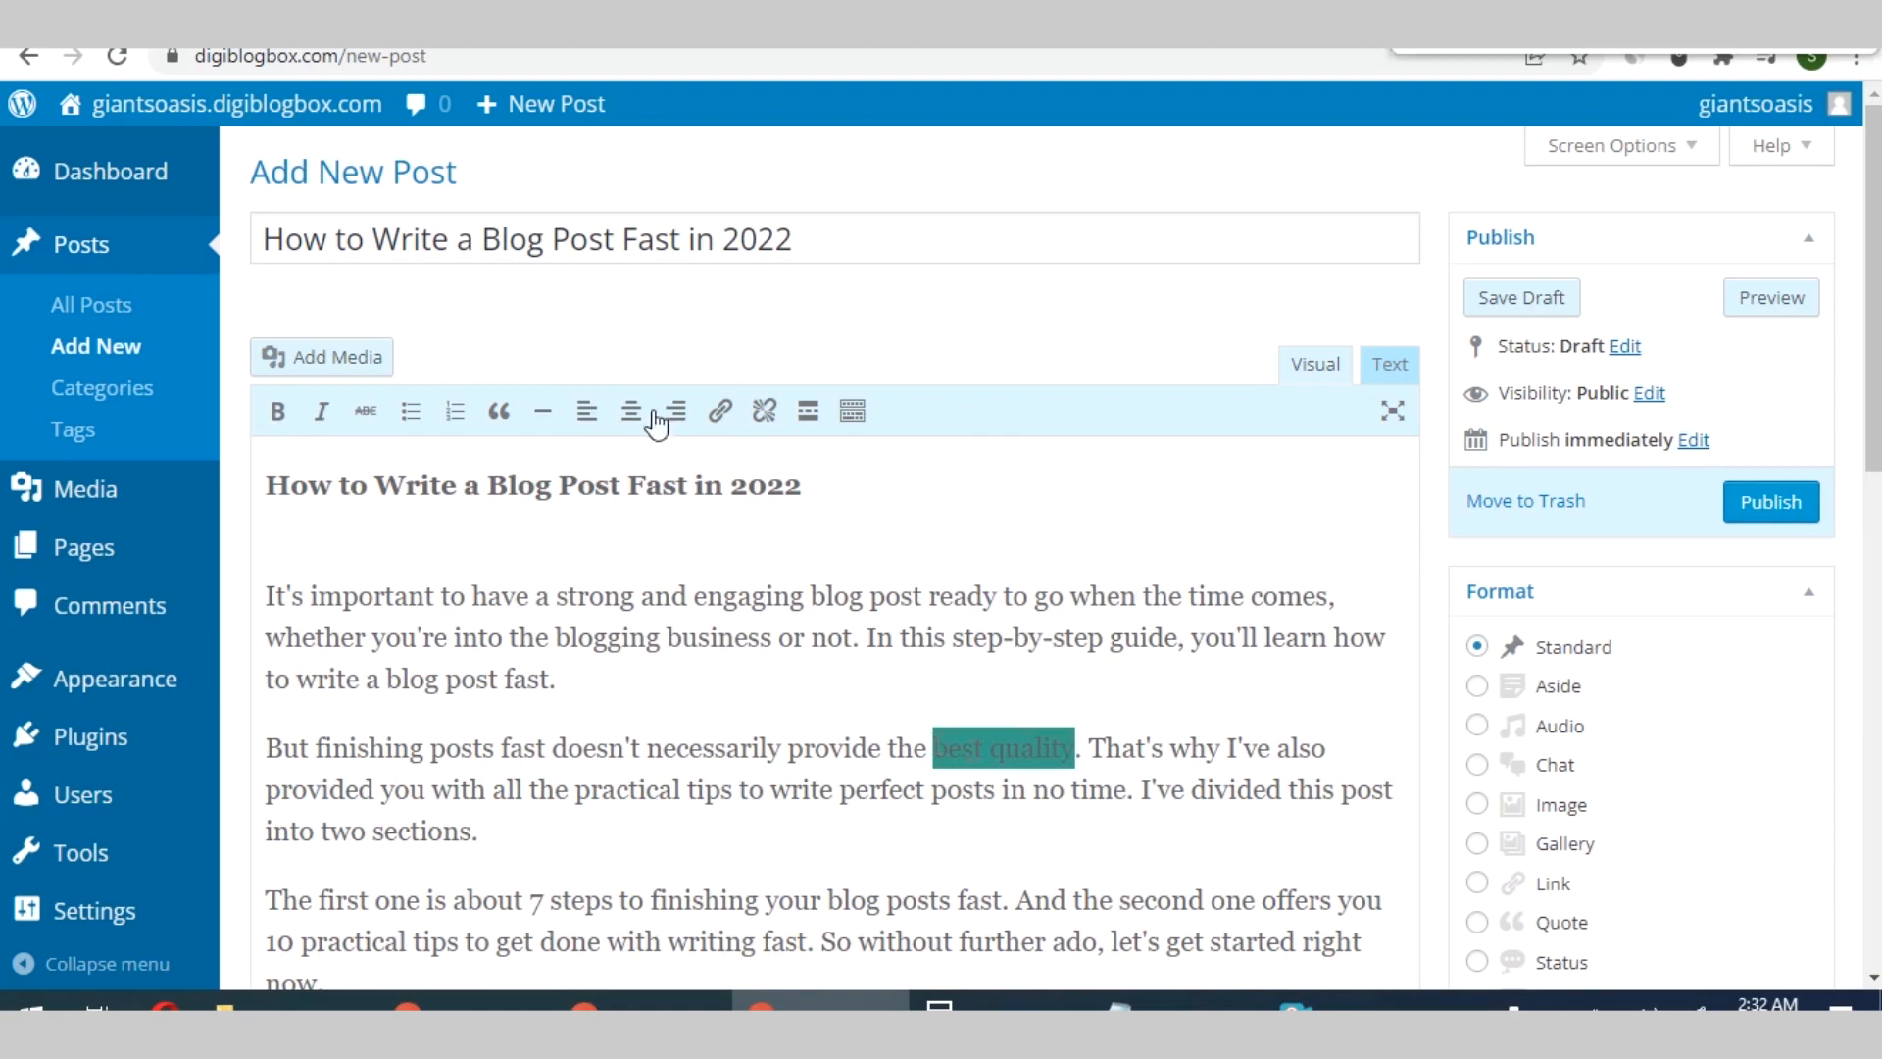
left_click(719, 411)
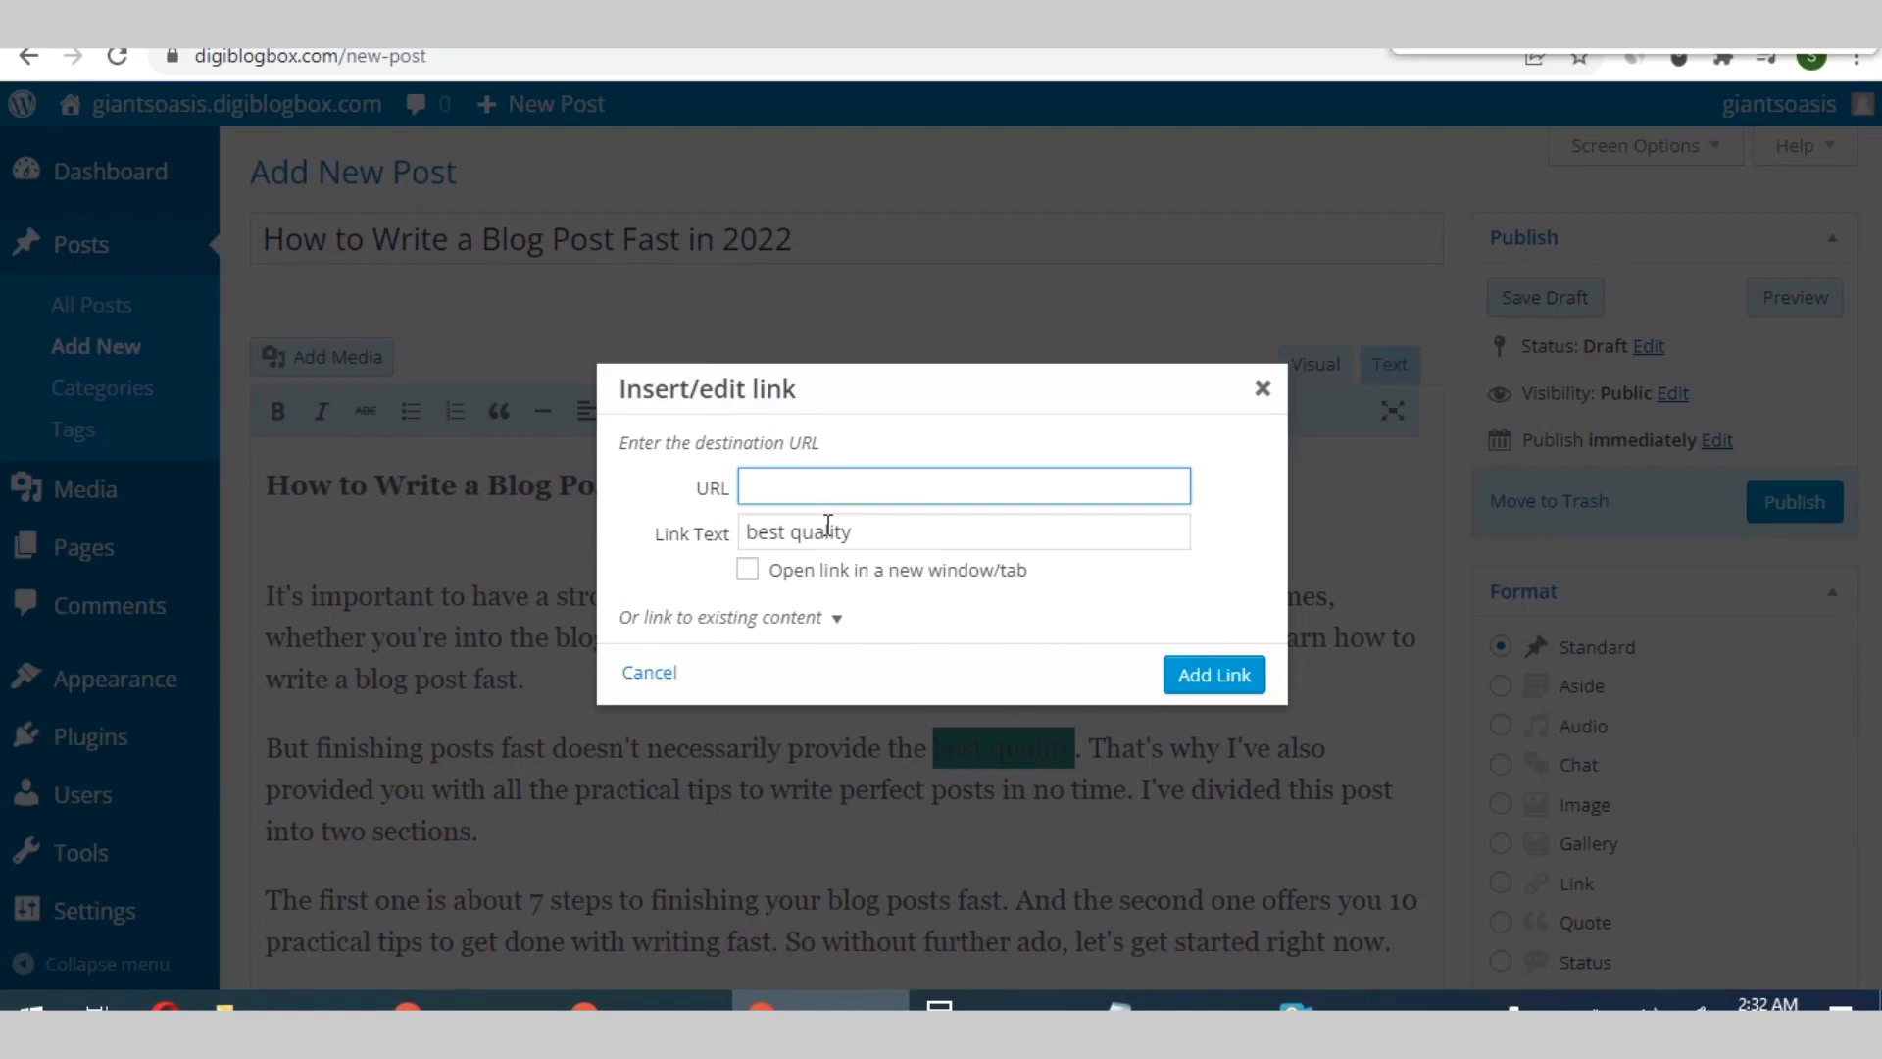
type("gh")
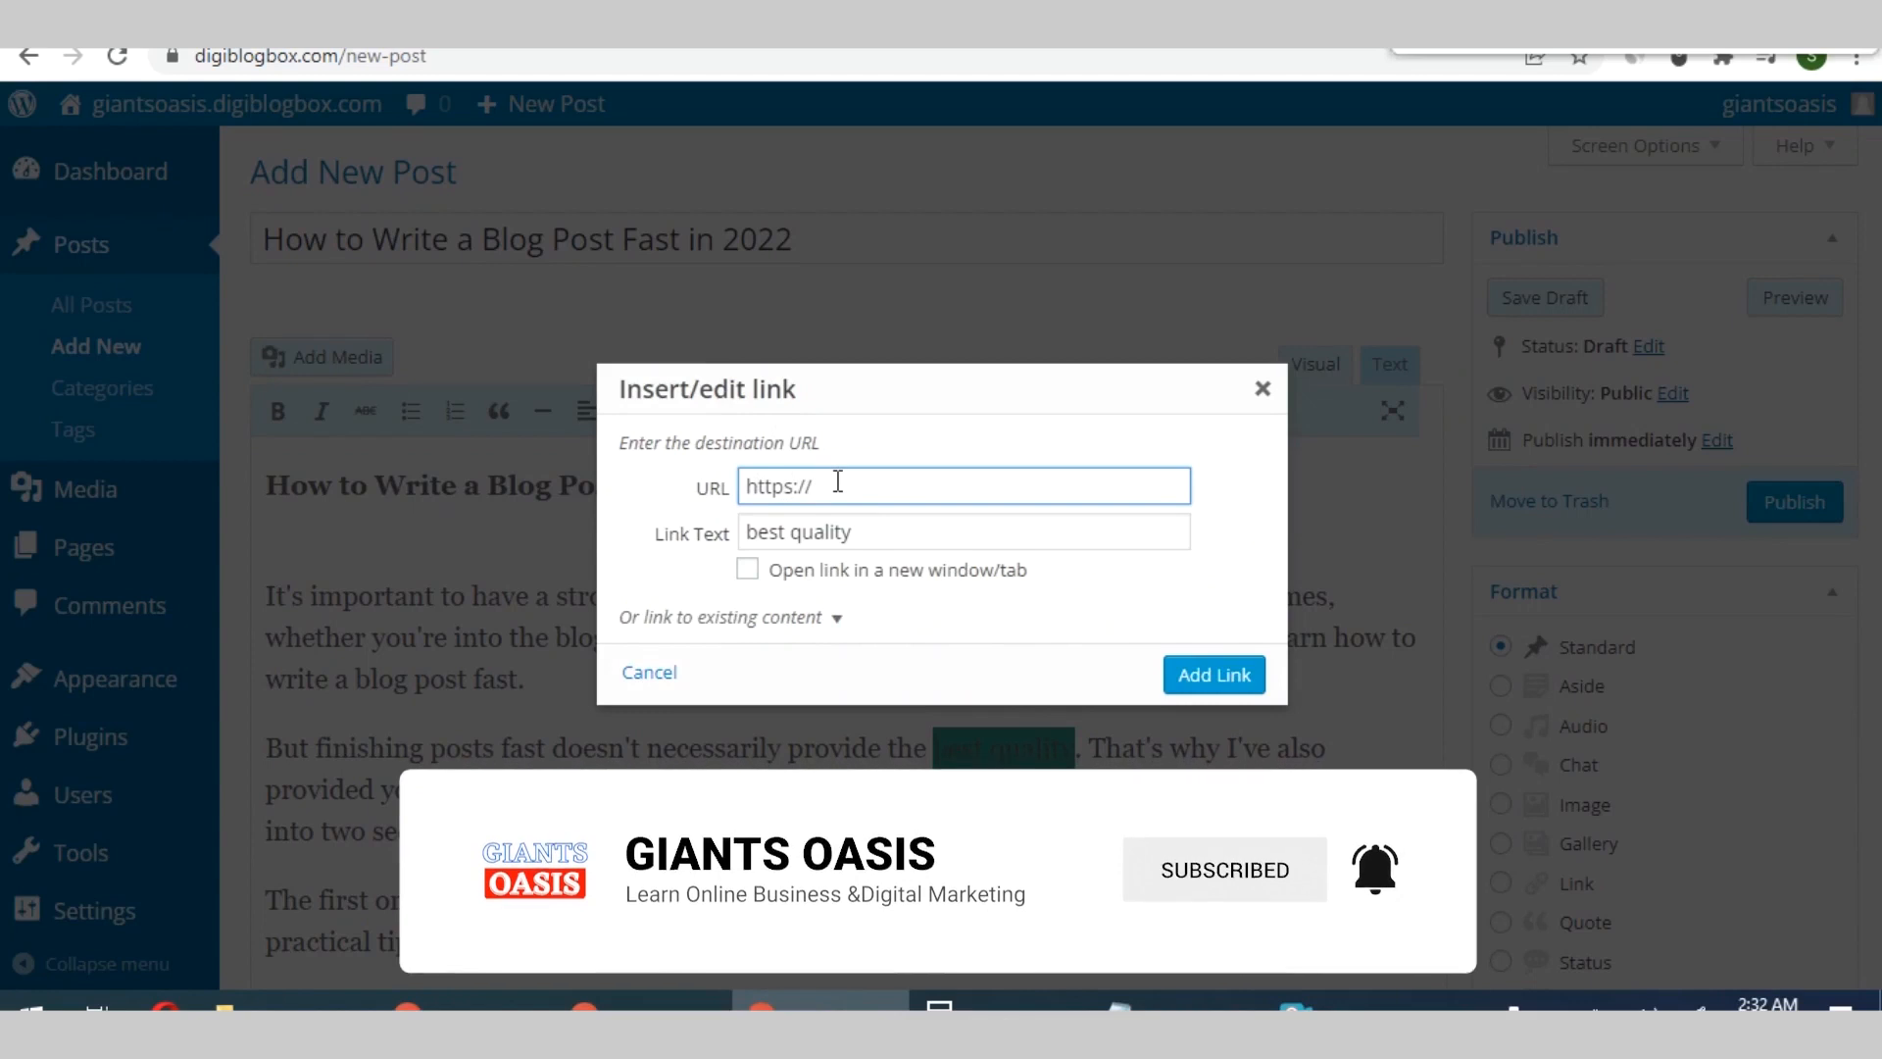
type("fullscholarships.net")
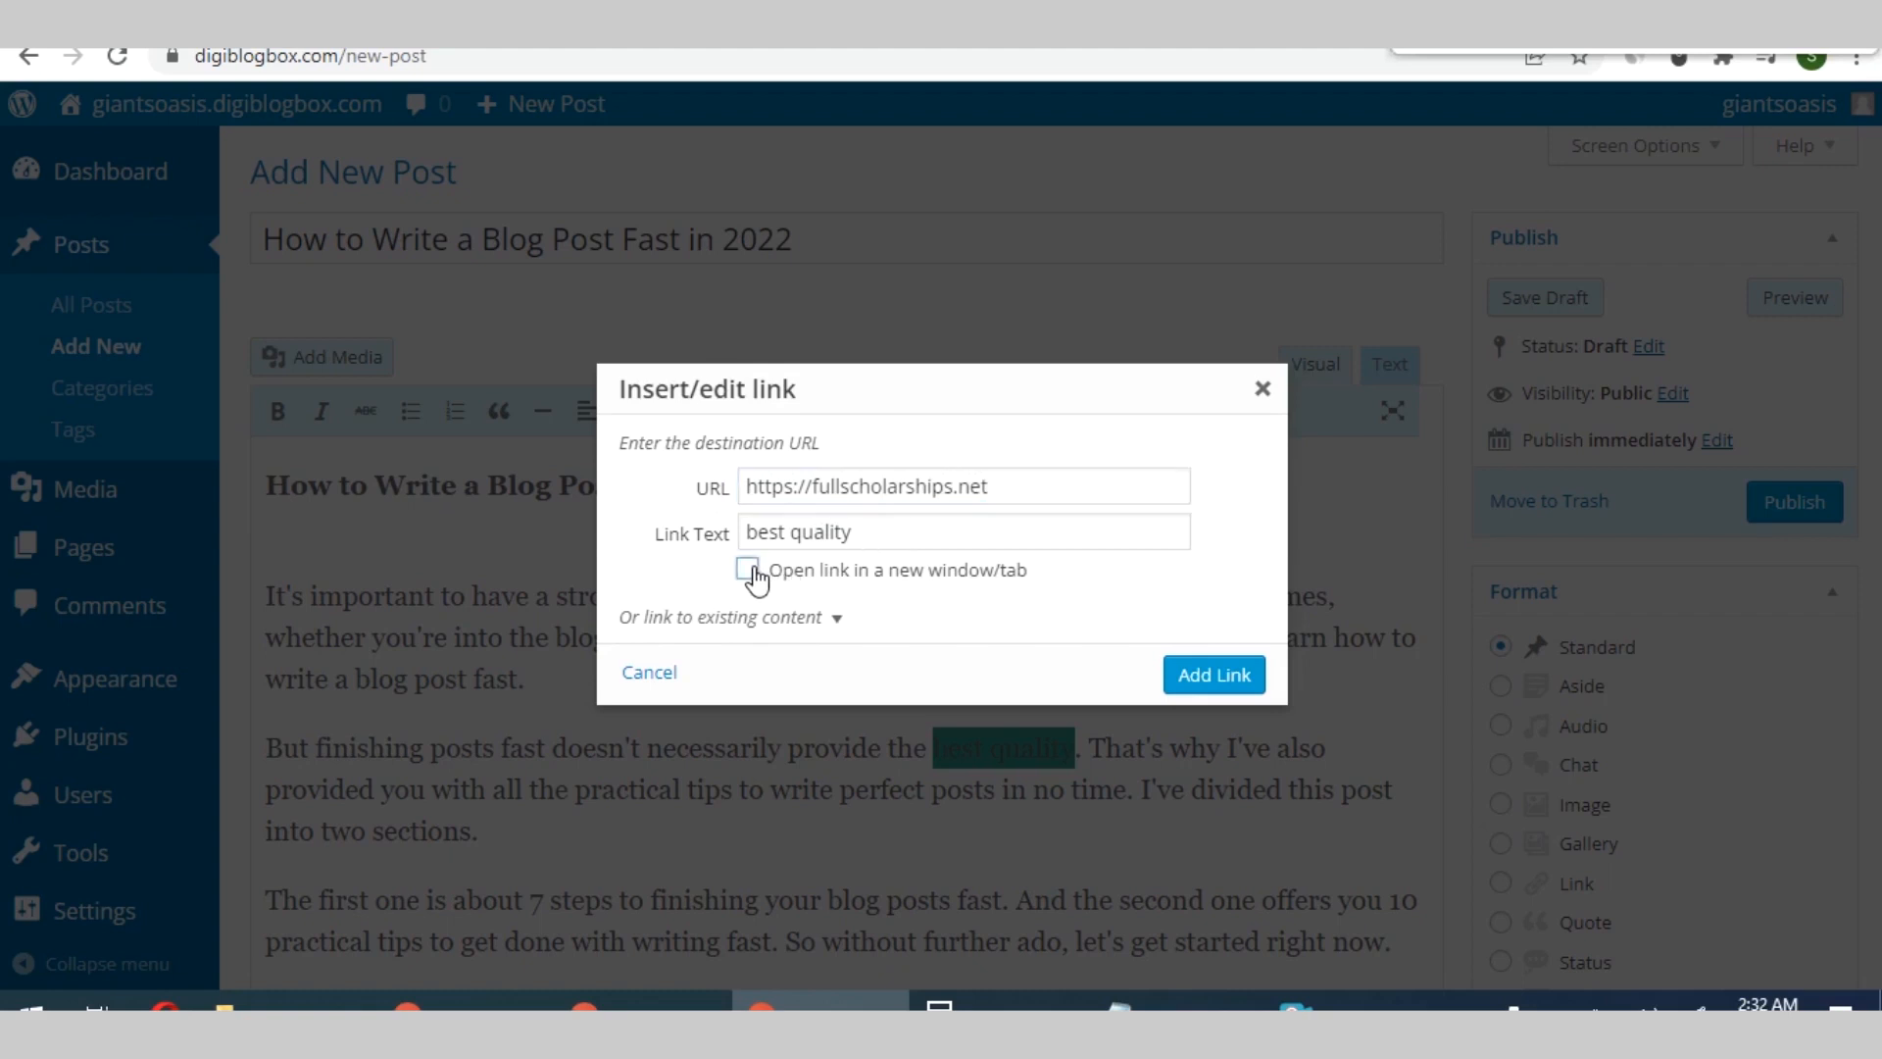
left_click(747, 567)
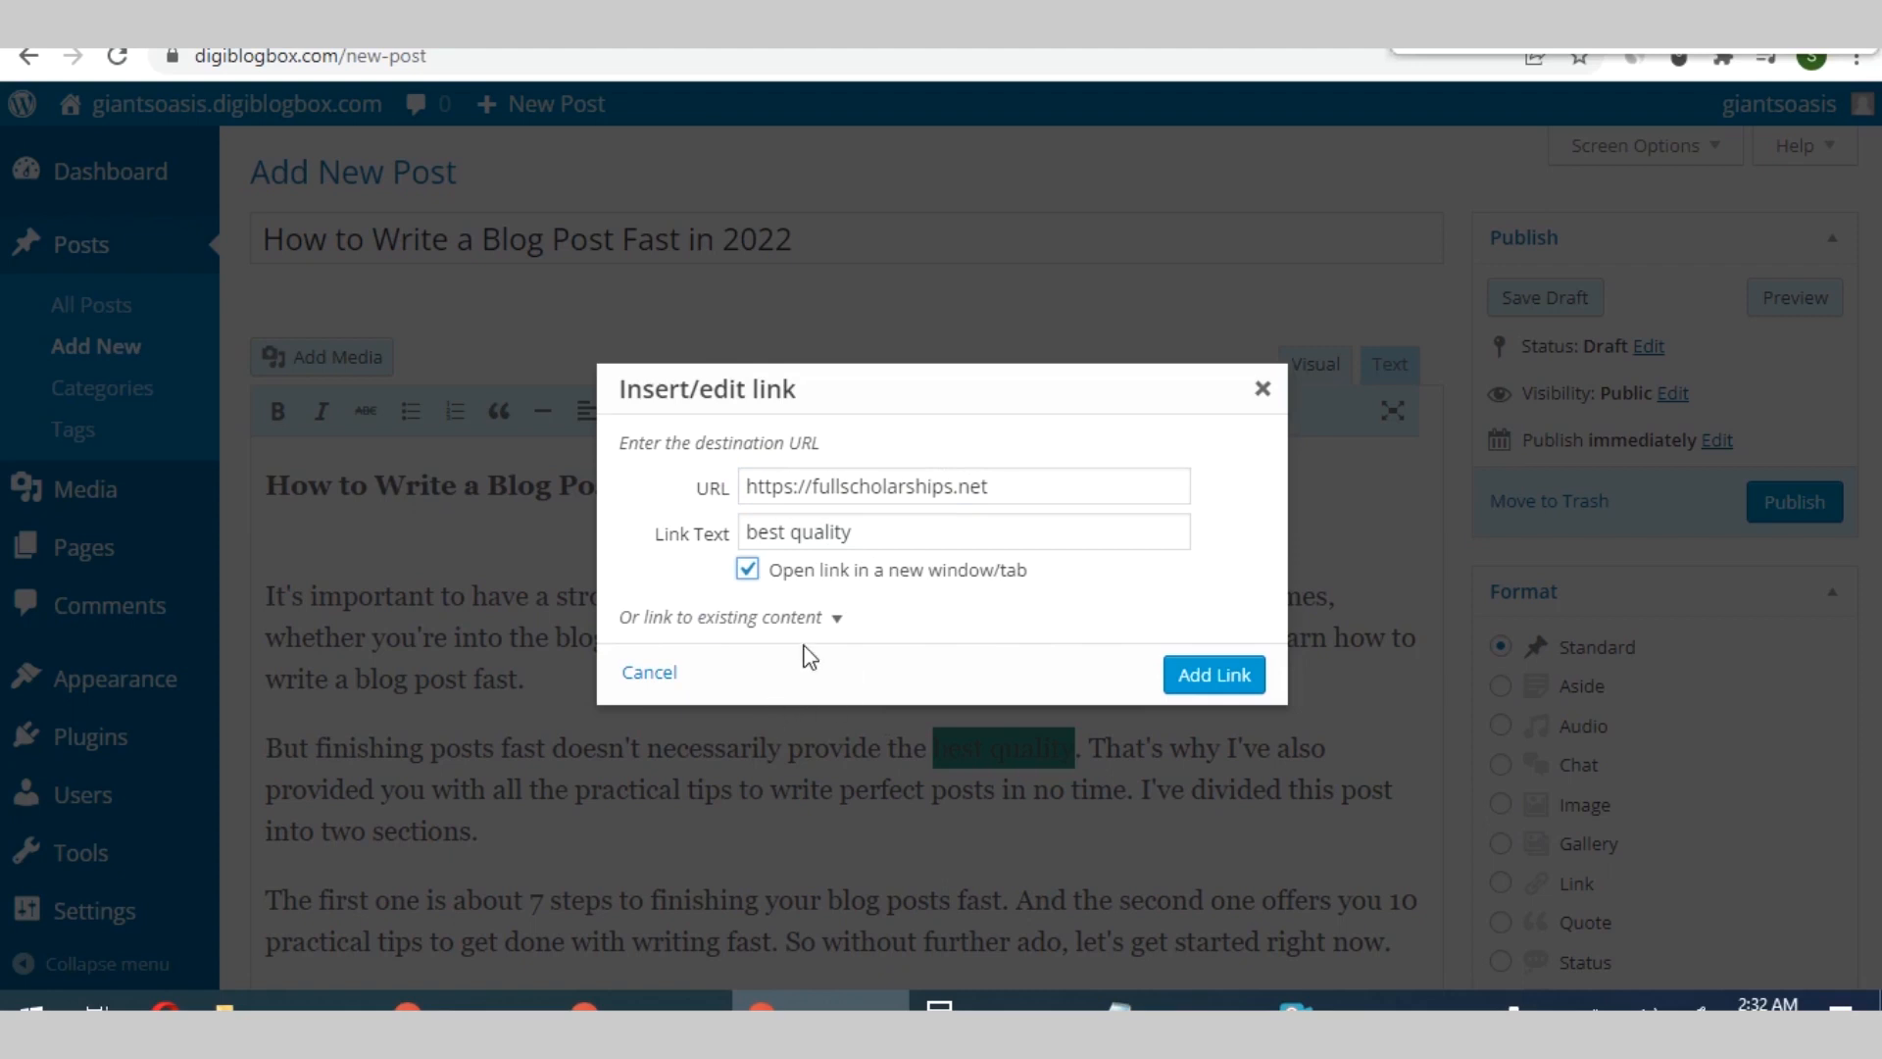
mouse_move(821, 359)
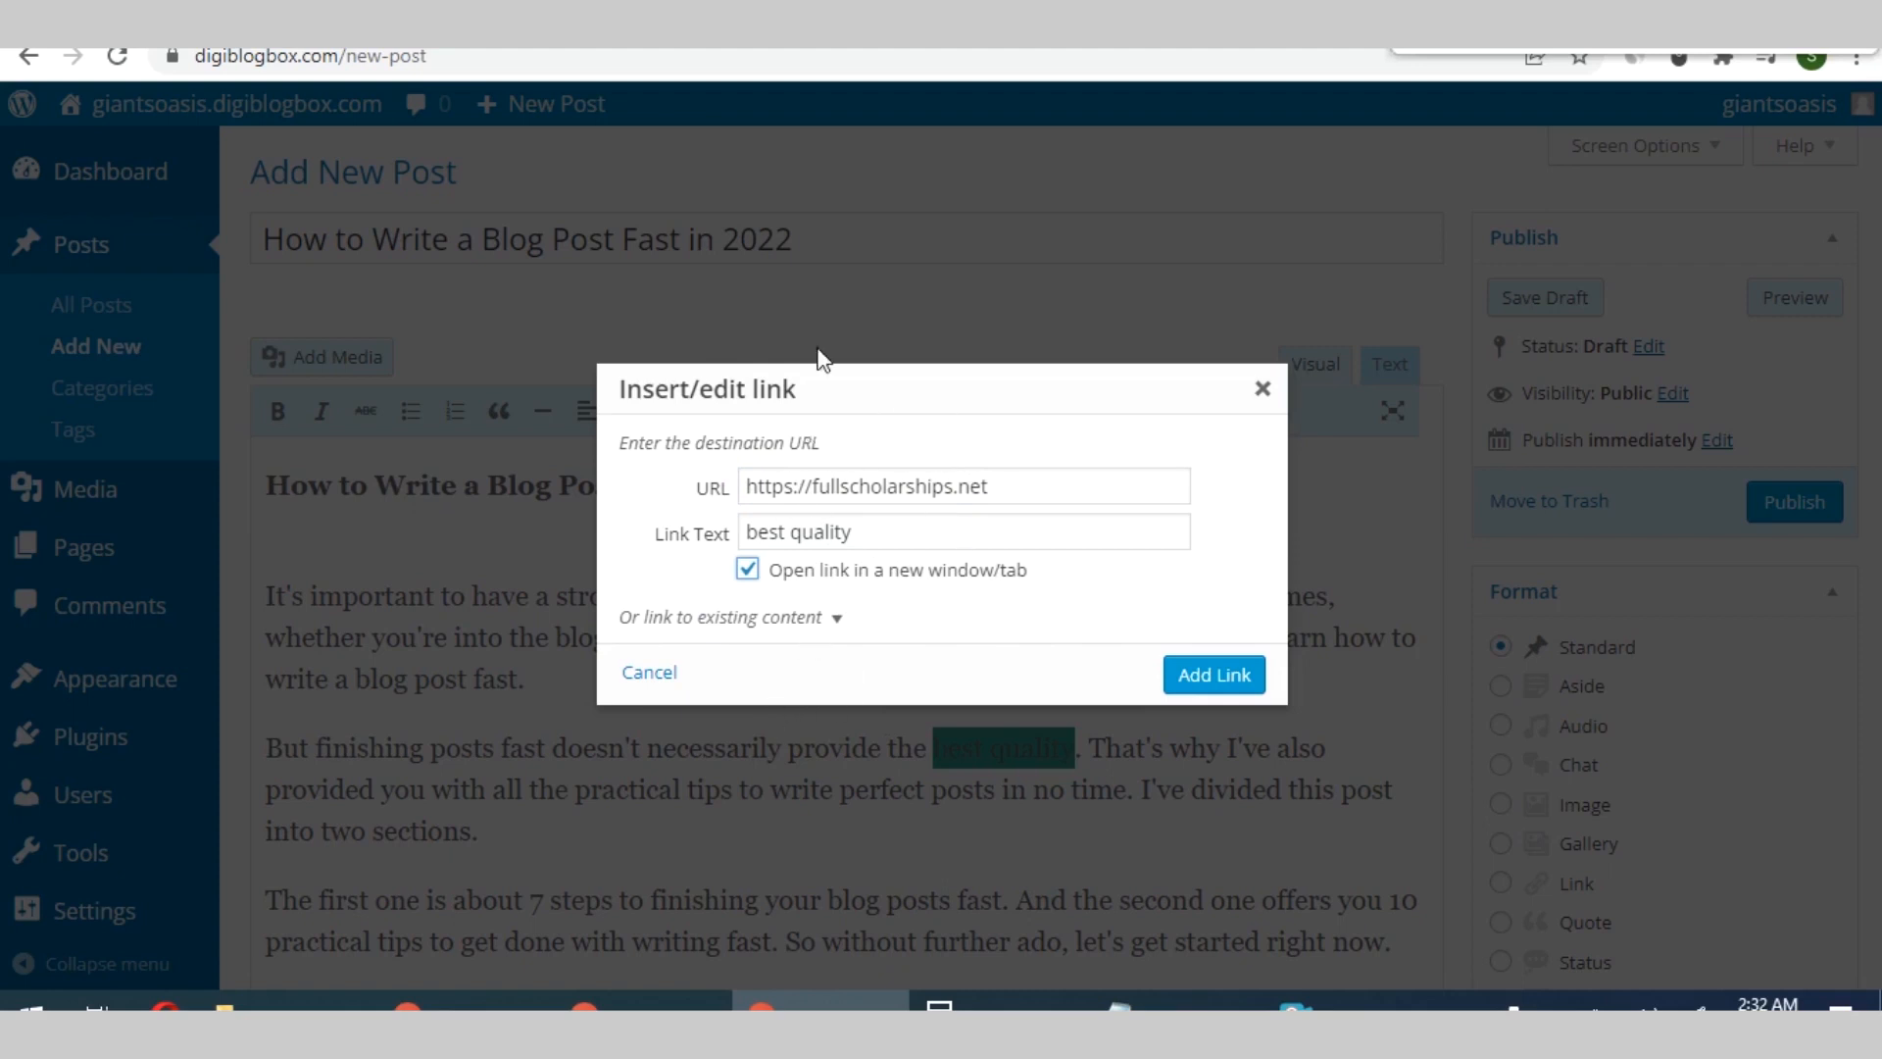
mouse_move(815, 590)
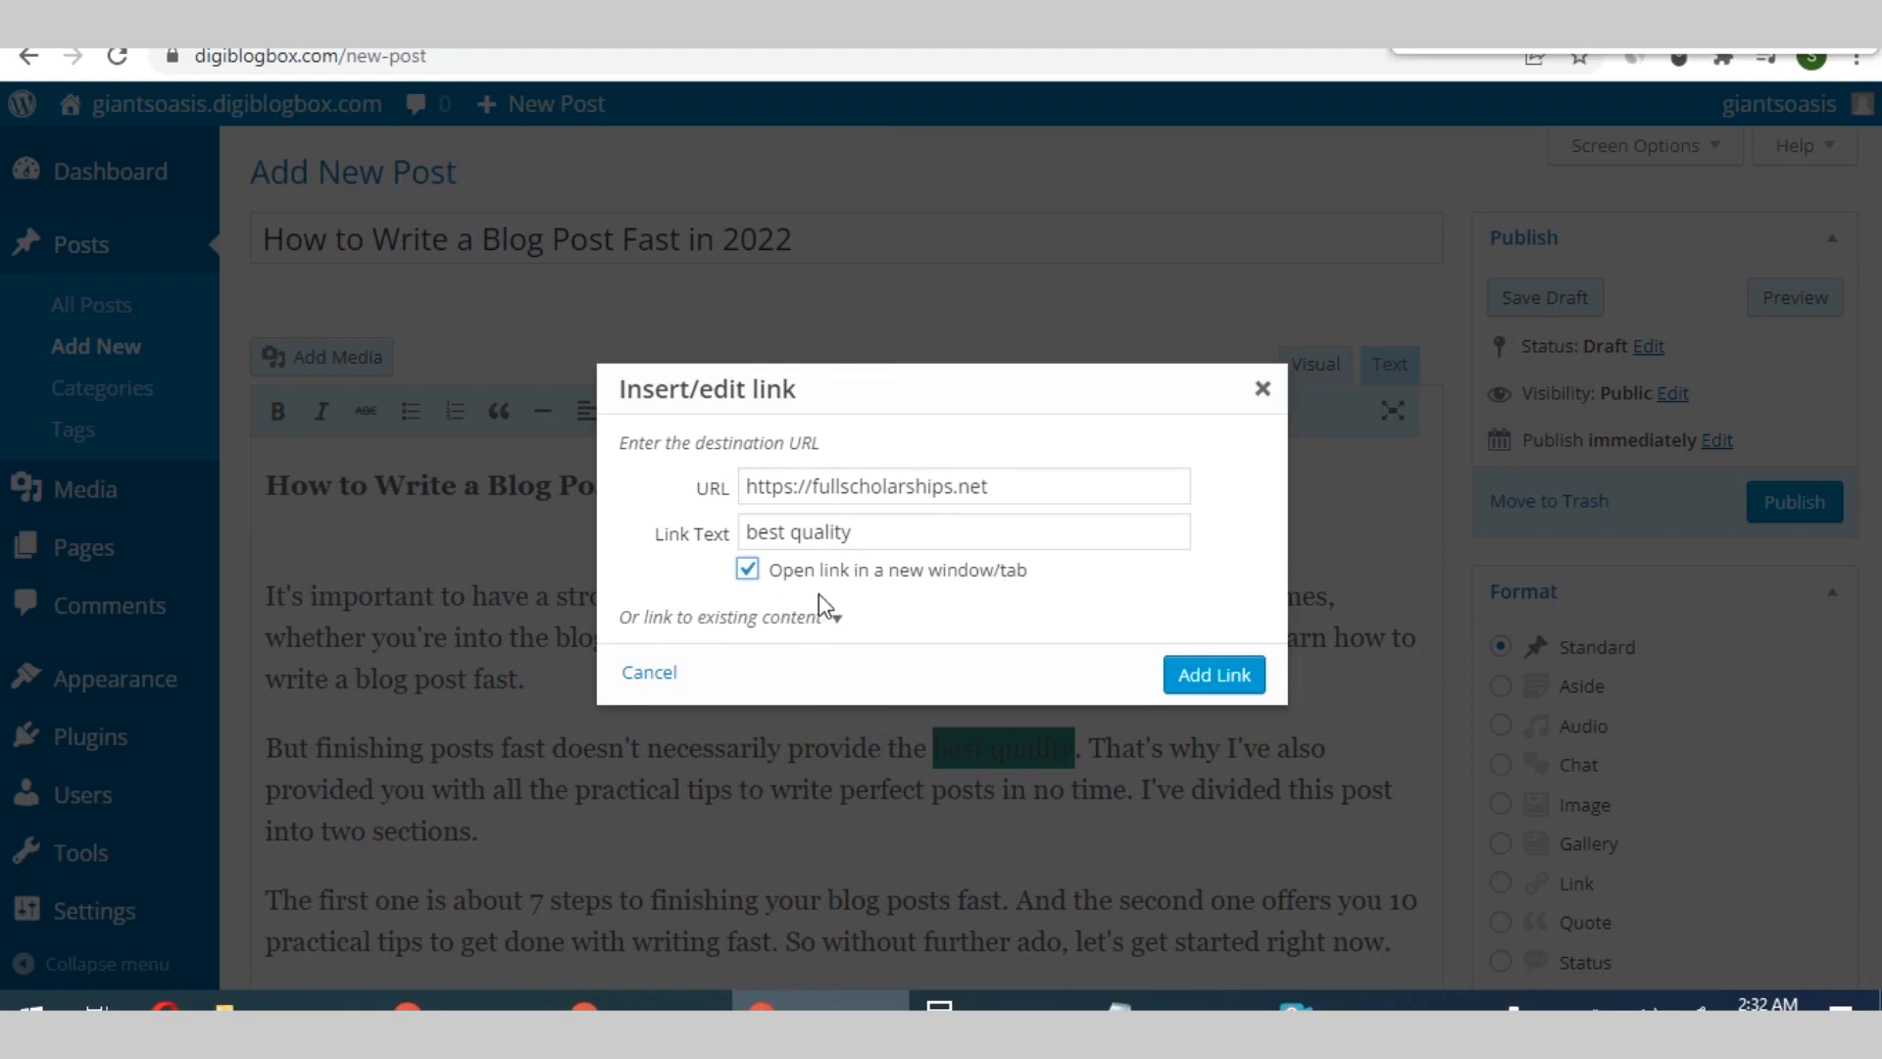
left_click(717, 616)
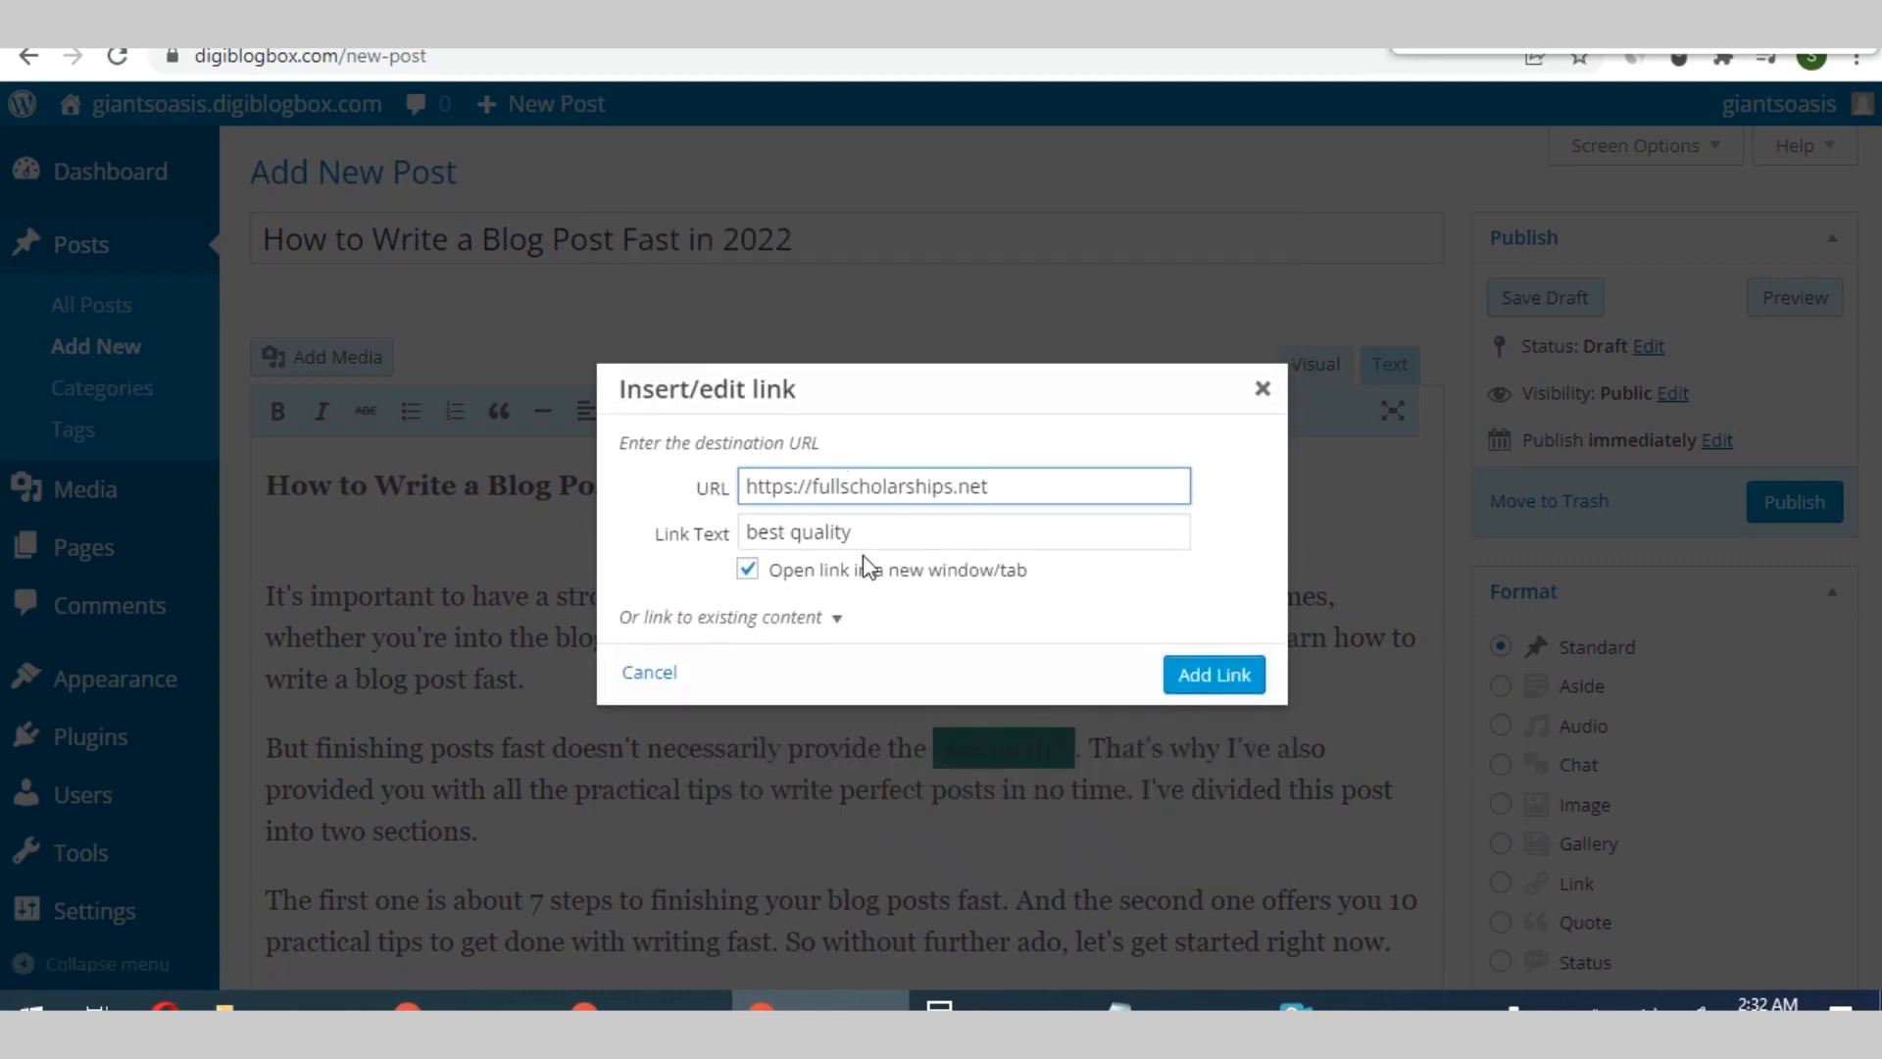
left_click(1213, 675)
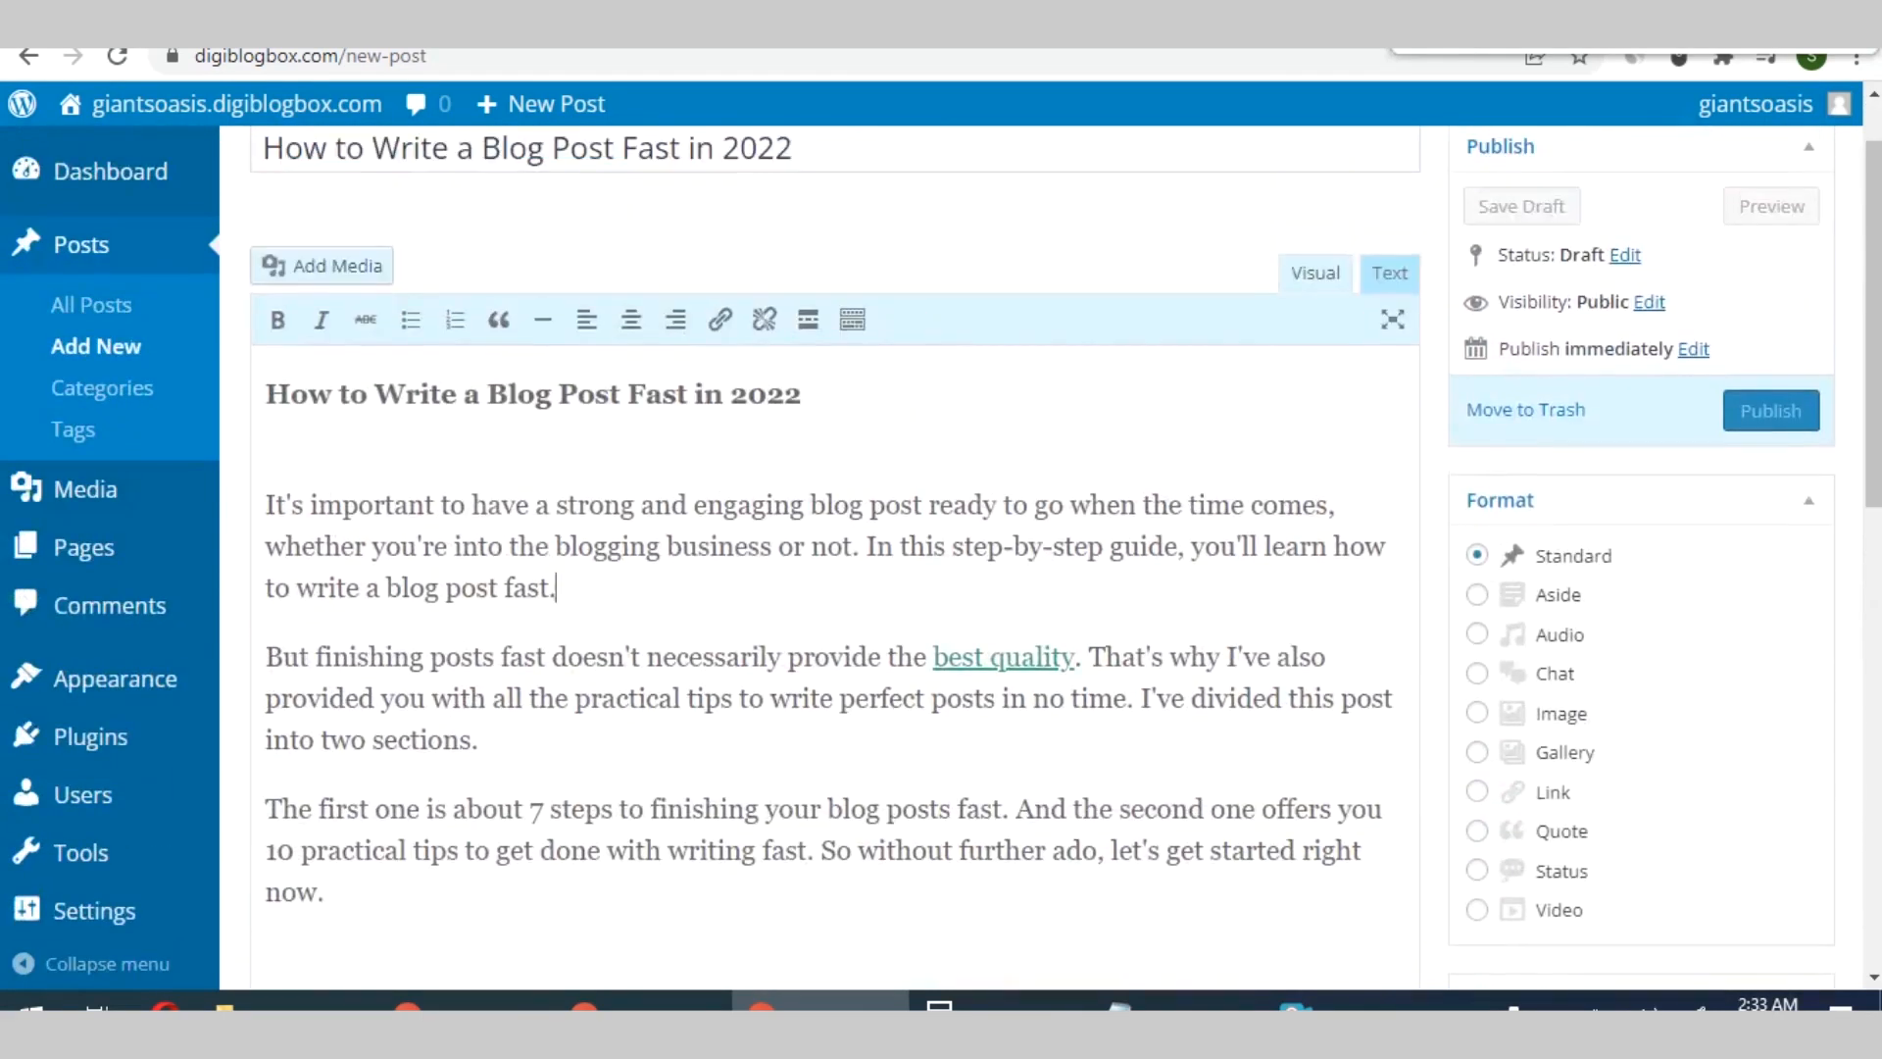
Publish 'How to Write a Blog Post Fast in 2022' and view it under All Posts
left_click(1188, 558)
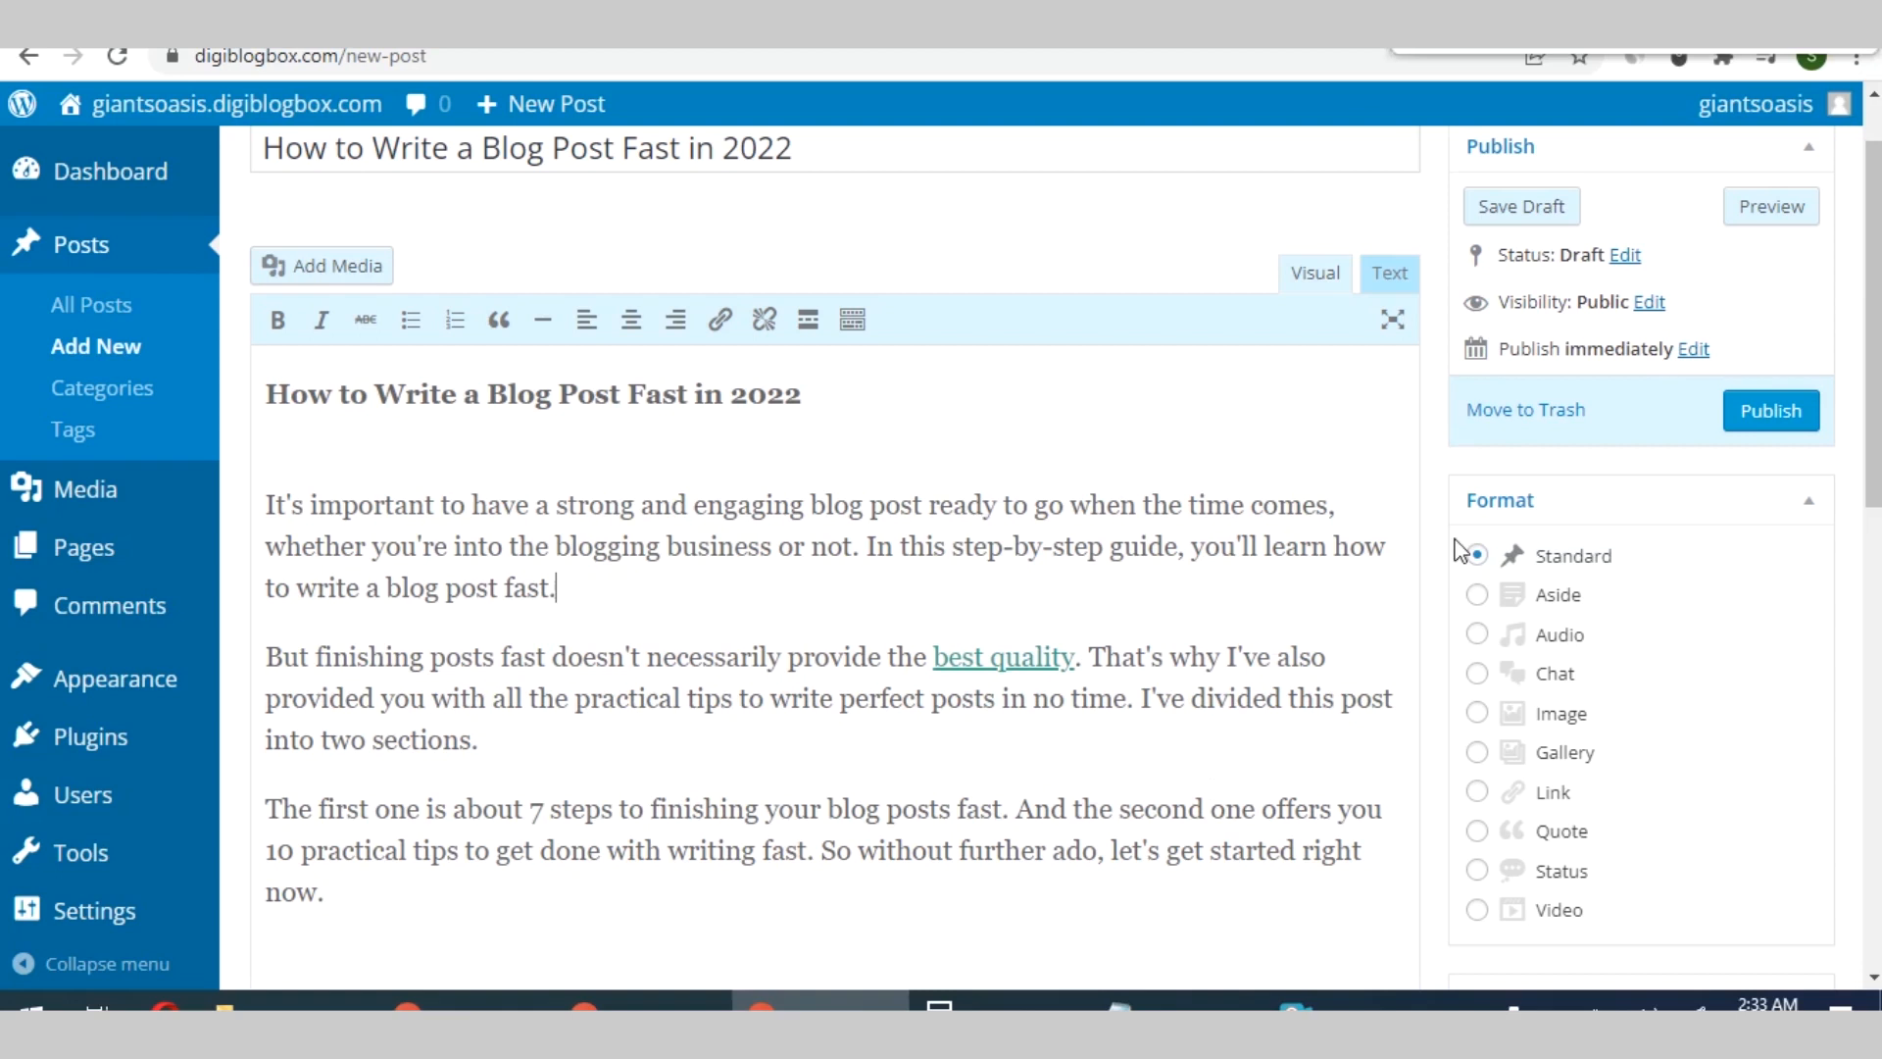
left_click(1770, 411)
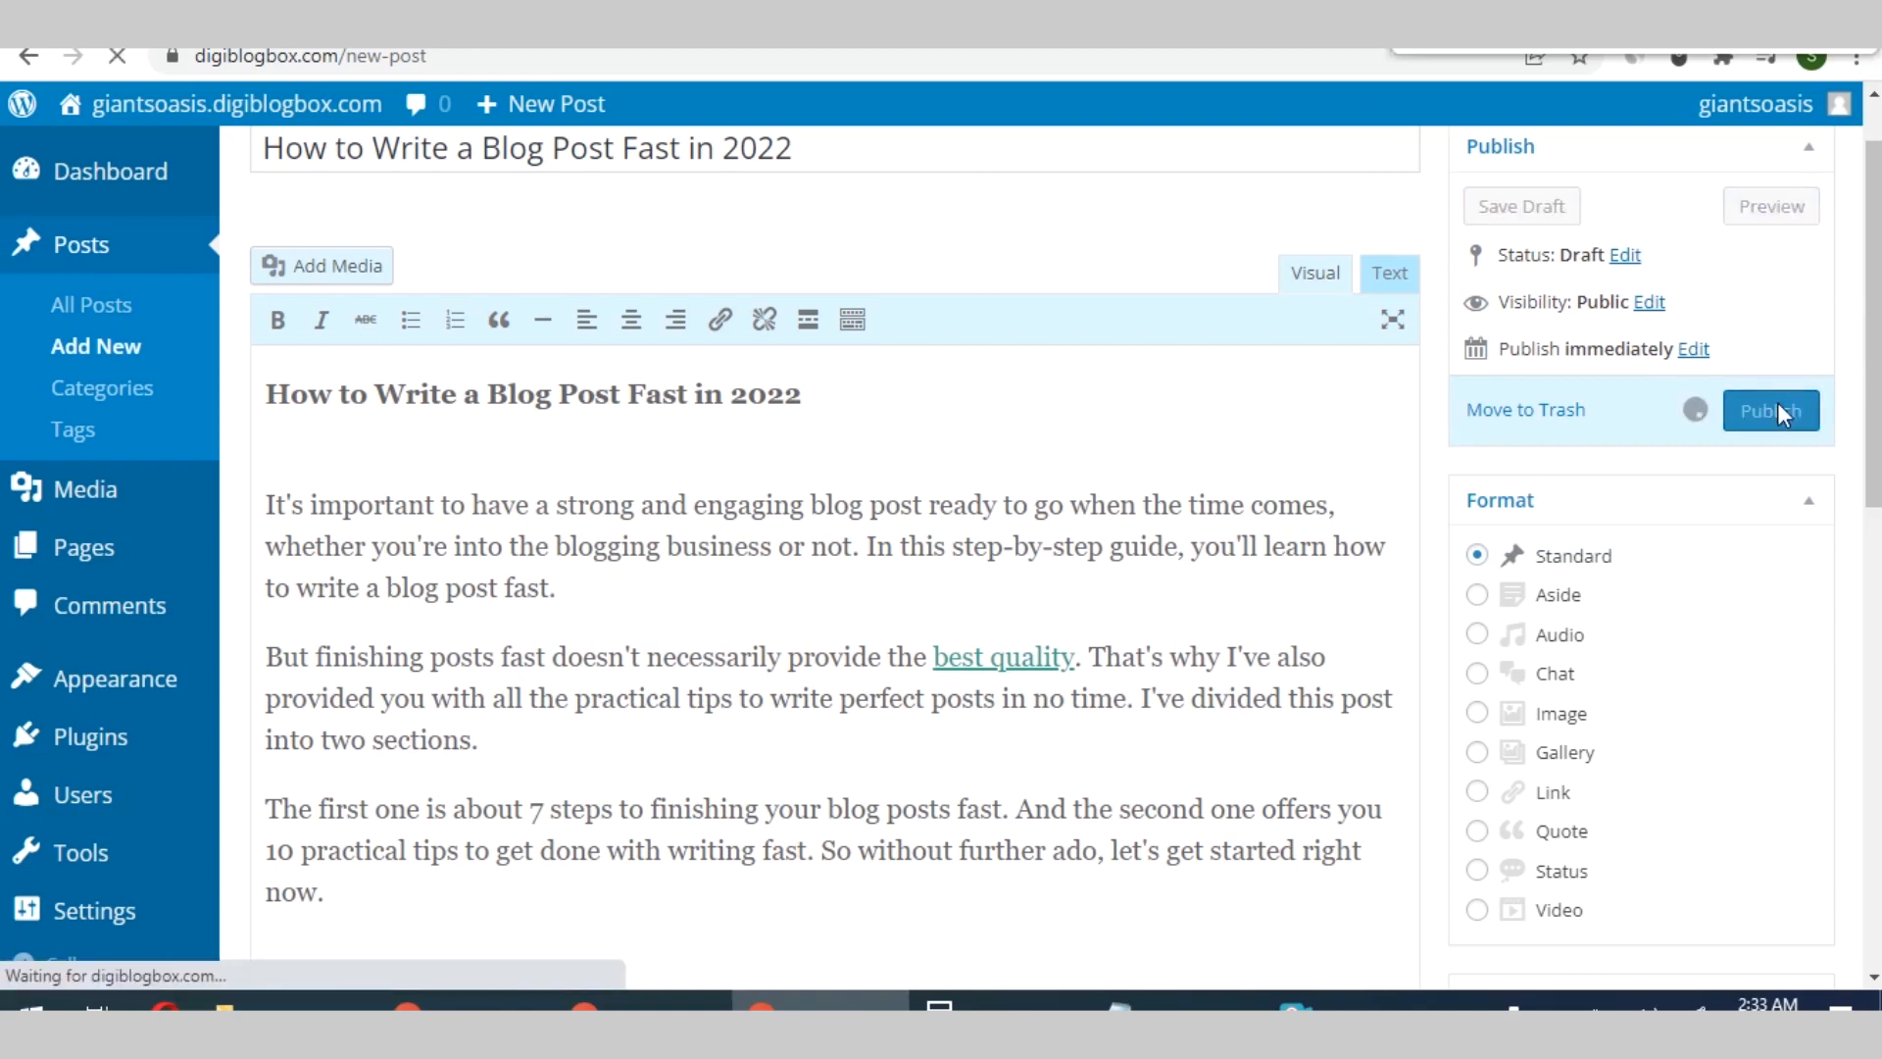
left_click(1770, 410)
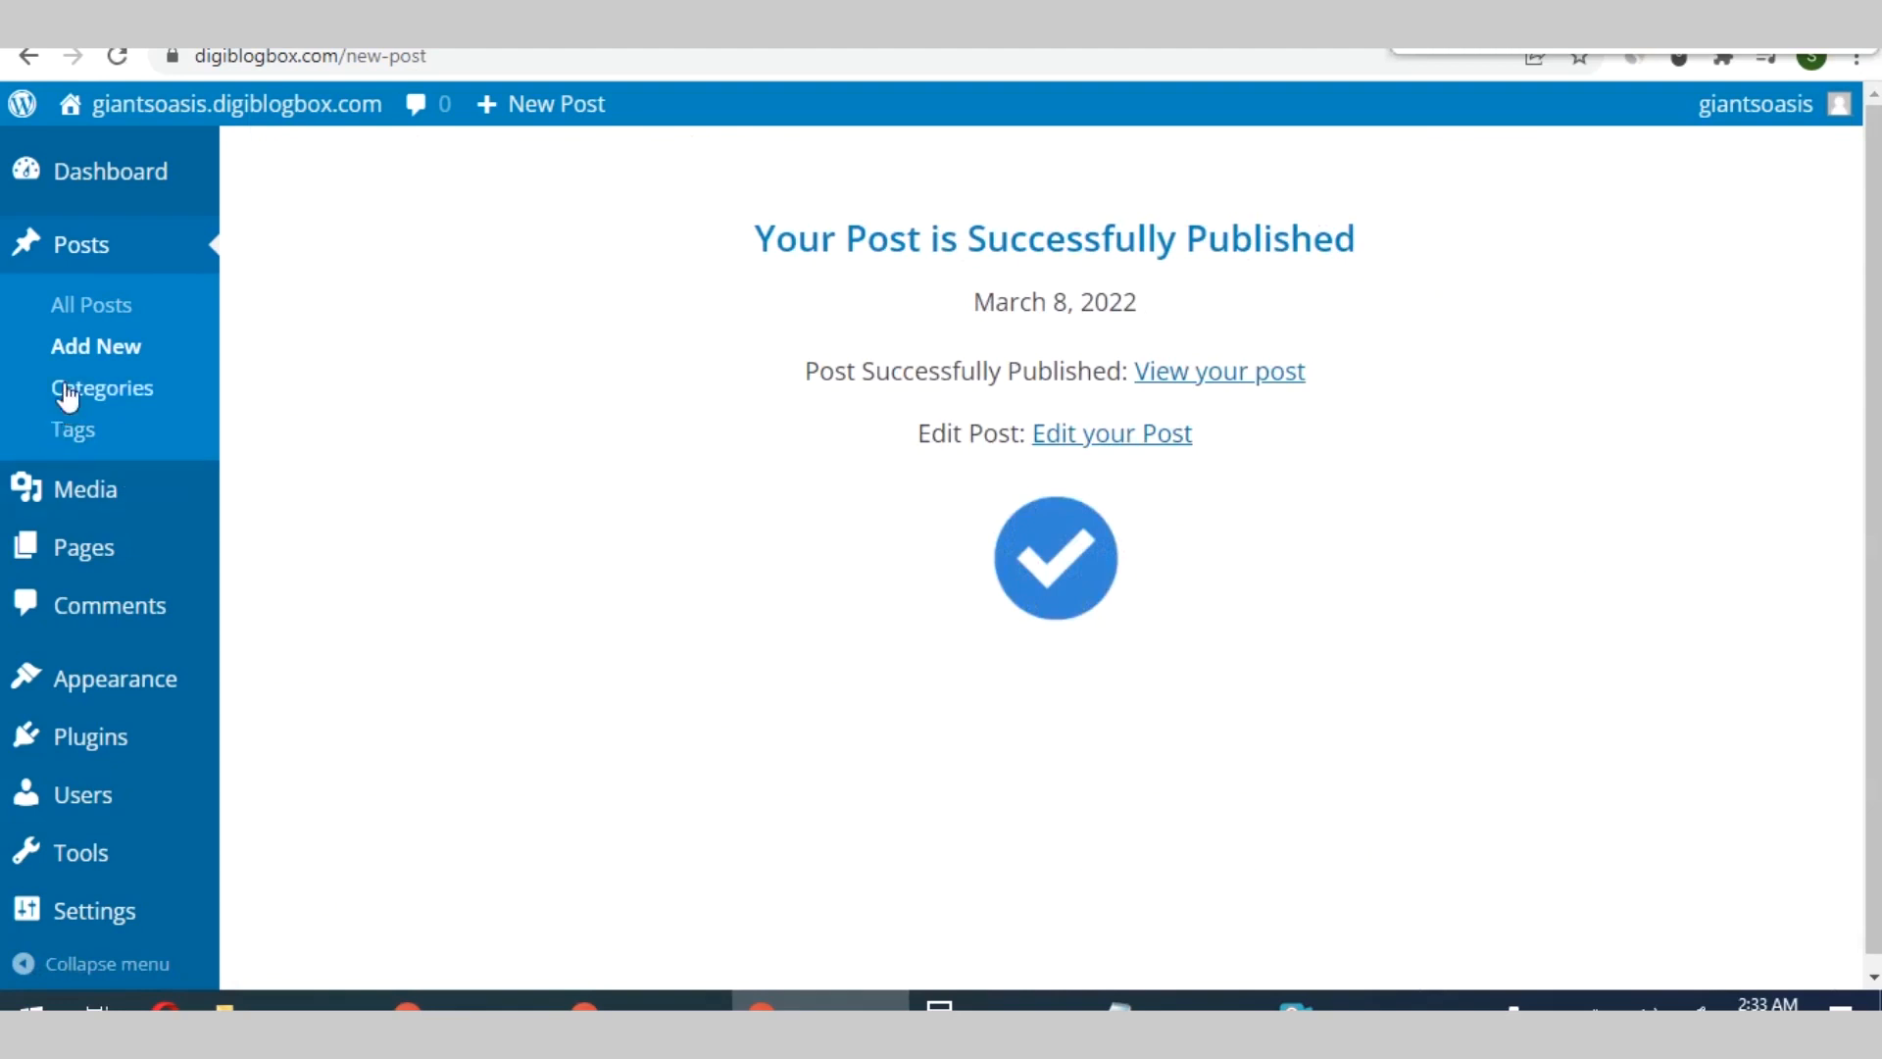
left_click(91, 304)
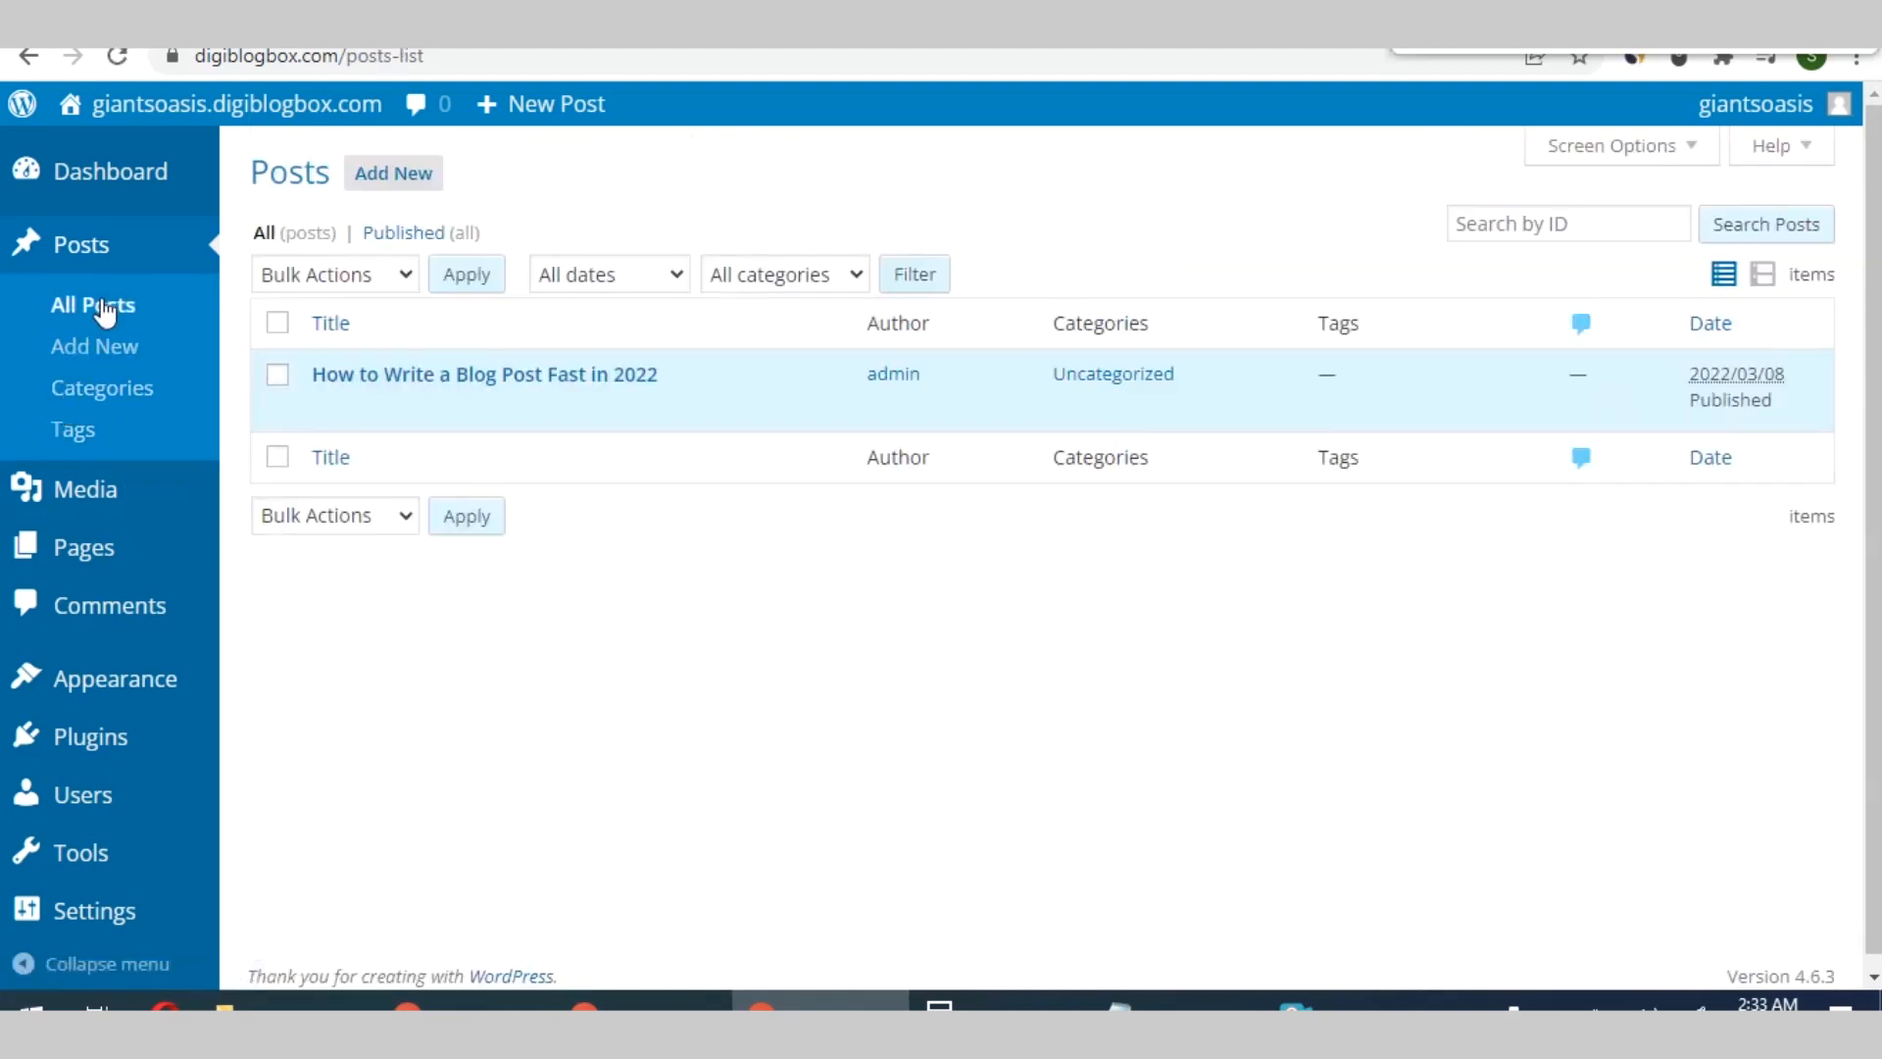
mouse_move(484, 374)
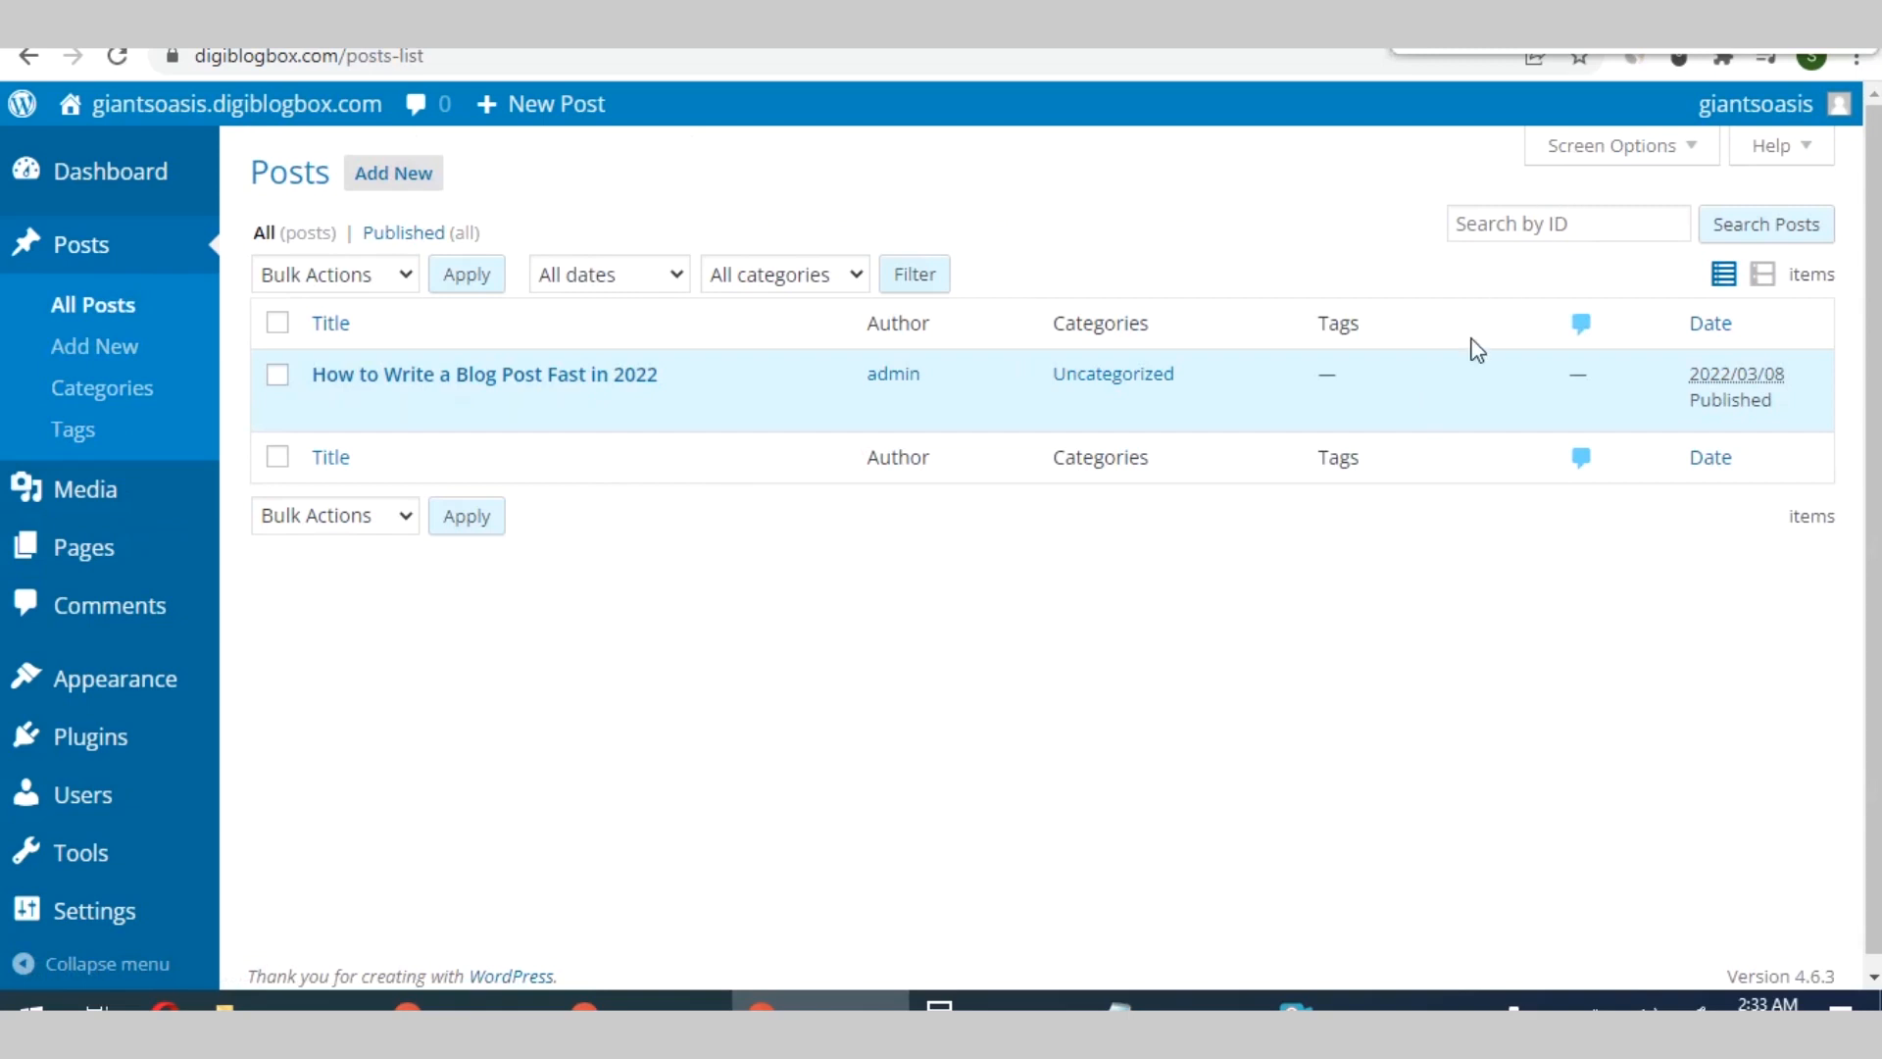
mouse_move(699, 498)
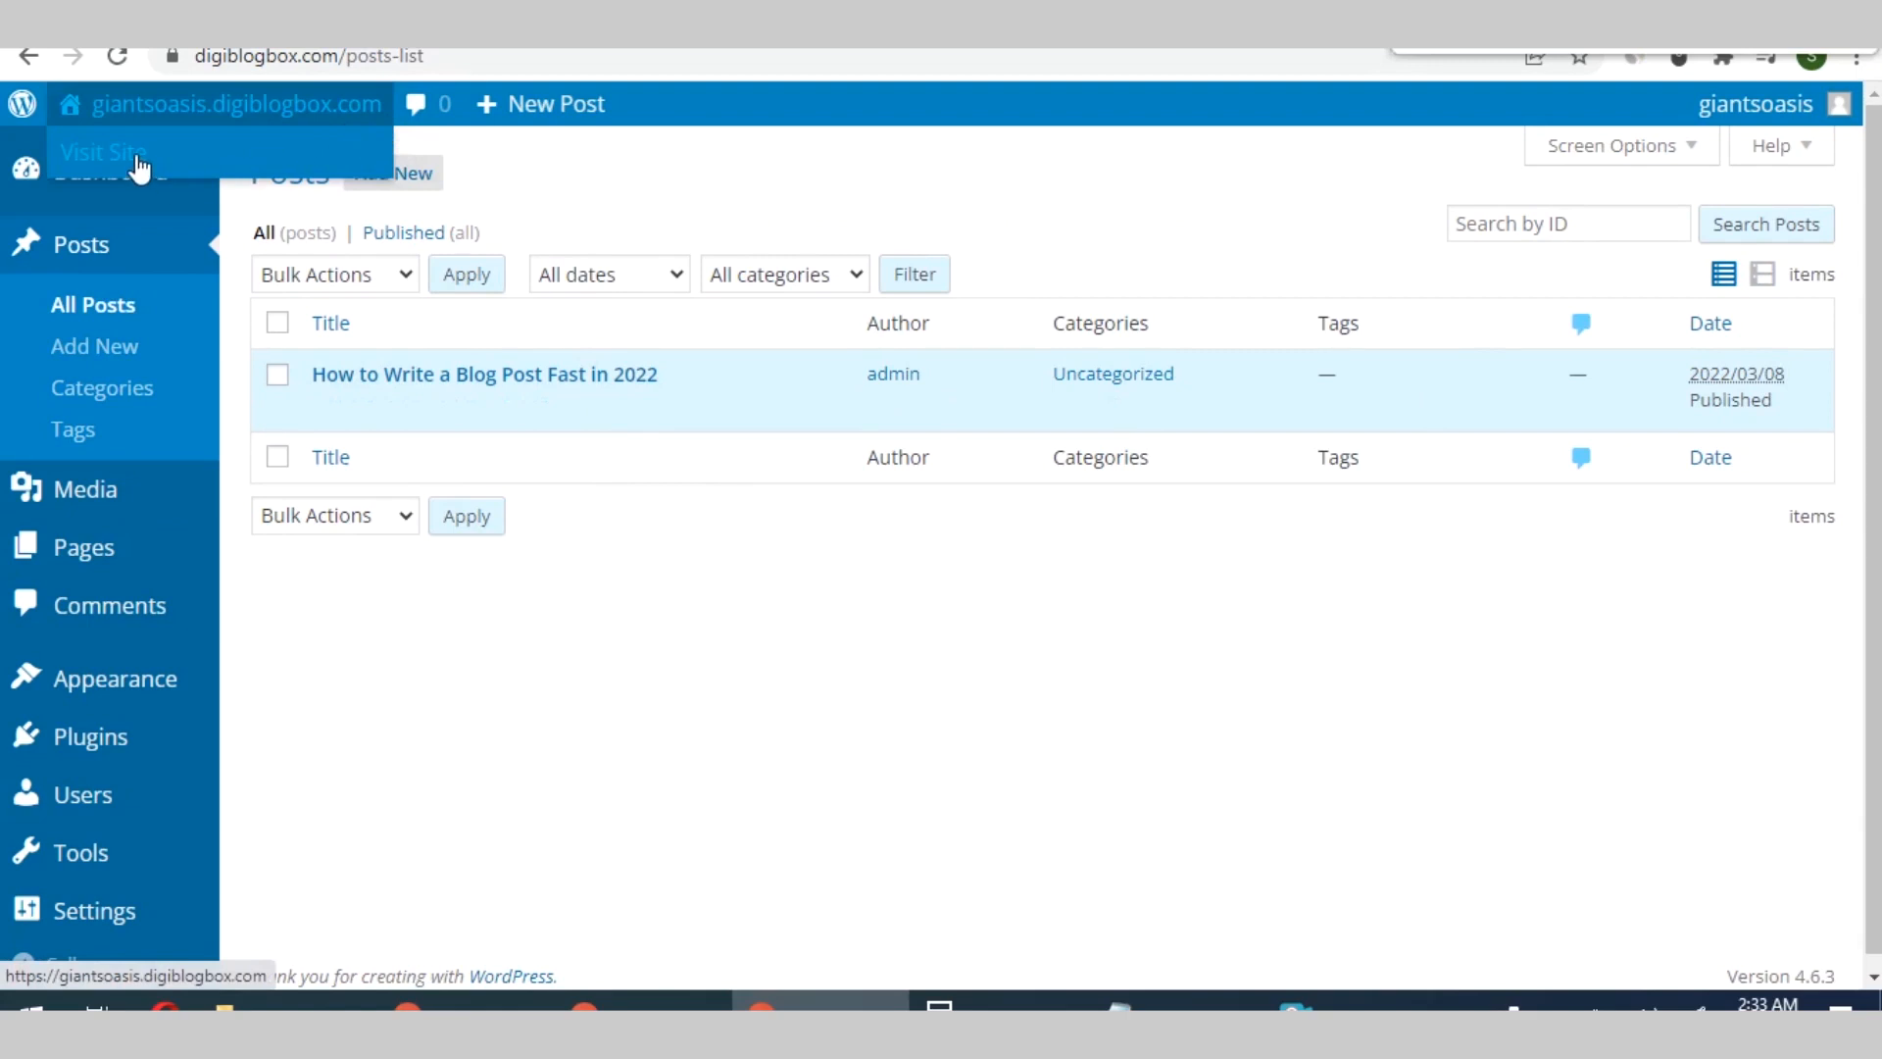
Visit the live giantsoasis.digiblogbox.com site and scroll down to the post
left_click(103, 153)
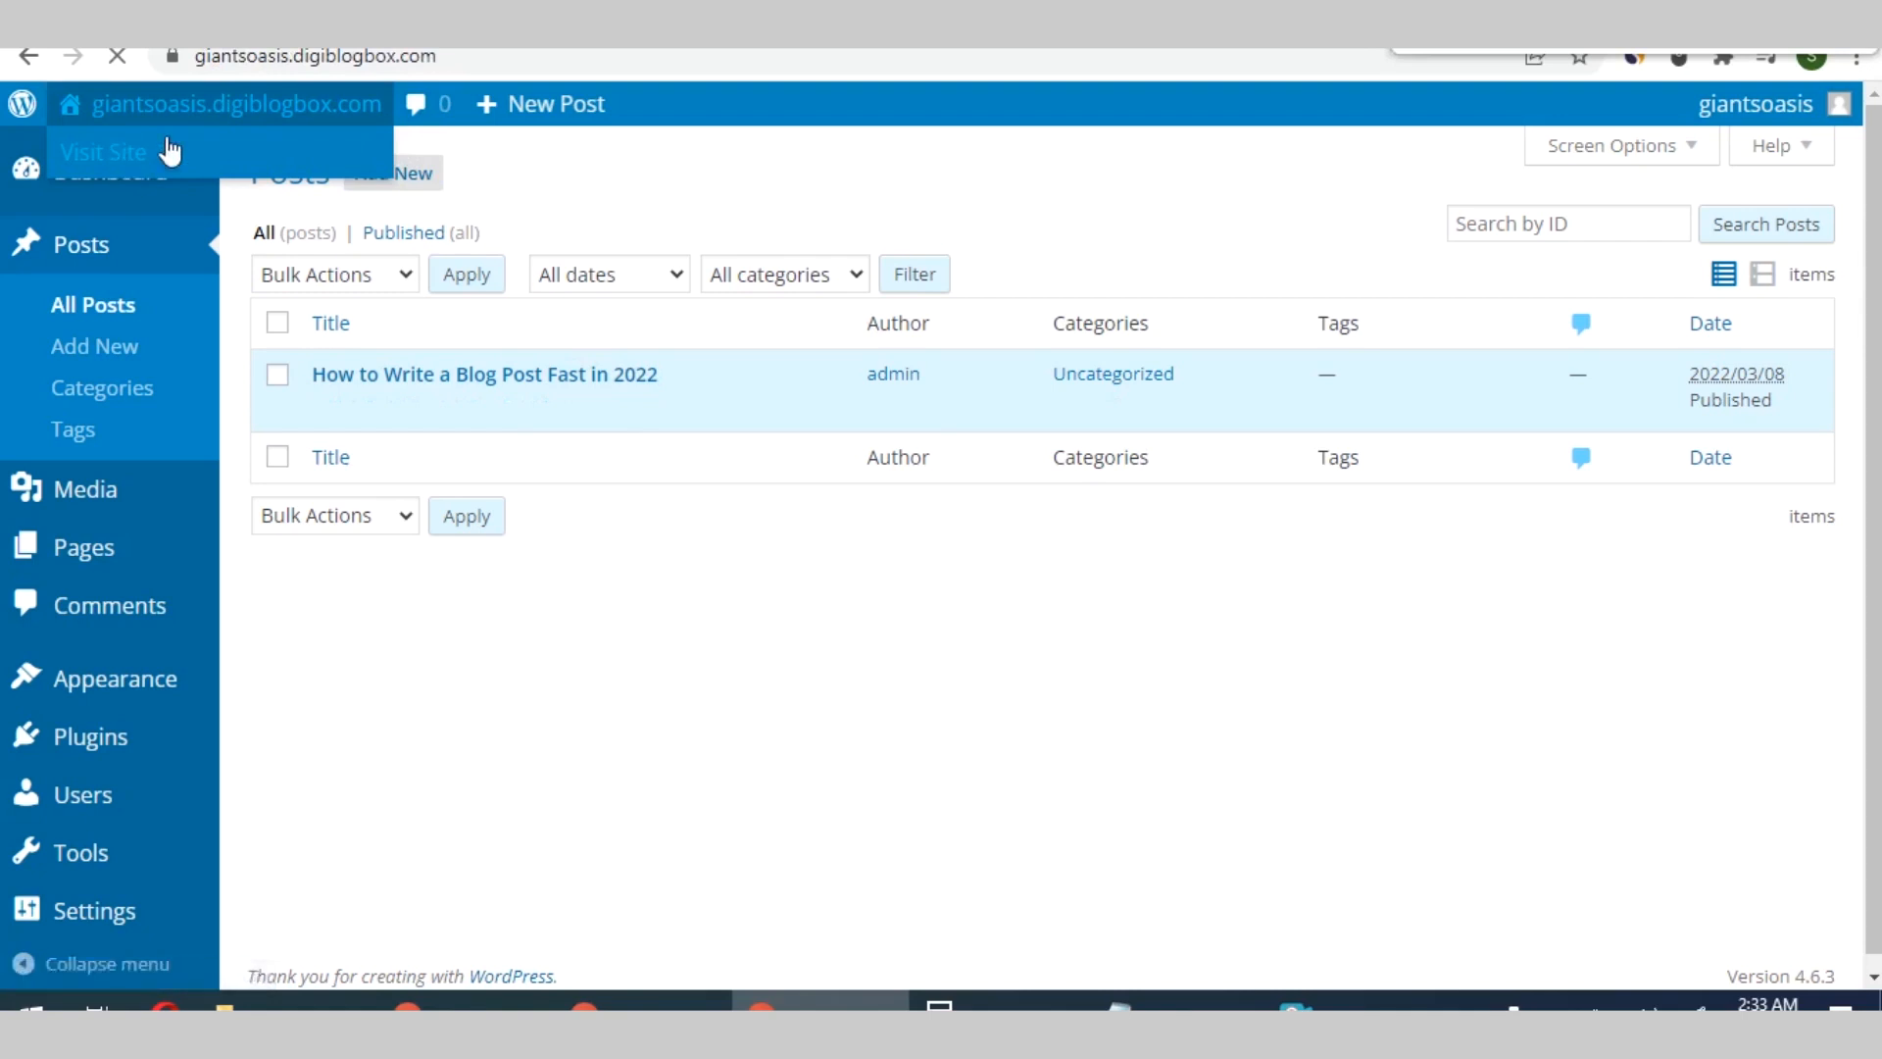
left_click(105, 153)
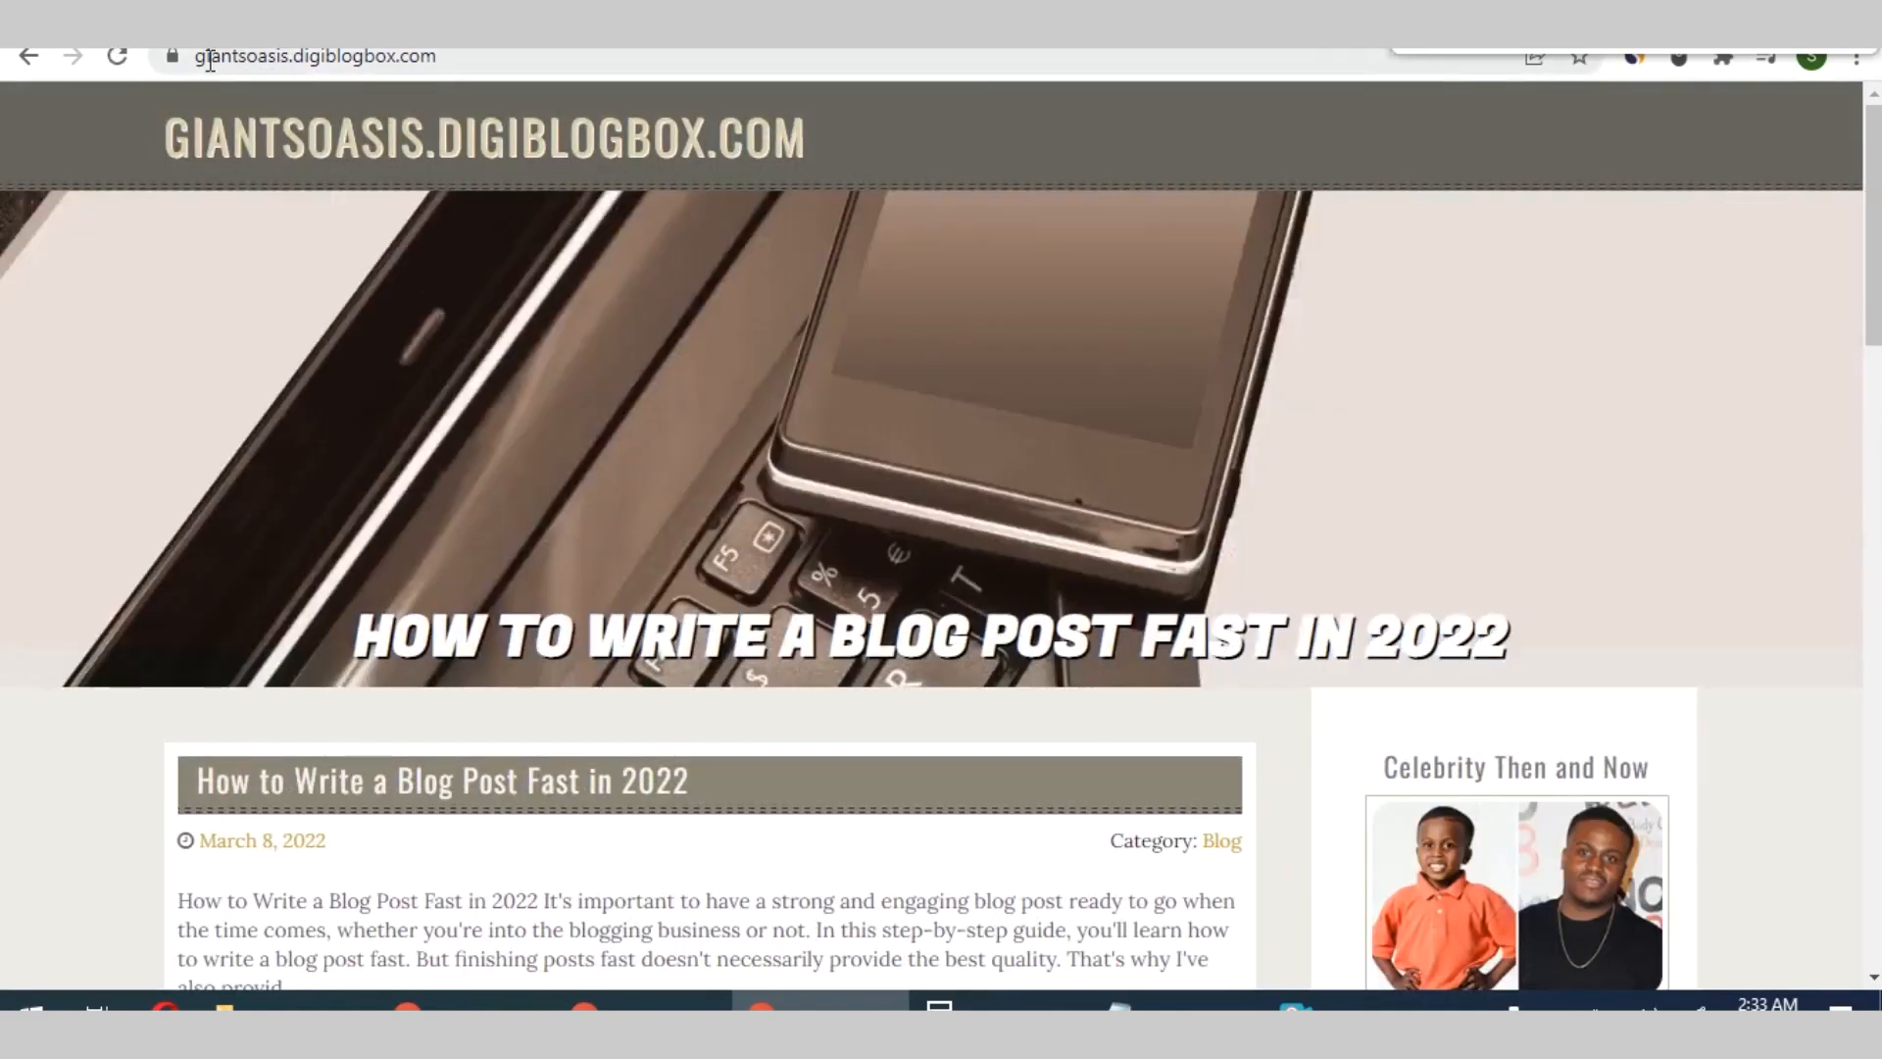
left_click(300, 57)
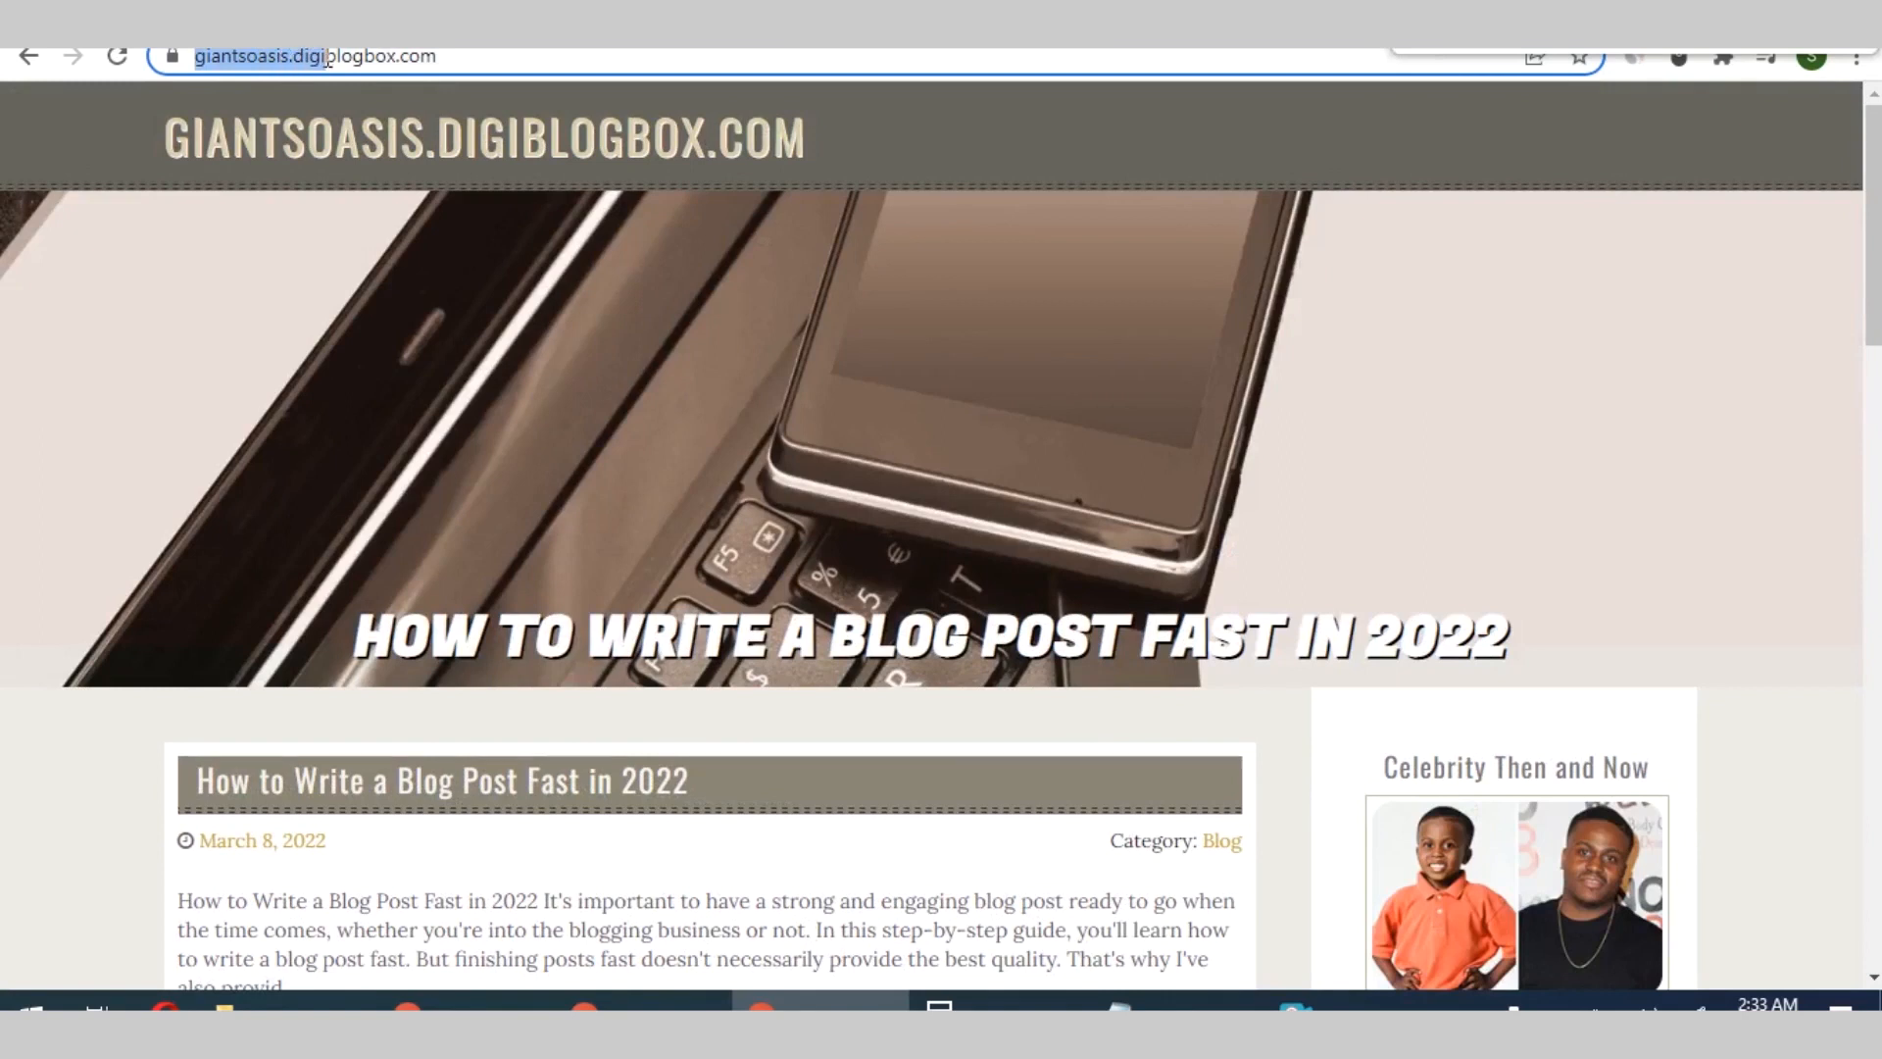
scroll("down", 3)
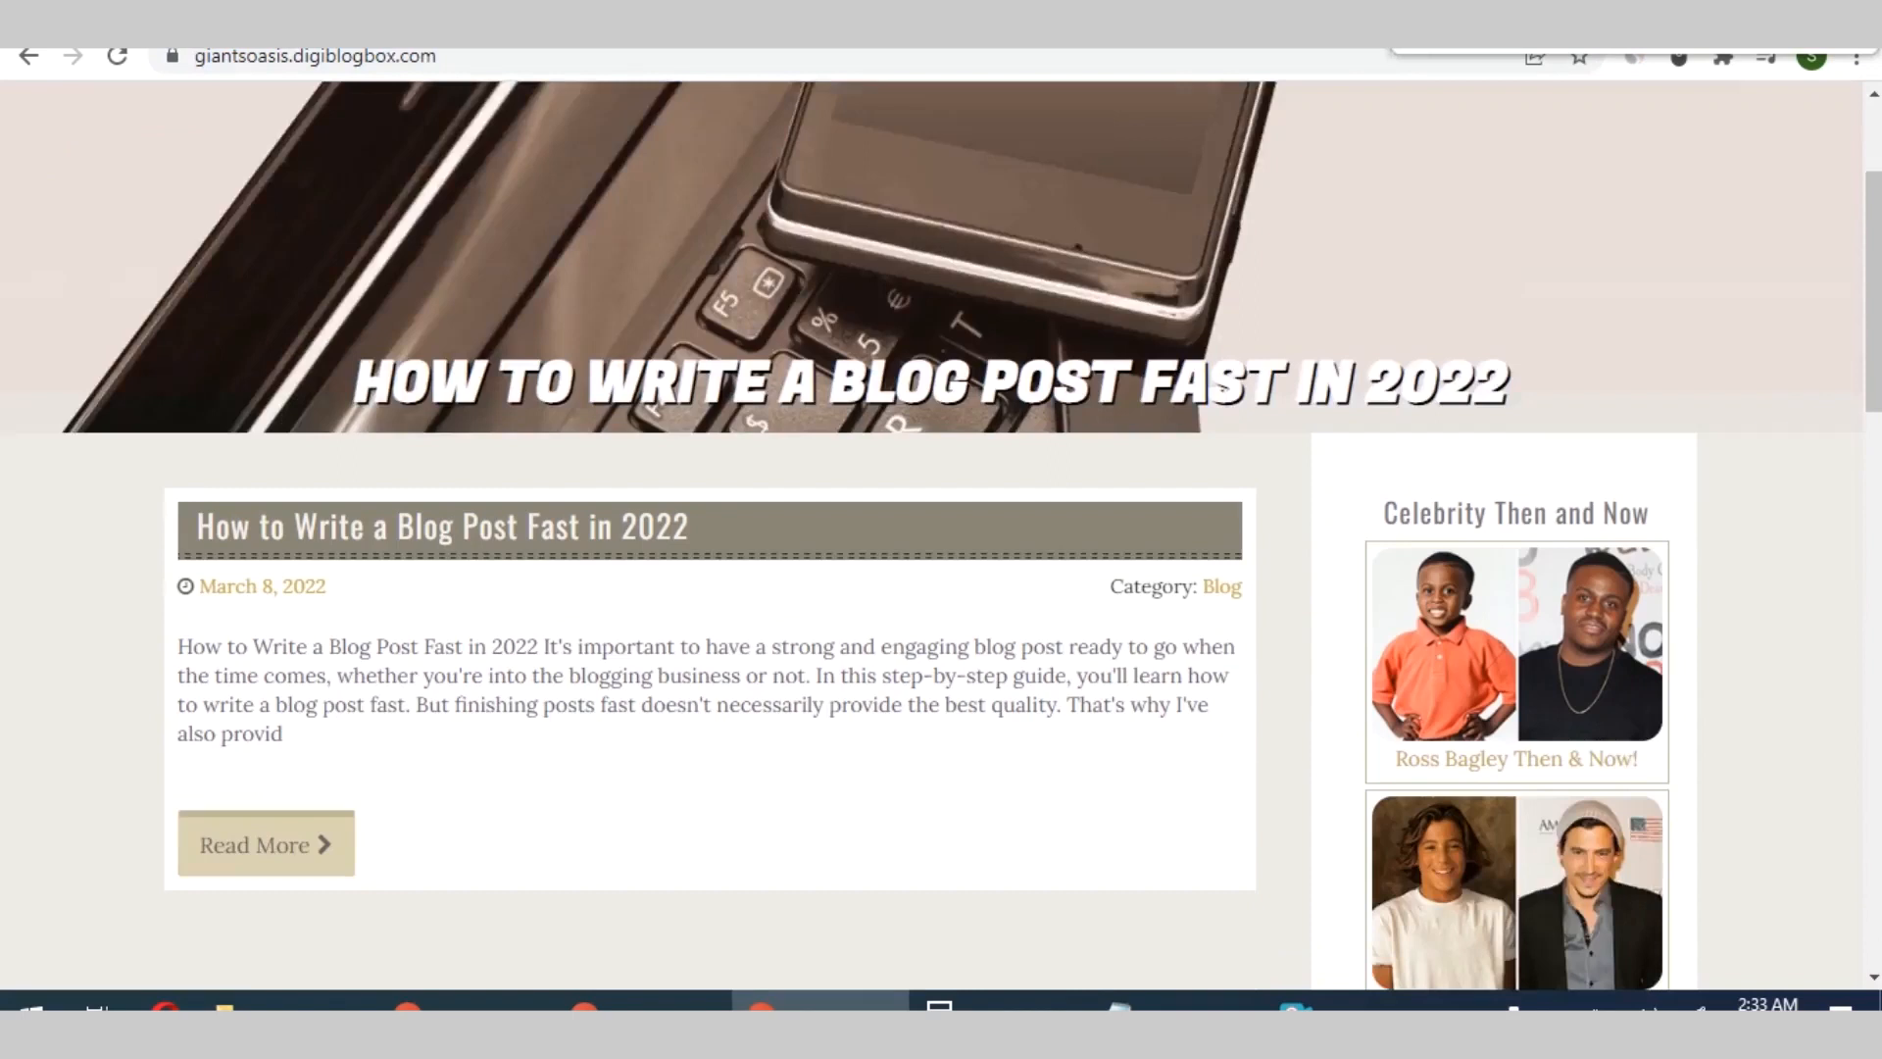
scroll("down", 3)
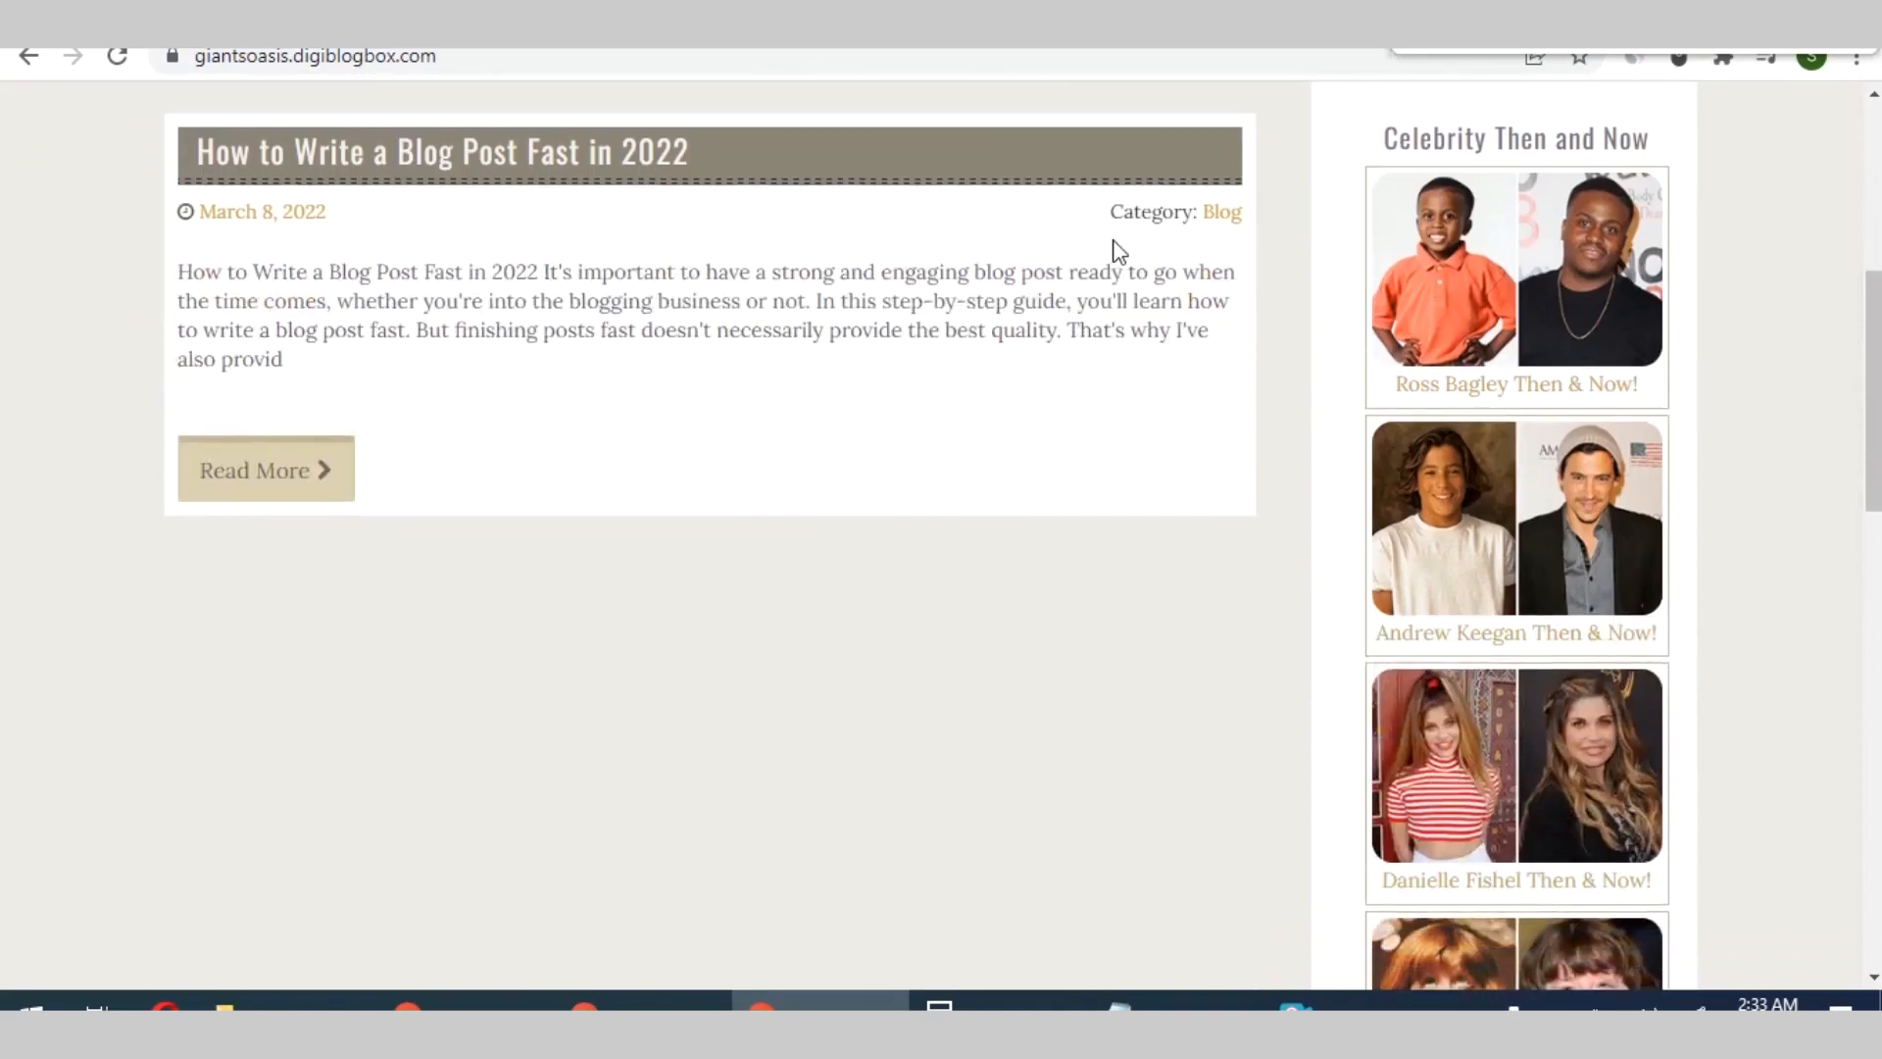
mouse_move(422, 168)
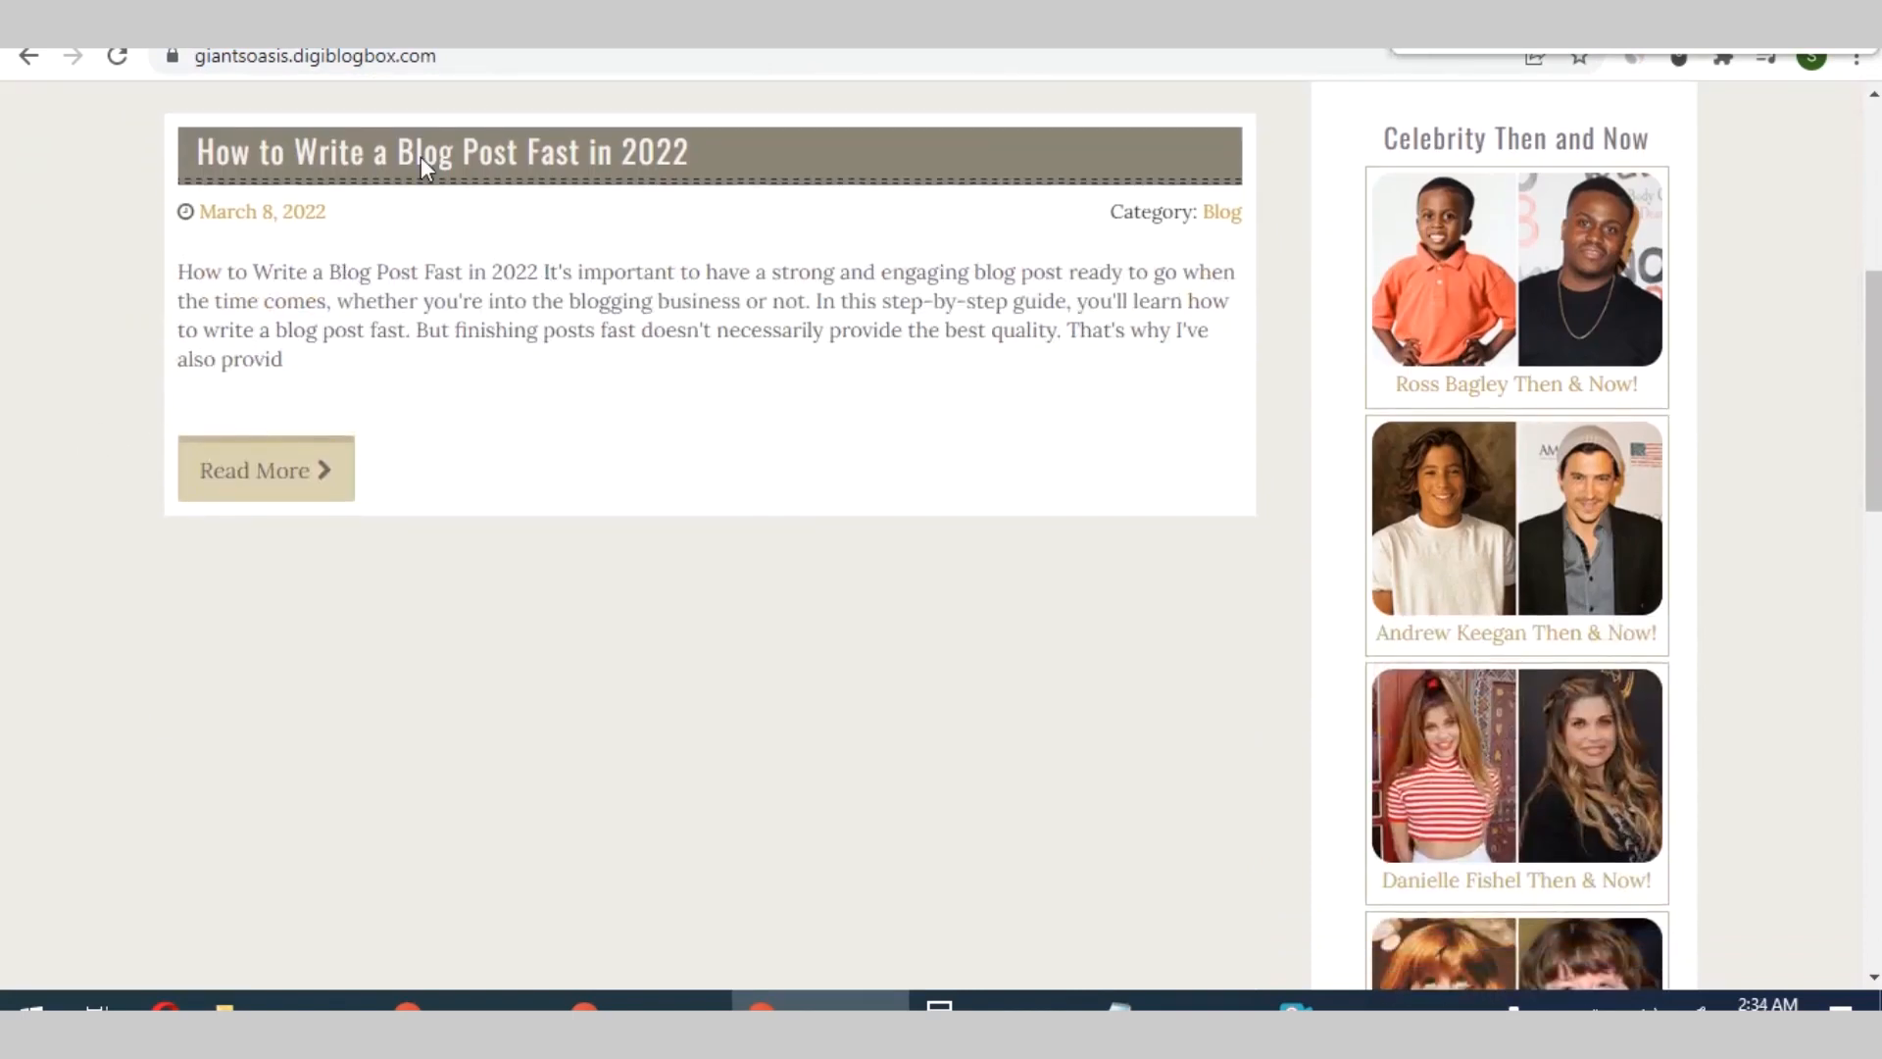
Open the full post page and check the 'best quality' backlink
left_click(265, 470)
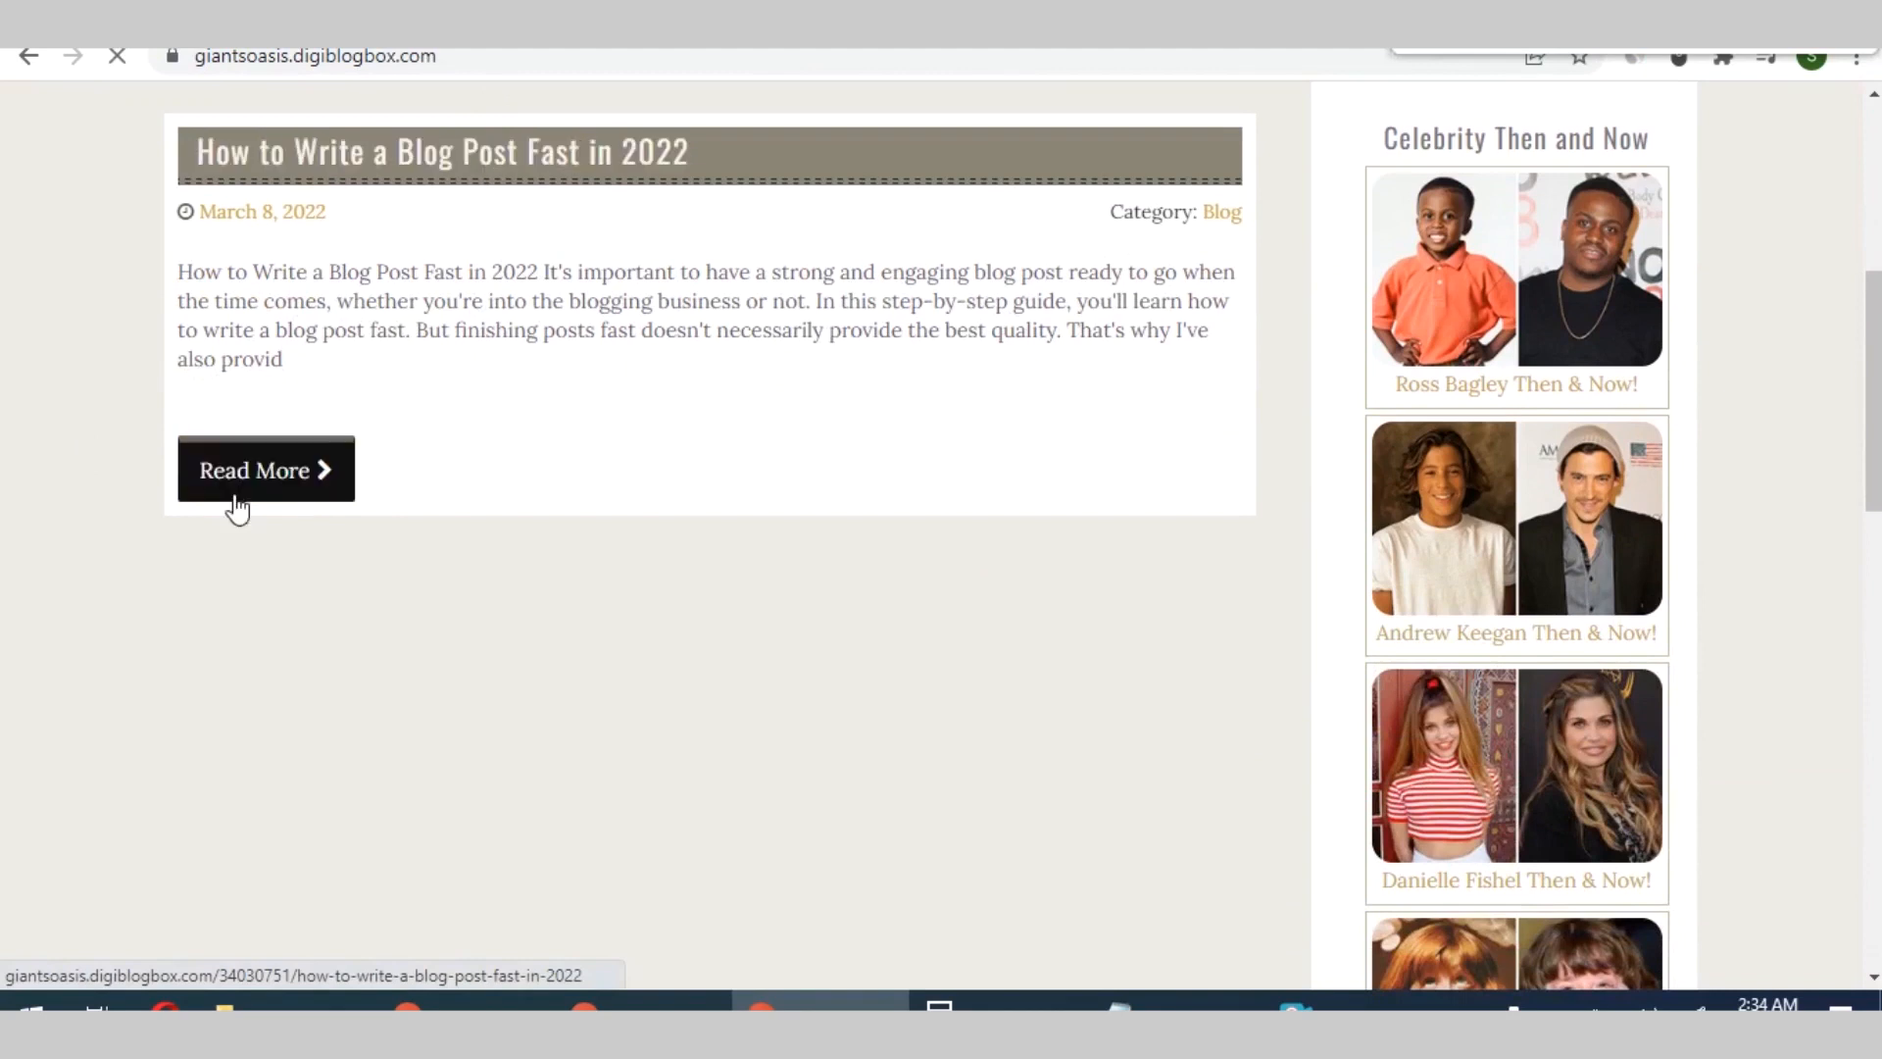
left_click(266, 470)
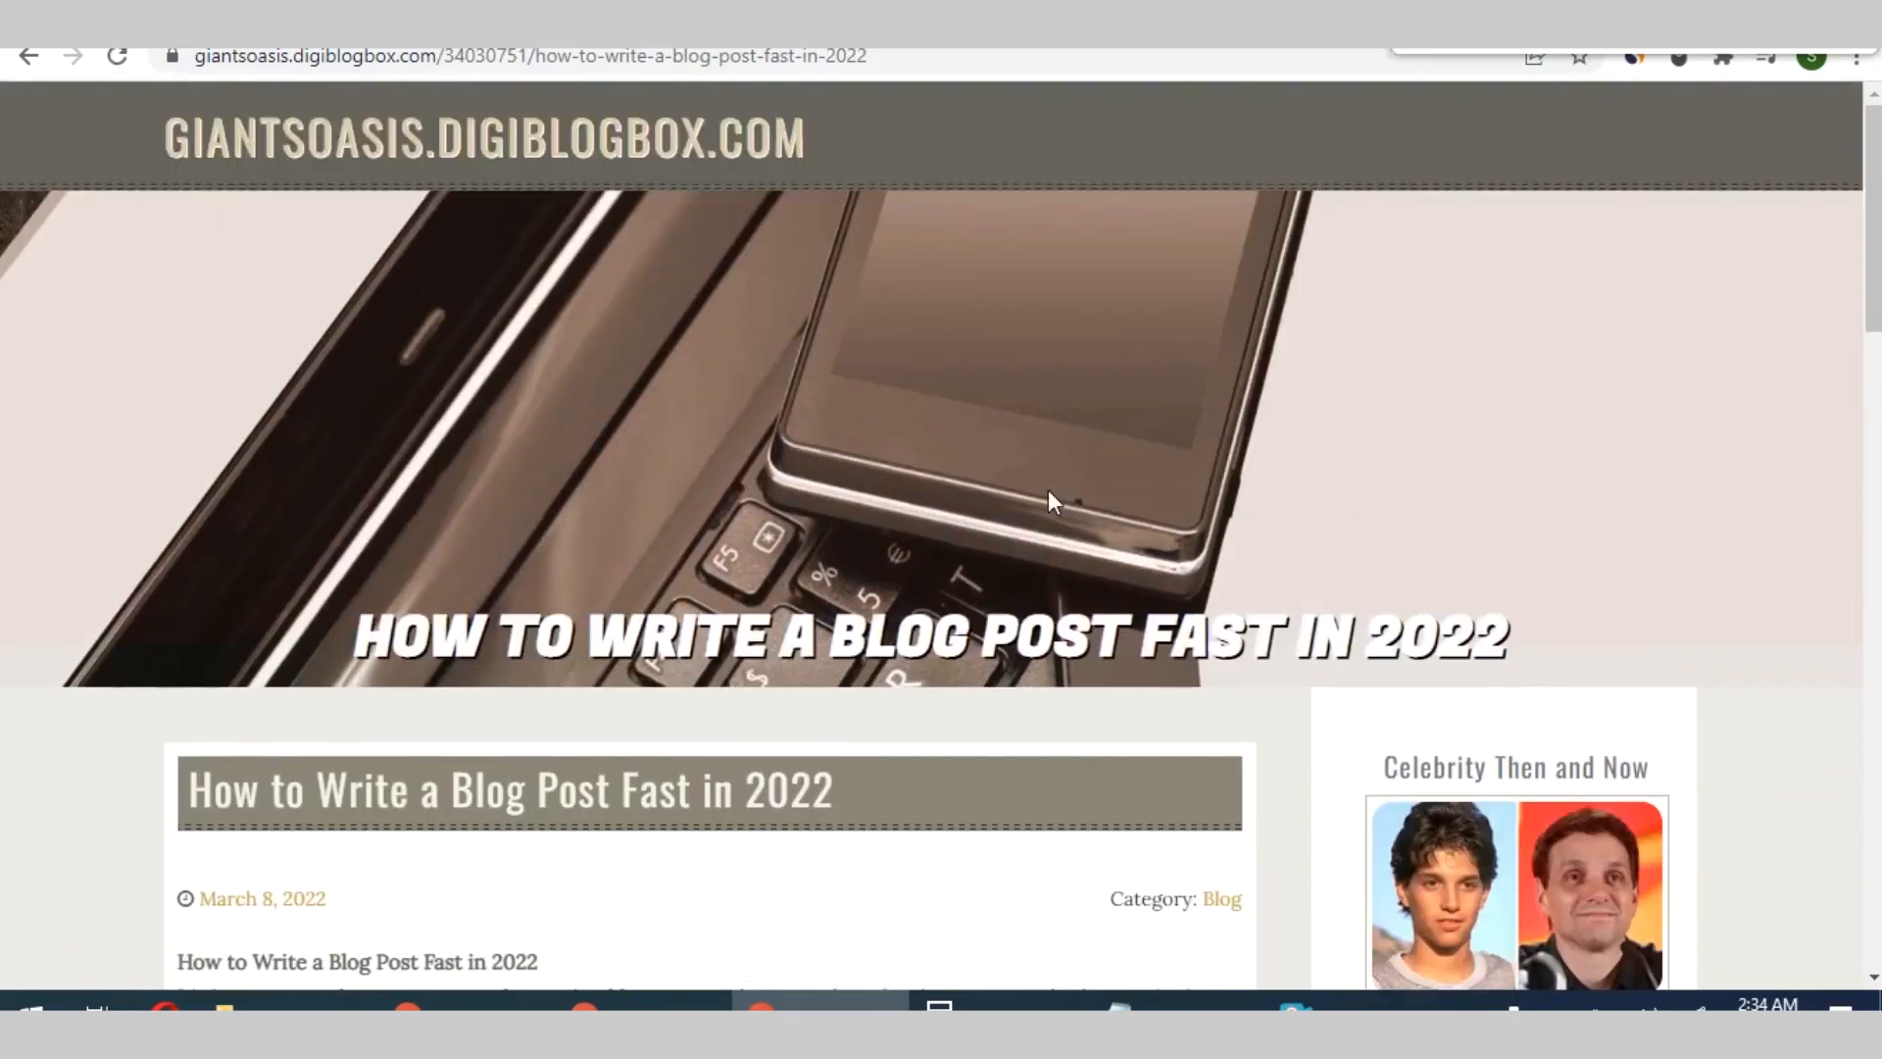
scroll("down", 3)
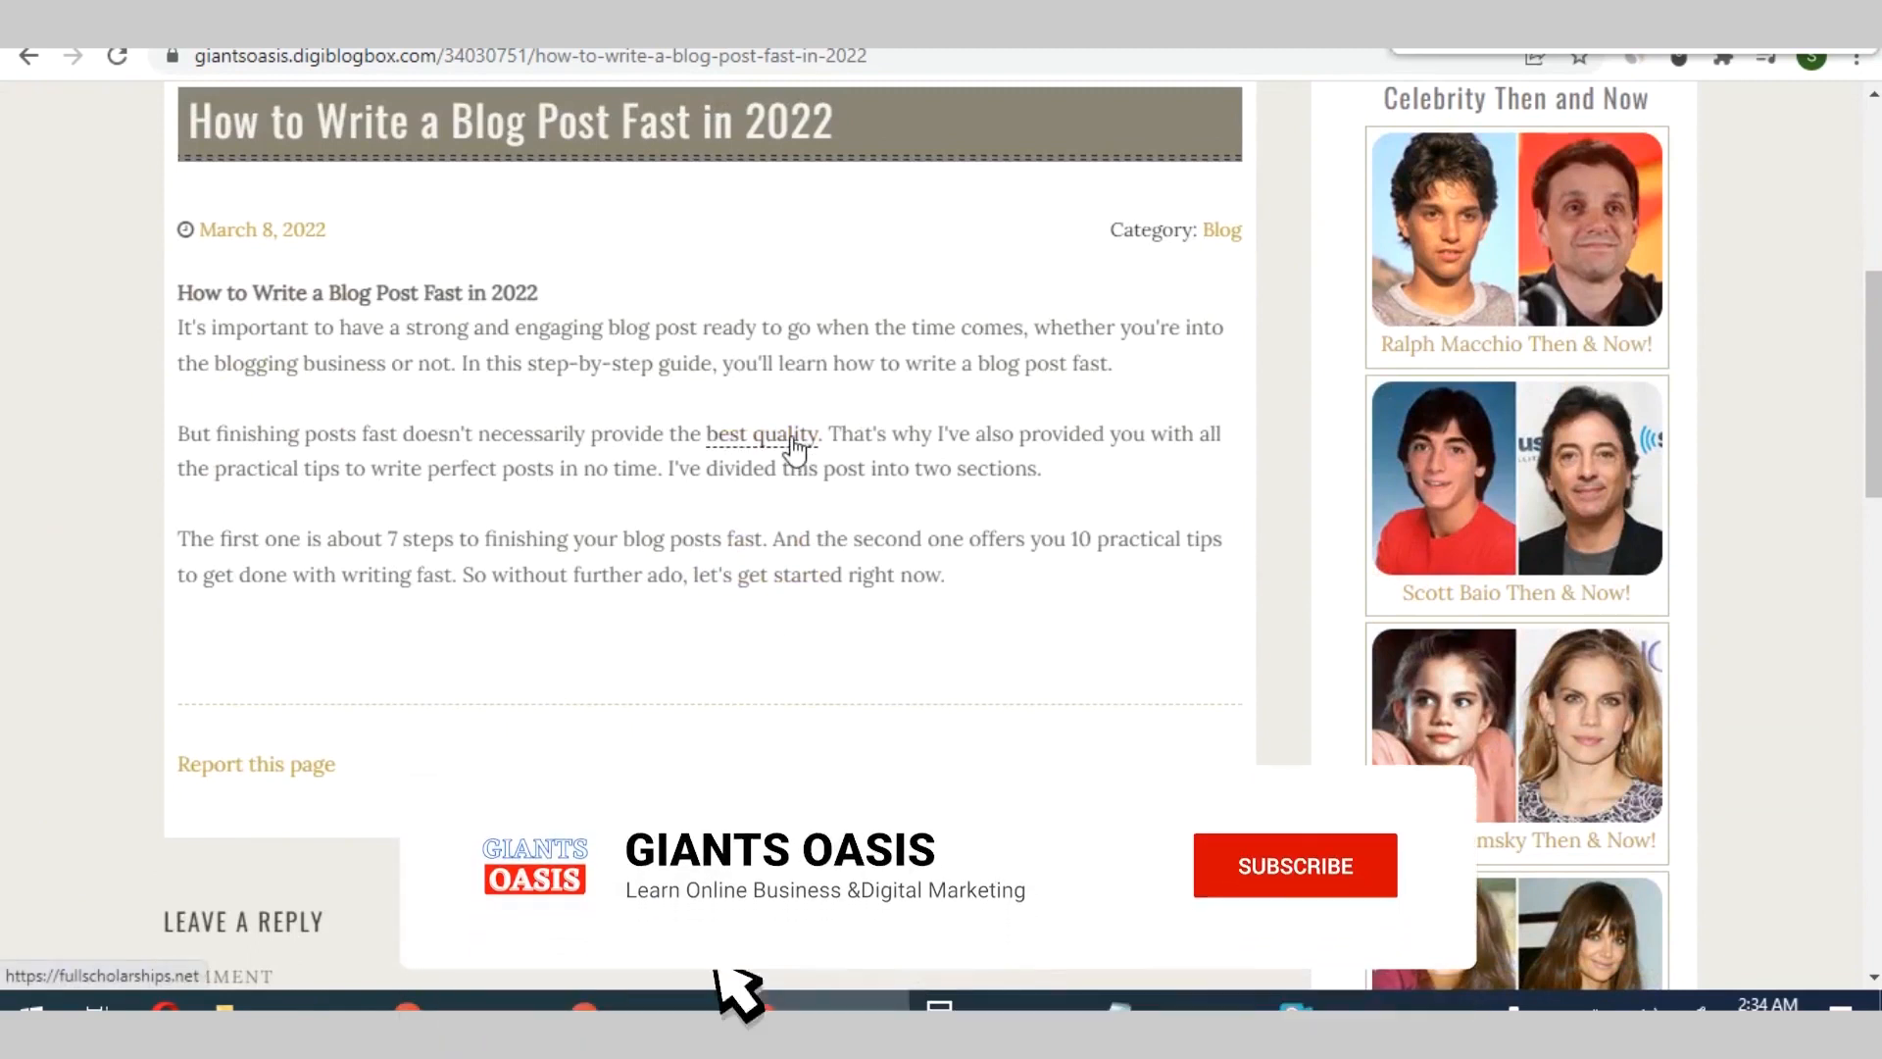
left_click(1294, 866)
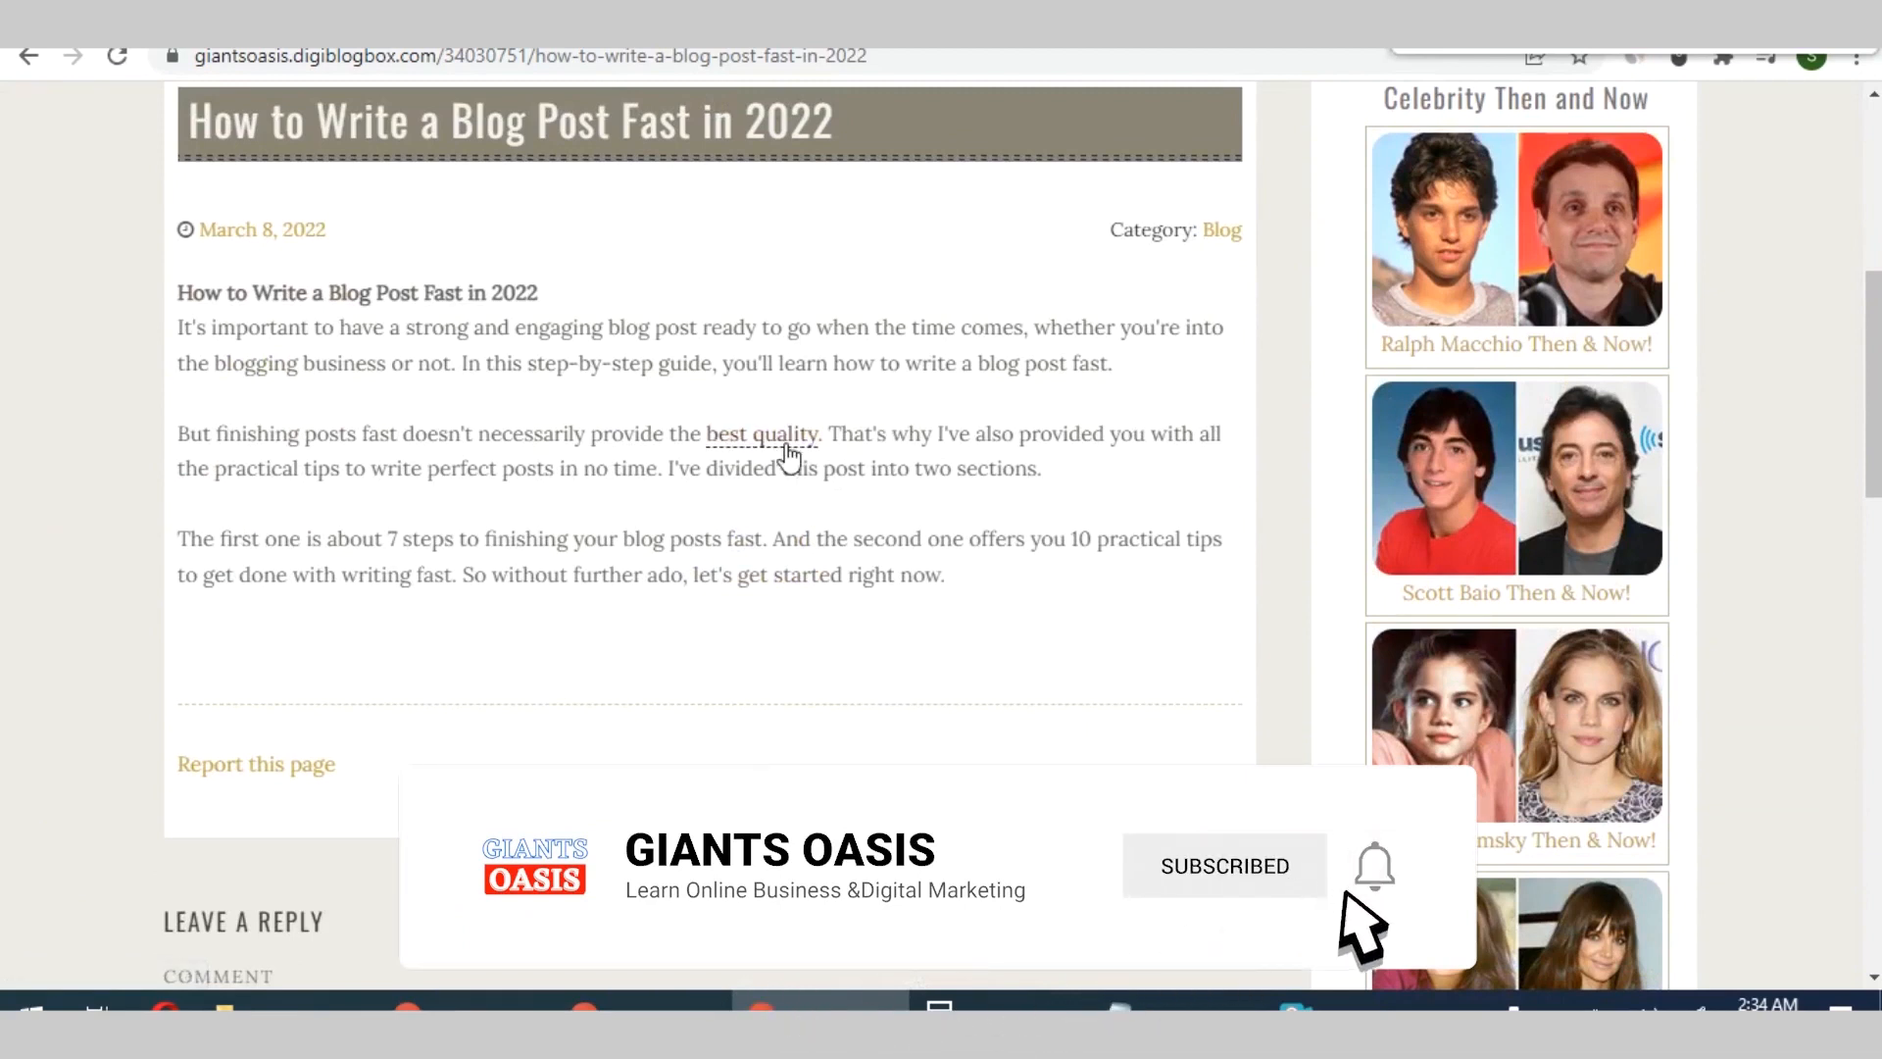